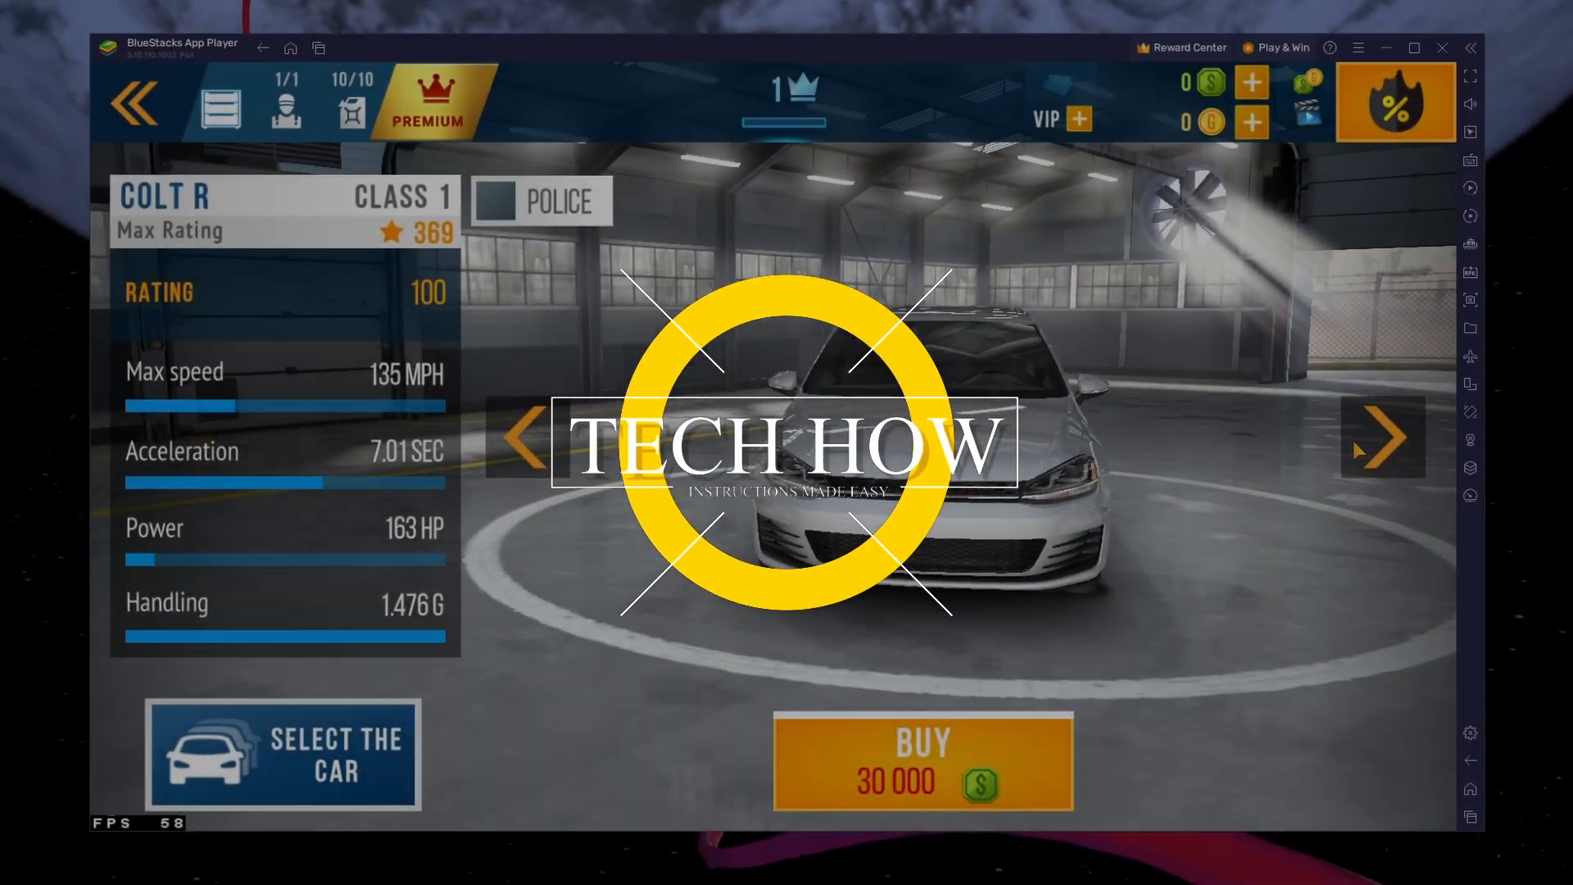
Cycle through the garage cars from Colt R and Paddy 250 to Tokyo 101.
left_click(1382, 441)
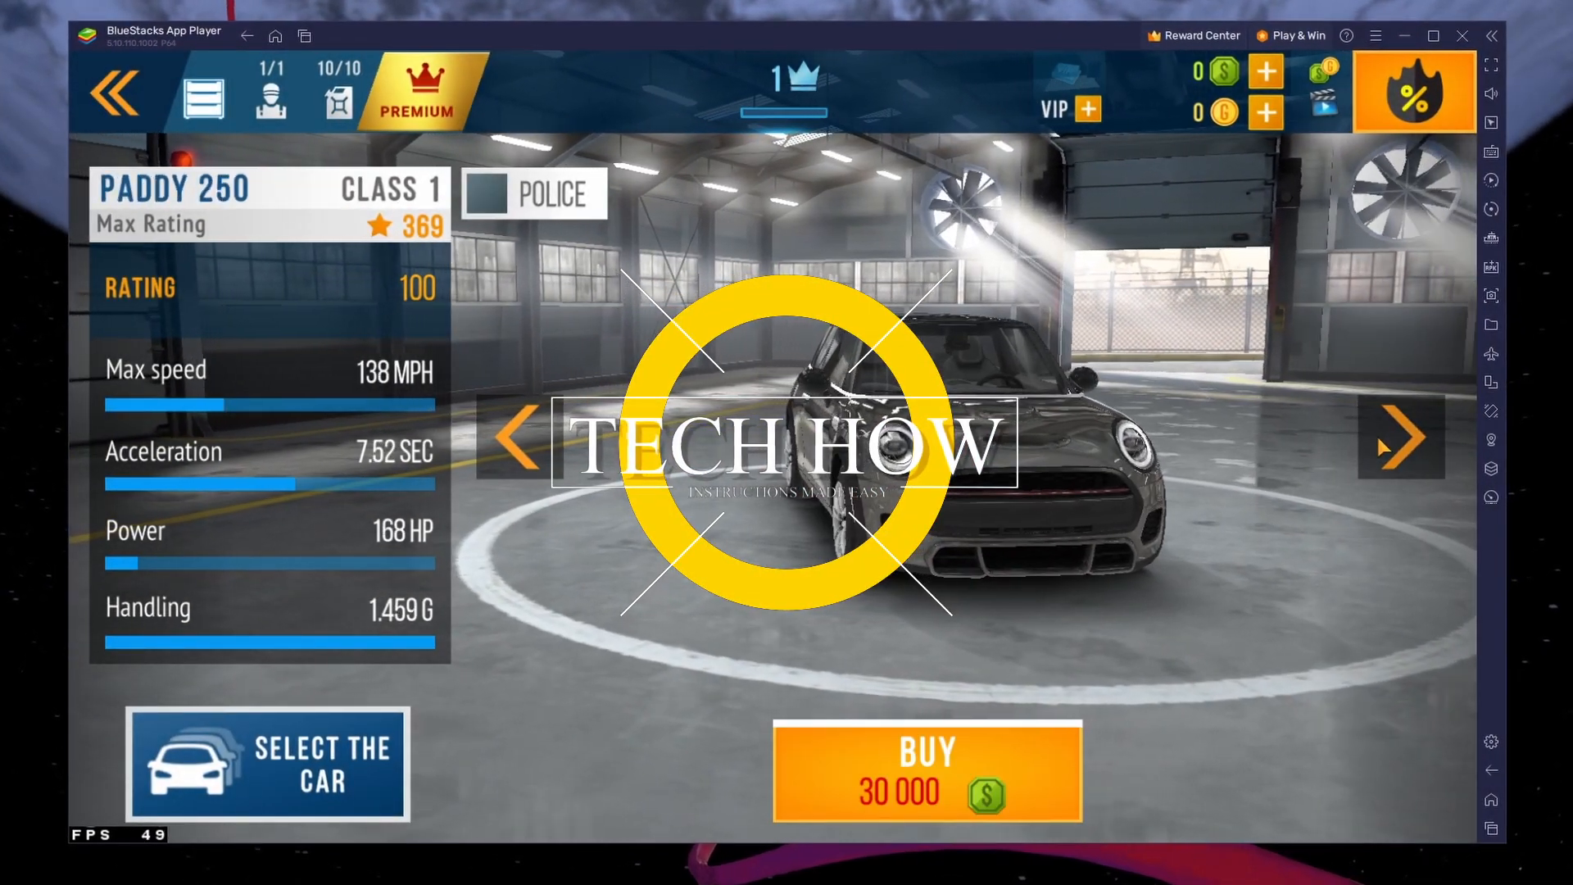
left_click(1400, 437)
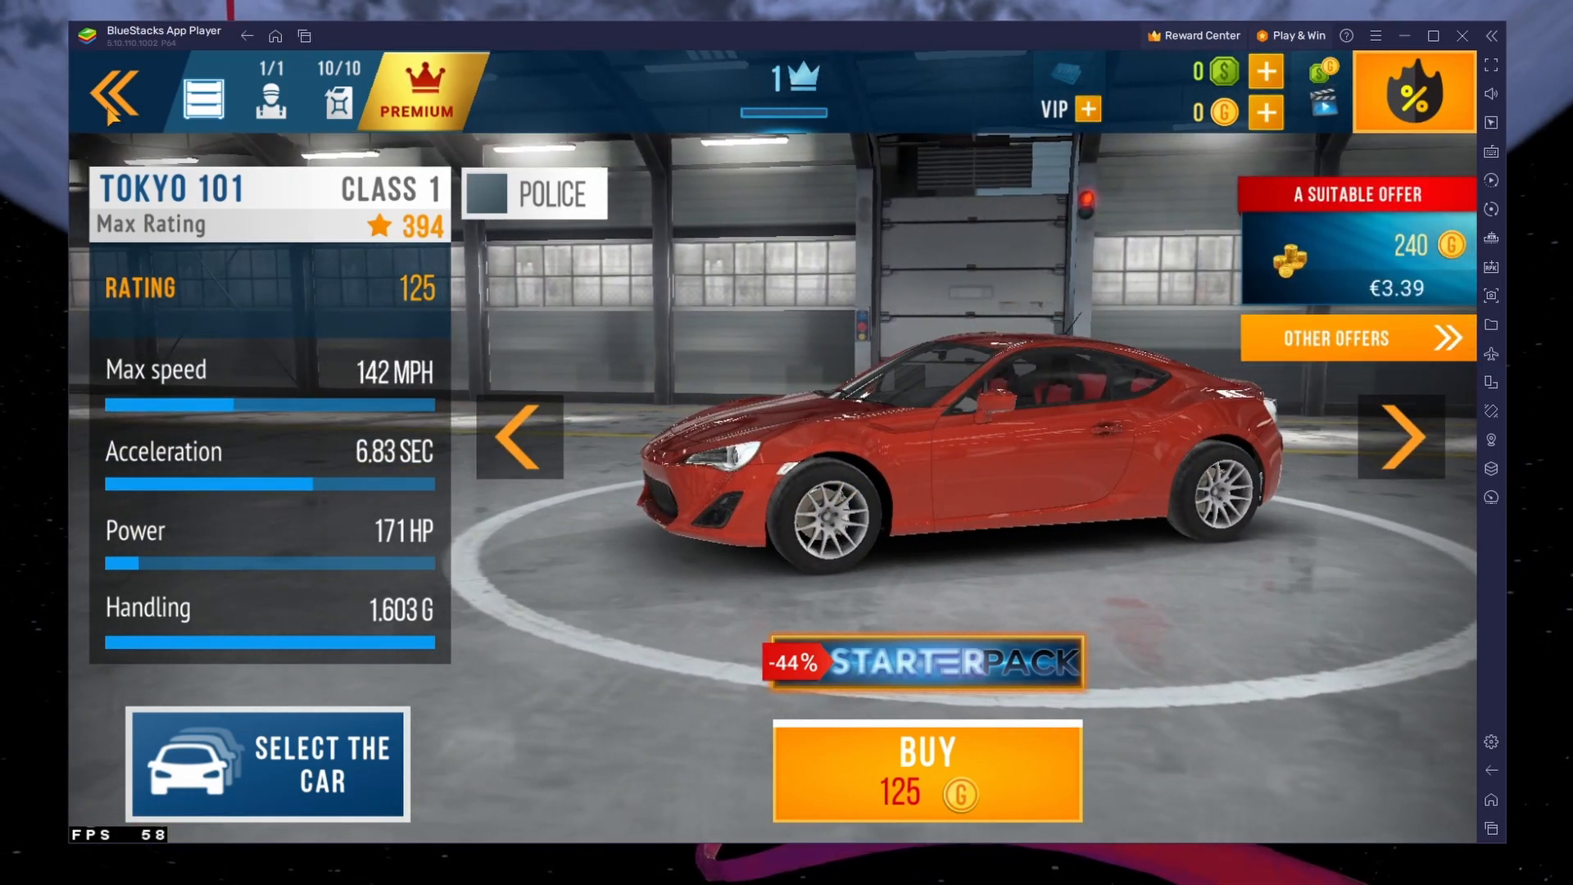
left_click(110, 96)
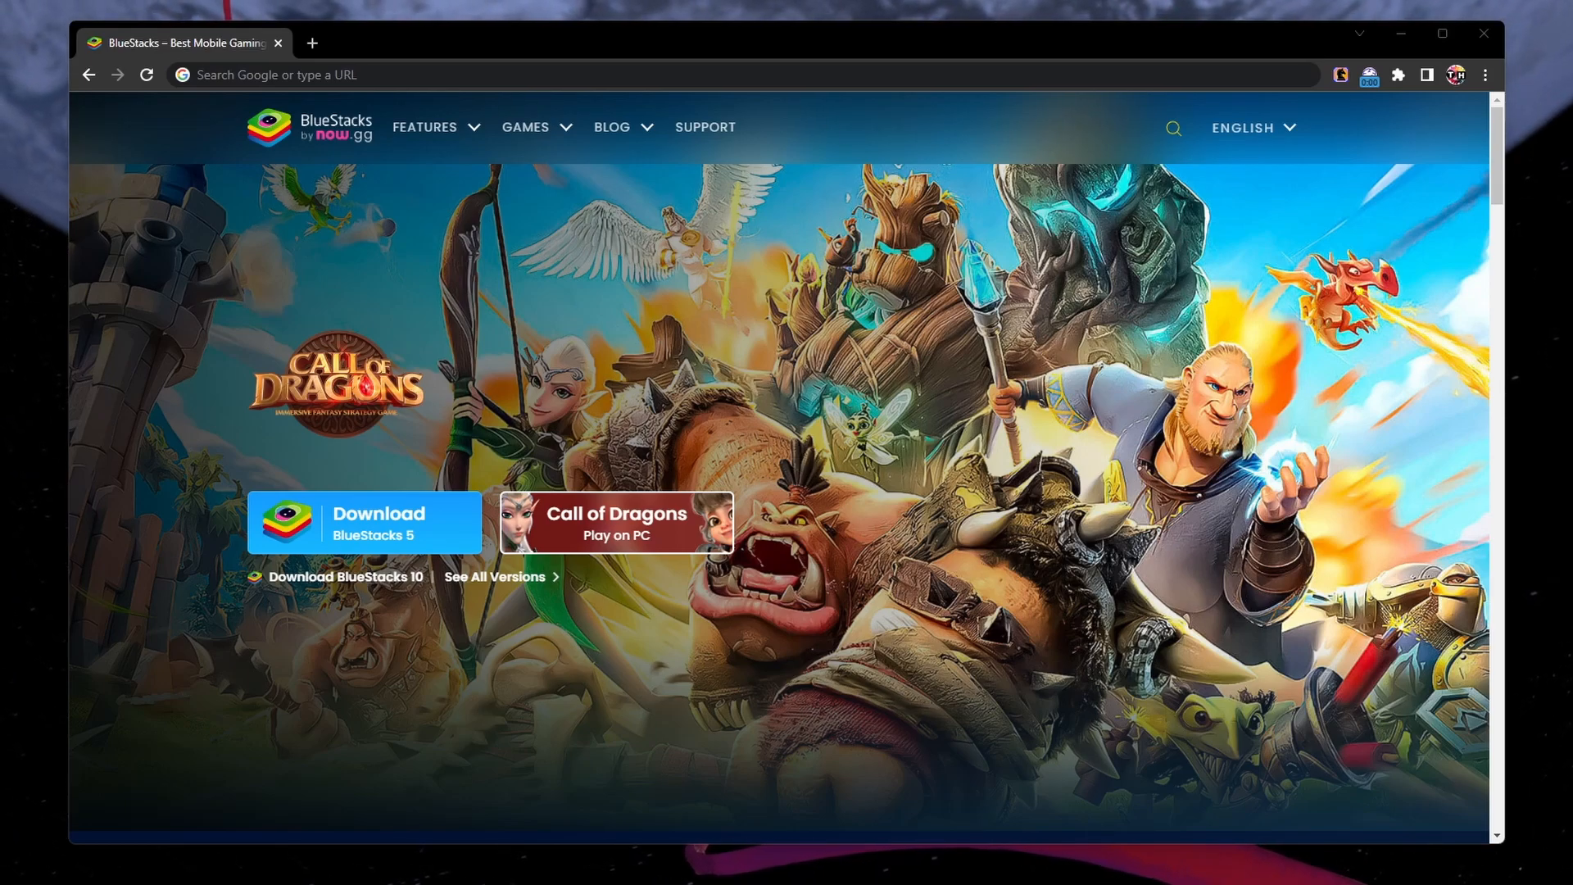
mouse_move(411, 577)
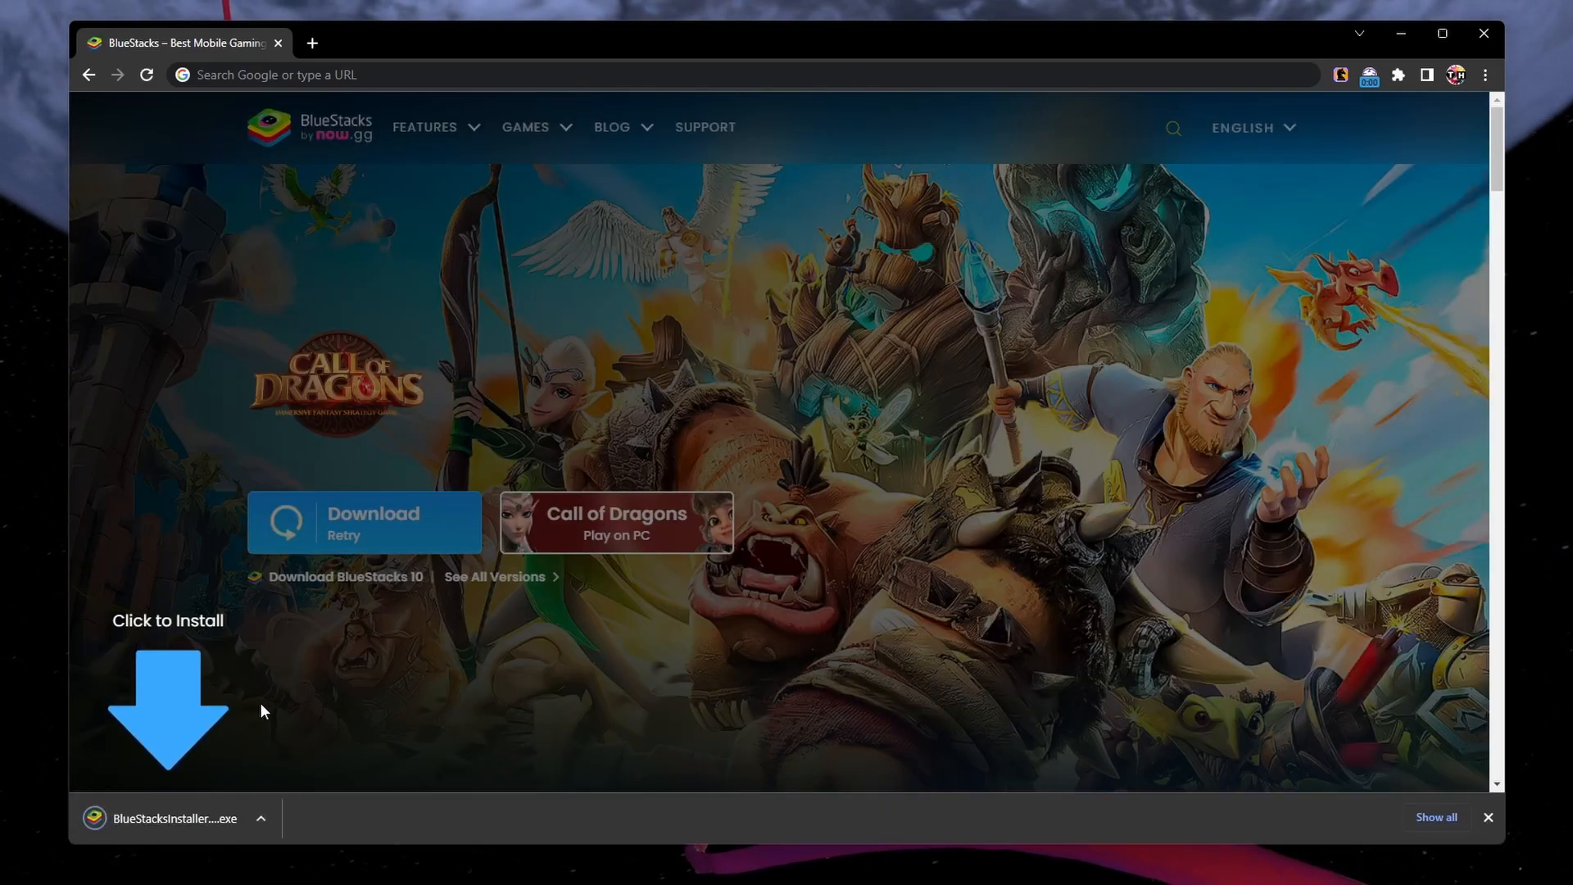
mouse_move(156, 830)
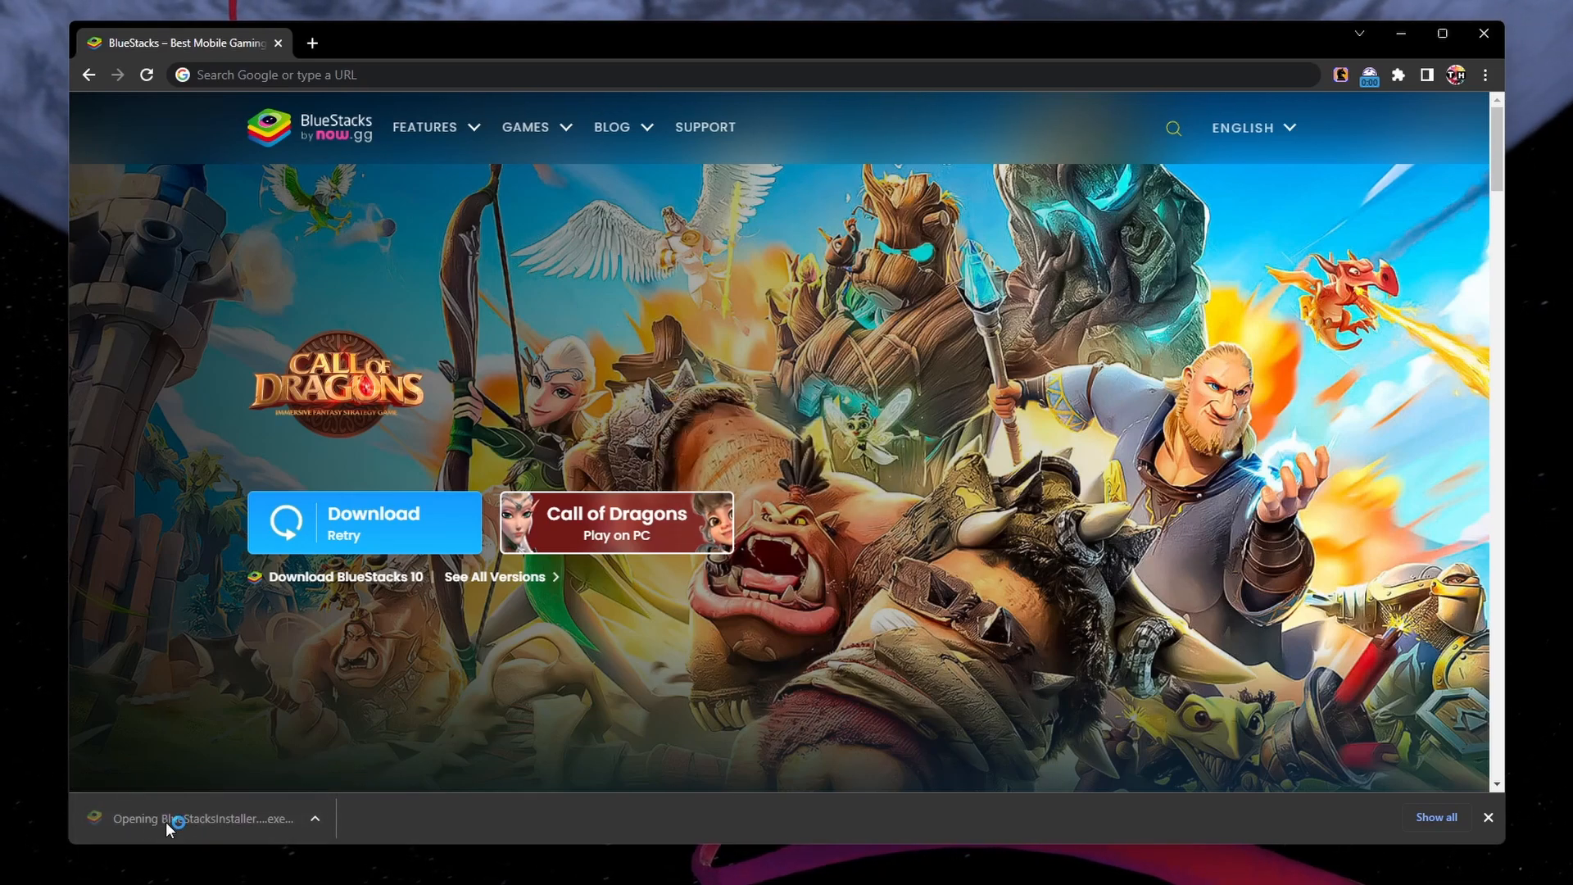
mouse_move(1399, 35)
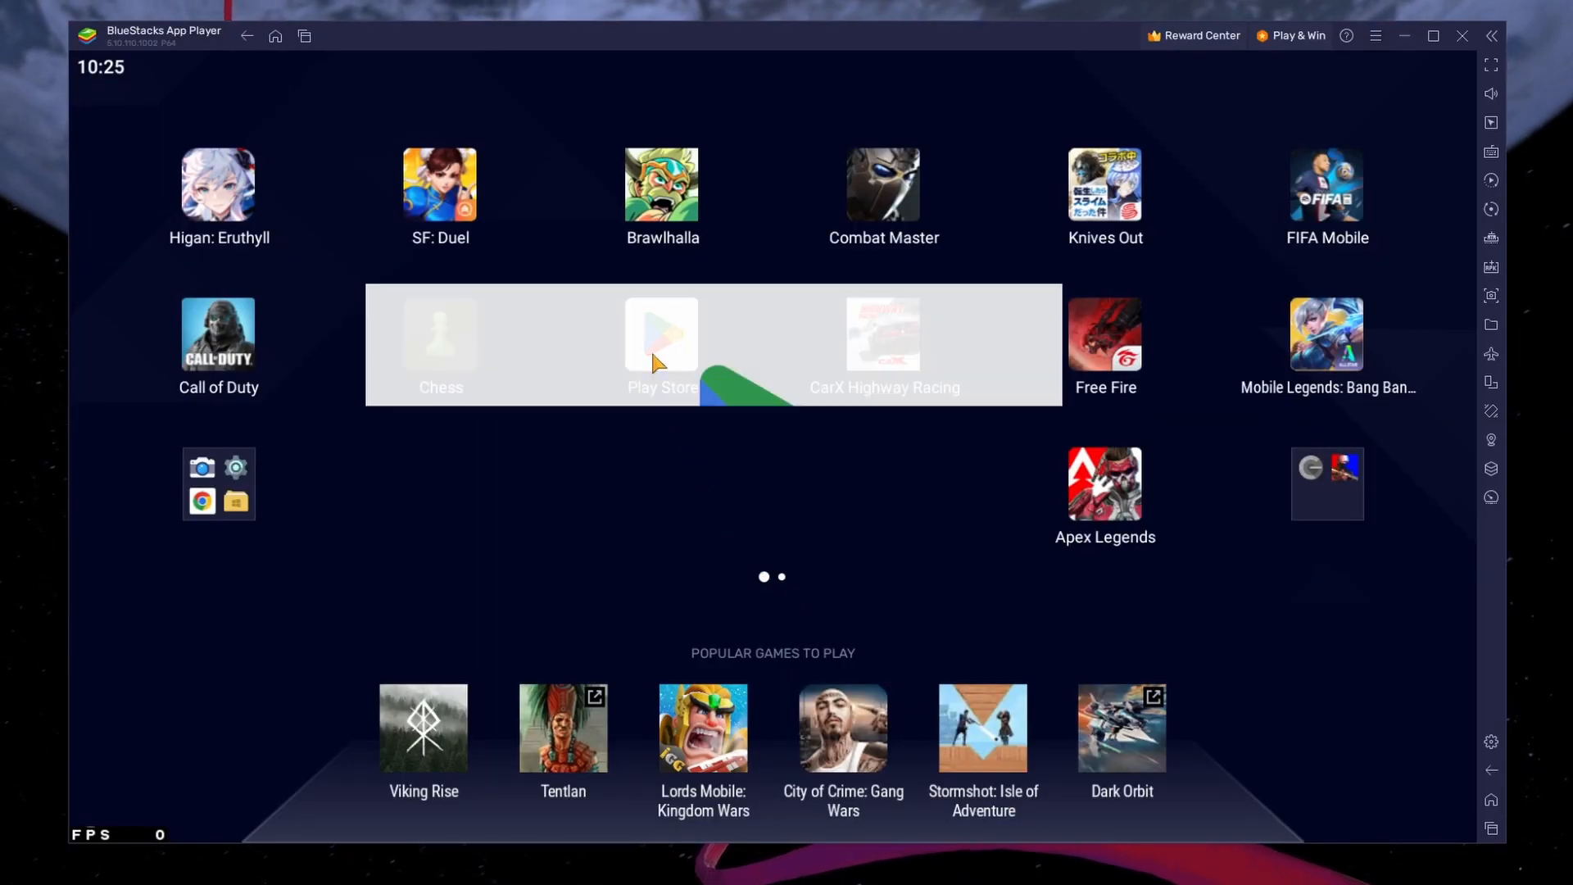
left_click(662, 335)
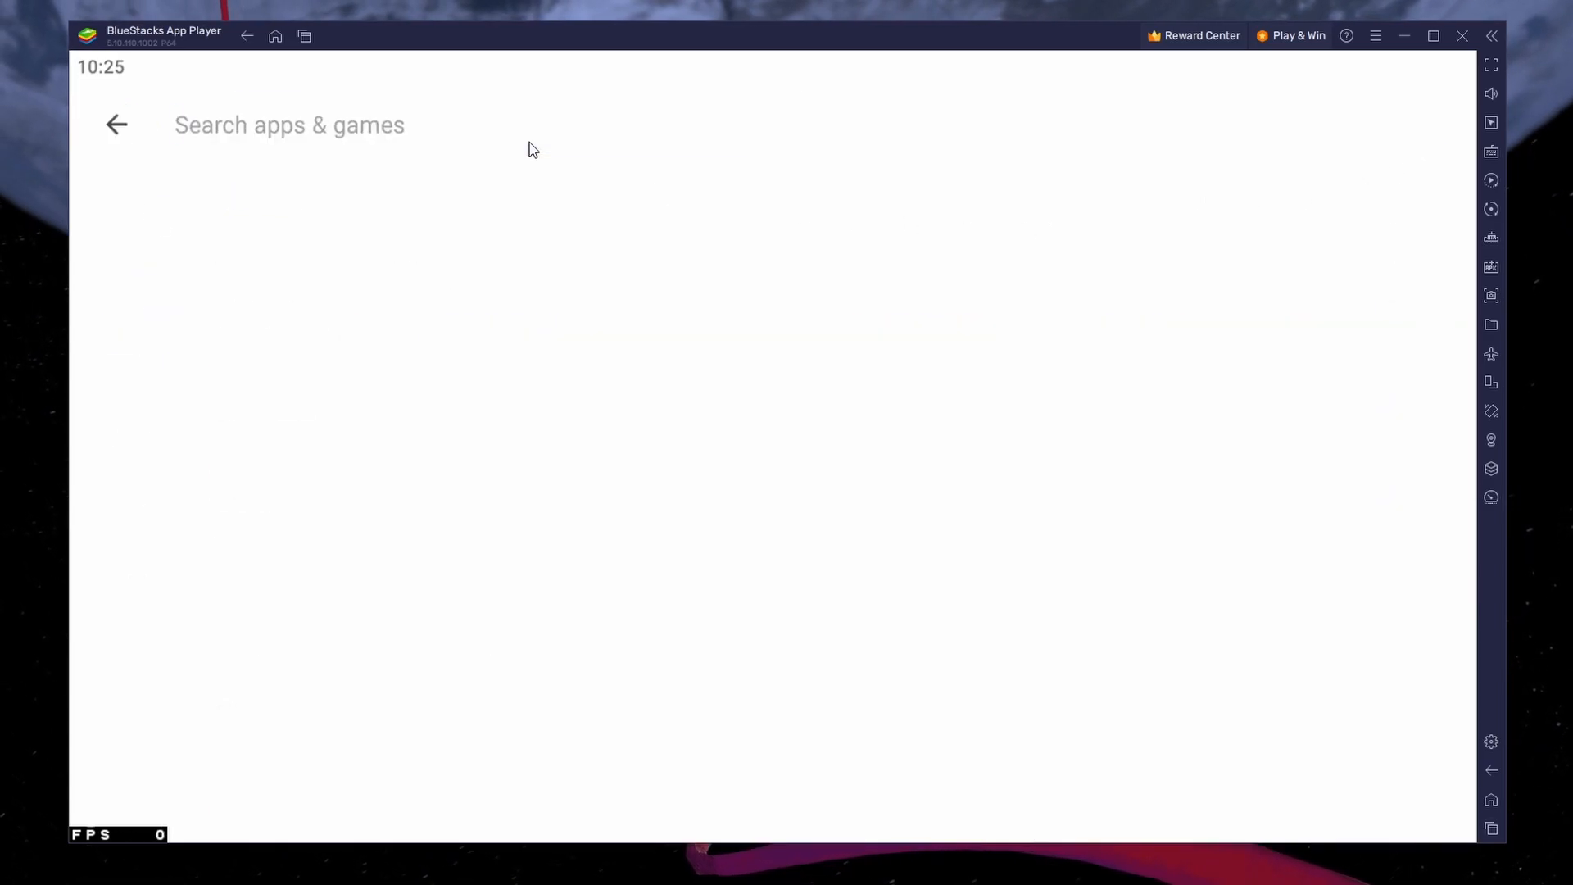
type("carx stre")
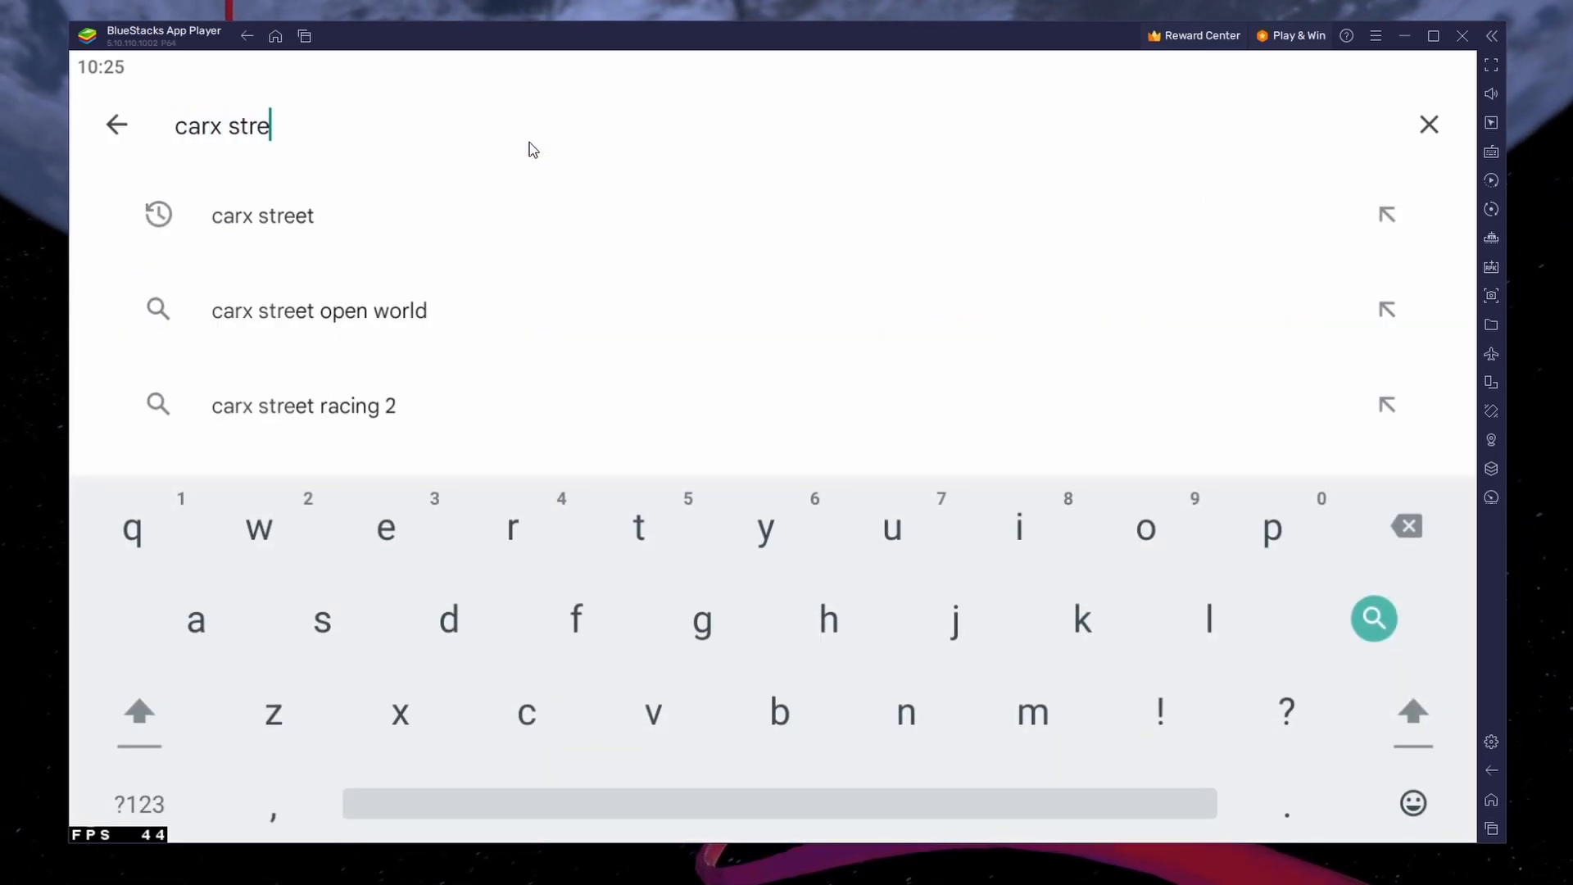
left_click(262, 216)
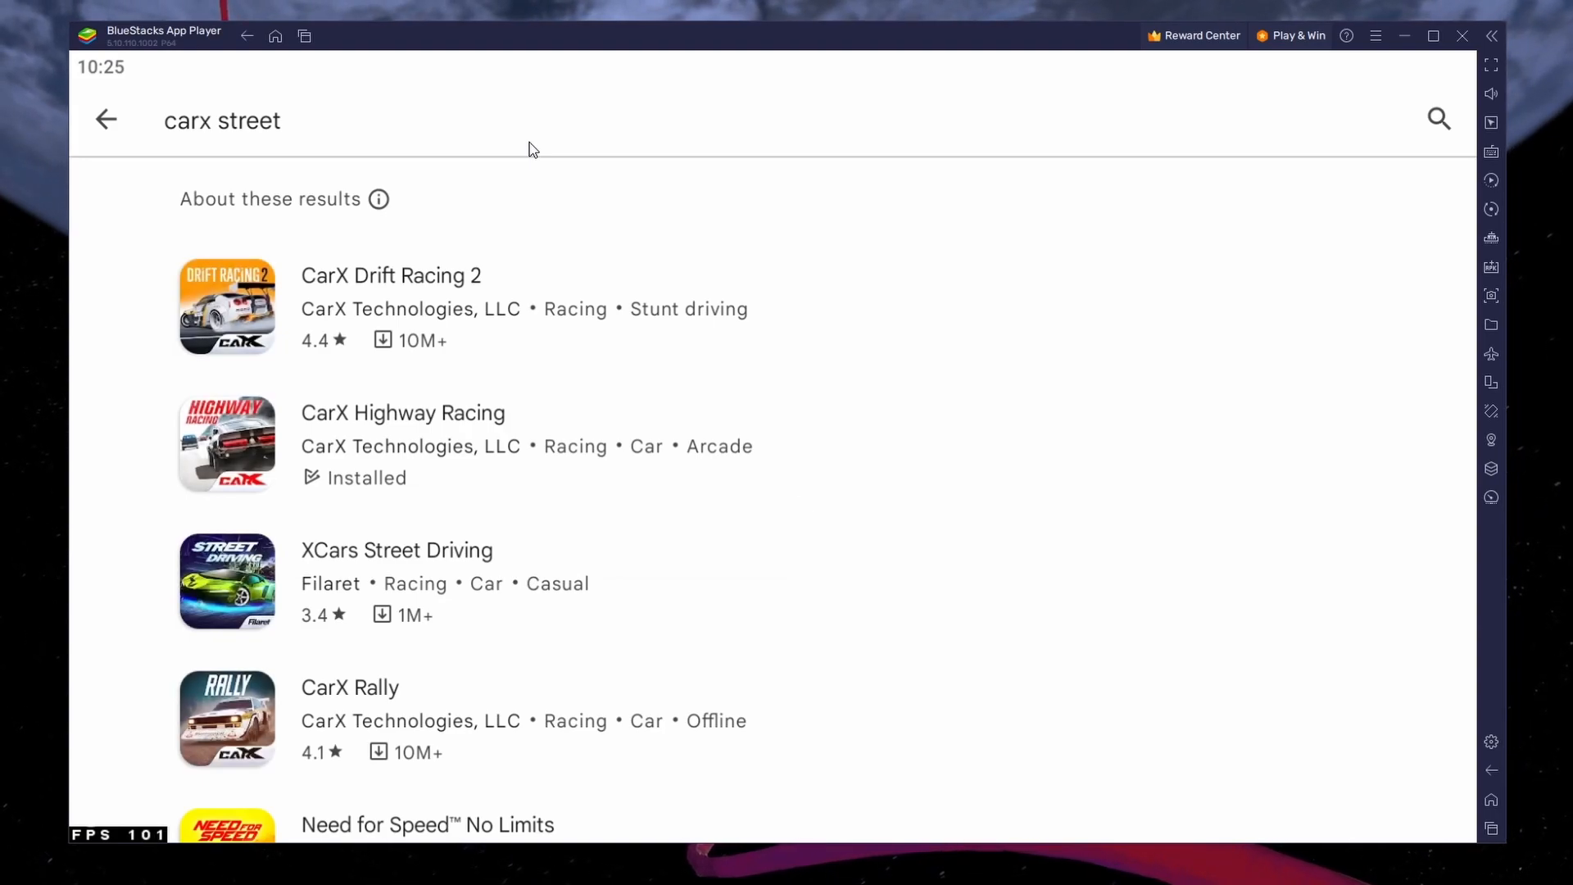
mouse_move(1312, 812)
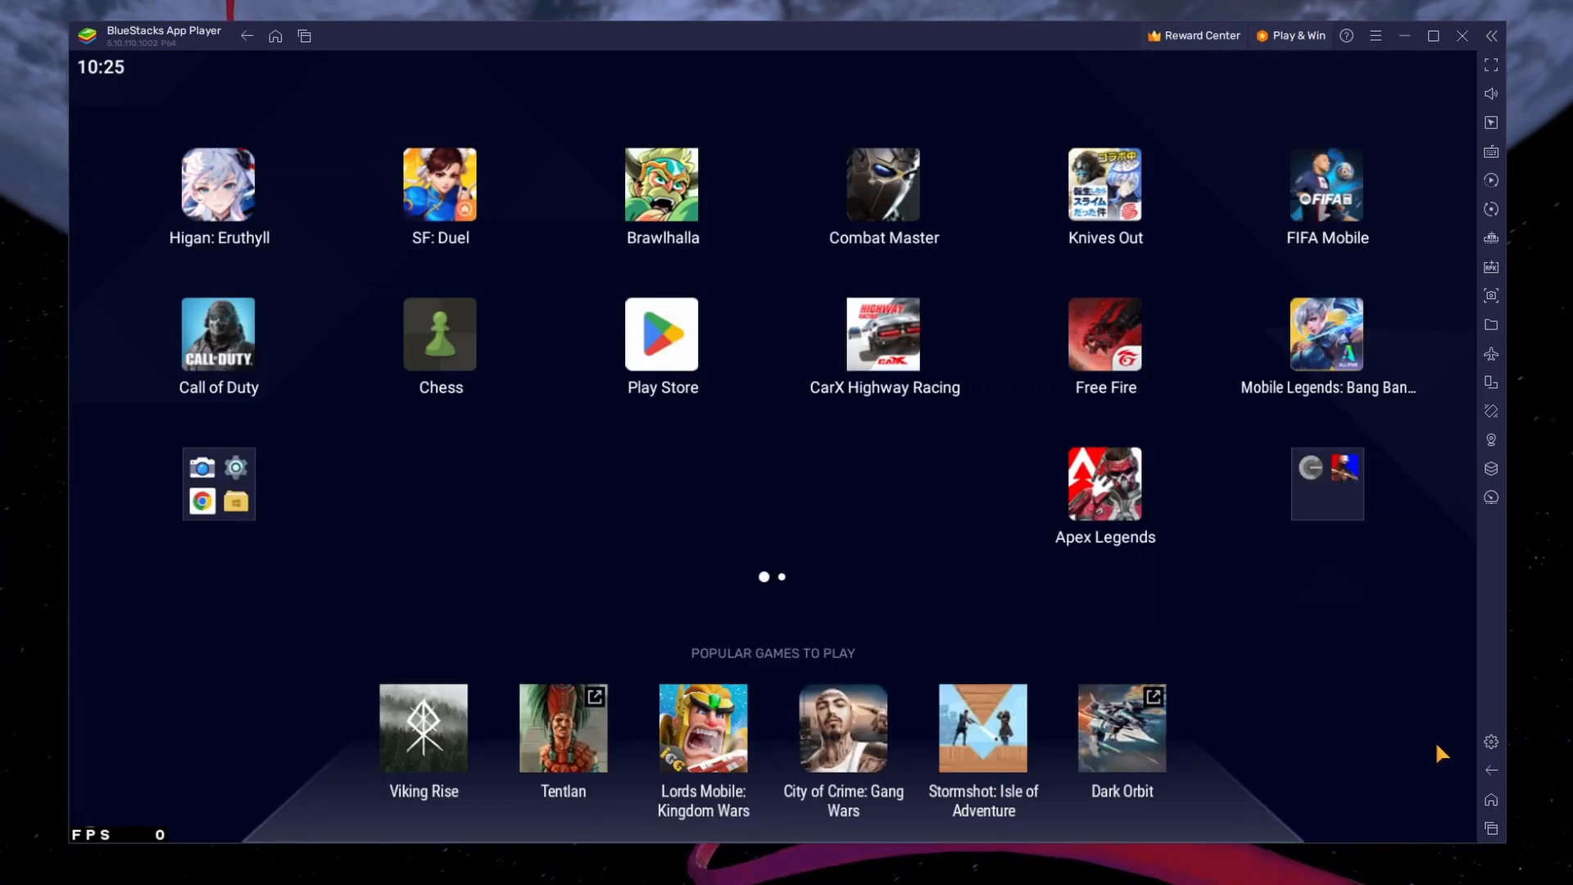
mouse_move(1490, 740)
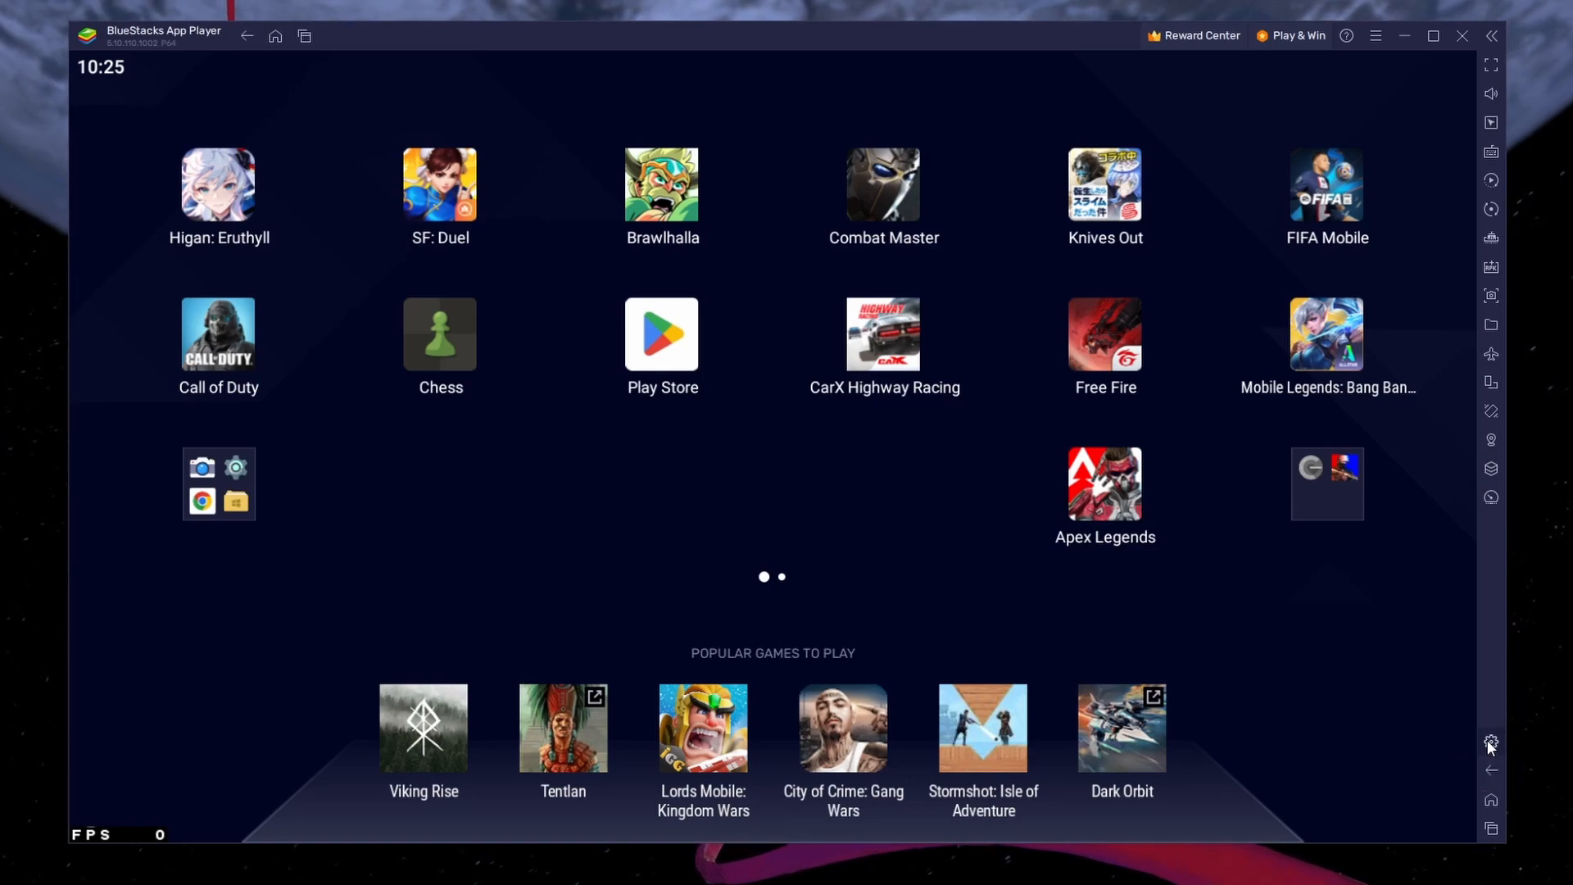
Show BlueStacks' Gamepad settings with gamepad detection and vibration enabled.
left_click(1491, 744)
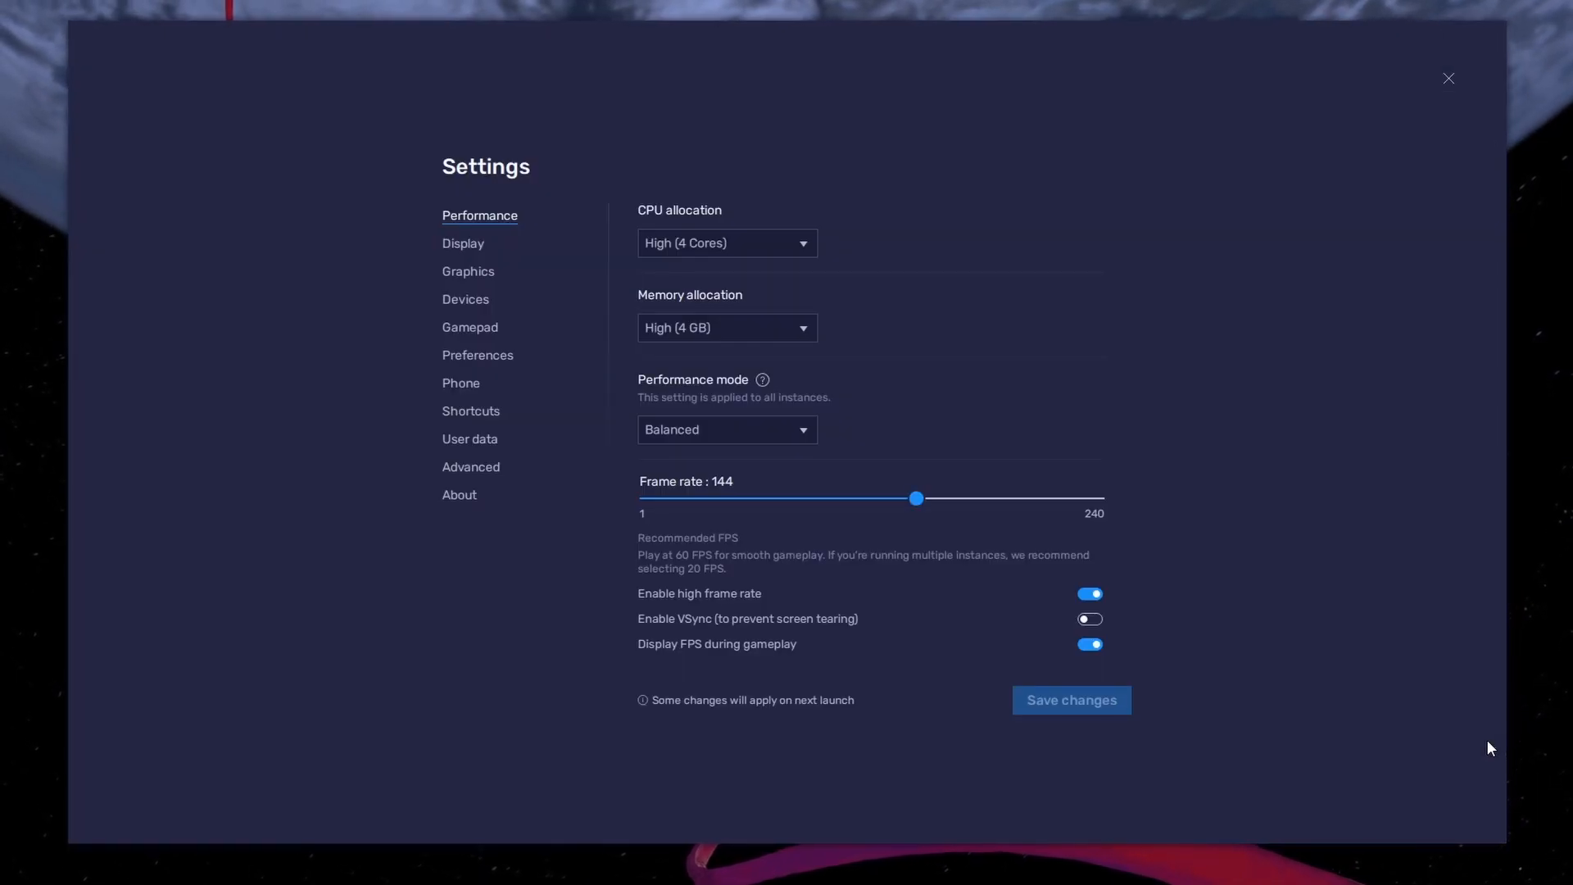
mouse_move(601, 441)
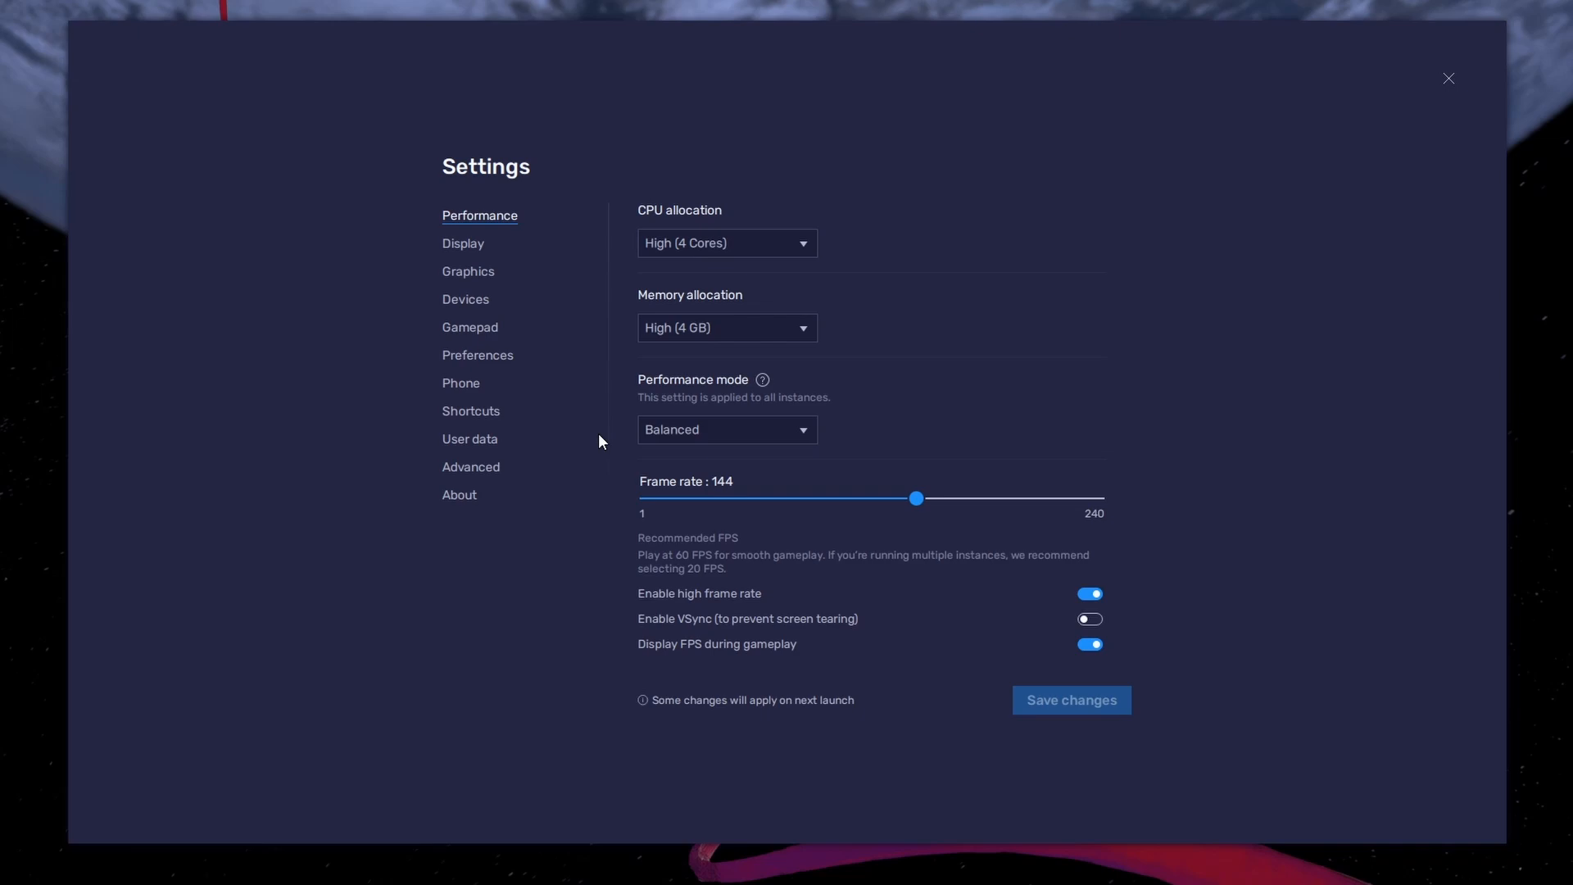
left_click(469, 326)
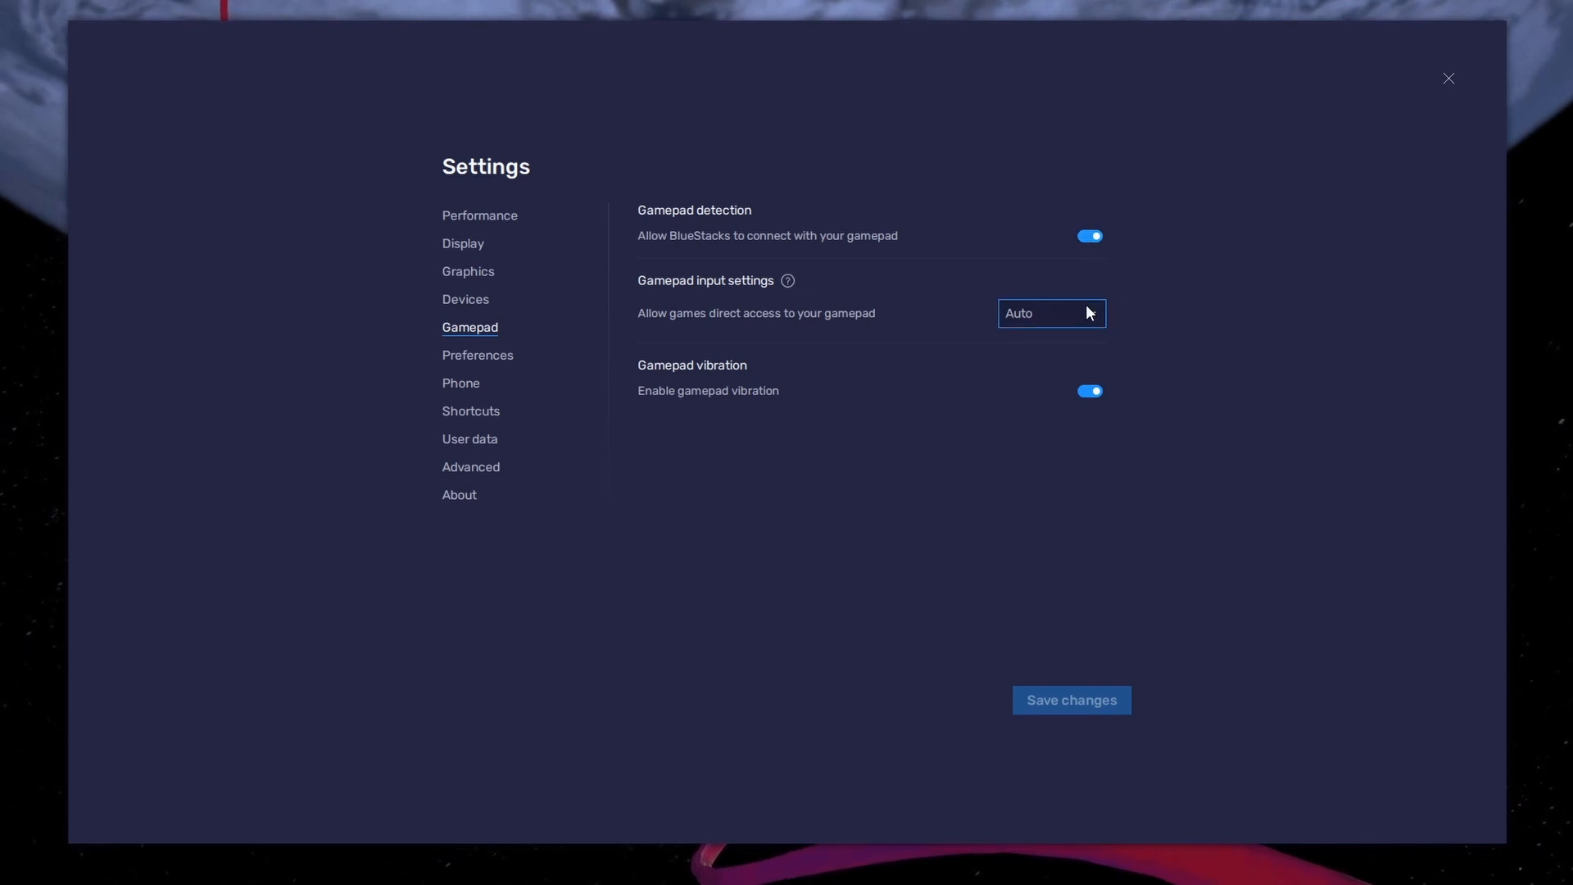
left_click(1052, 313)
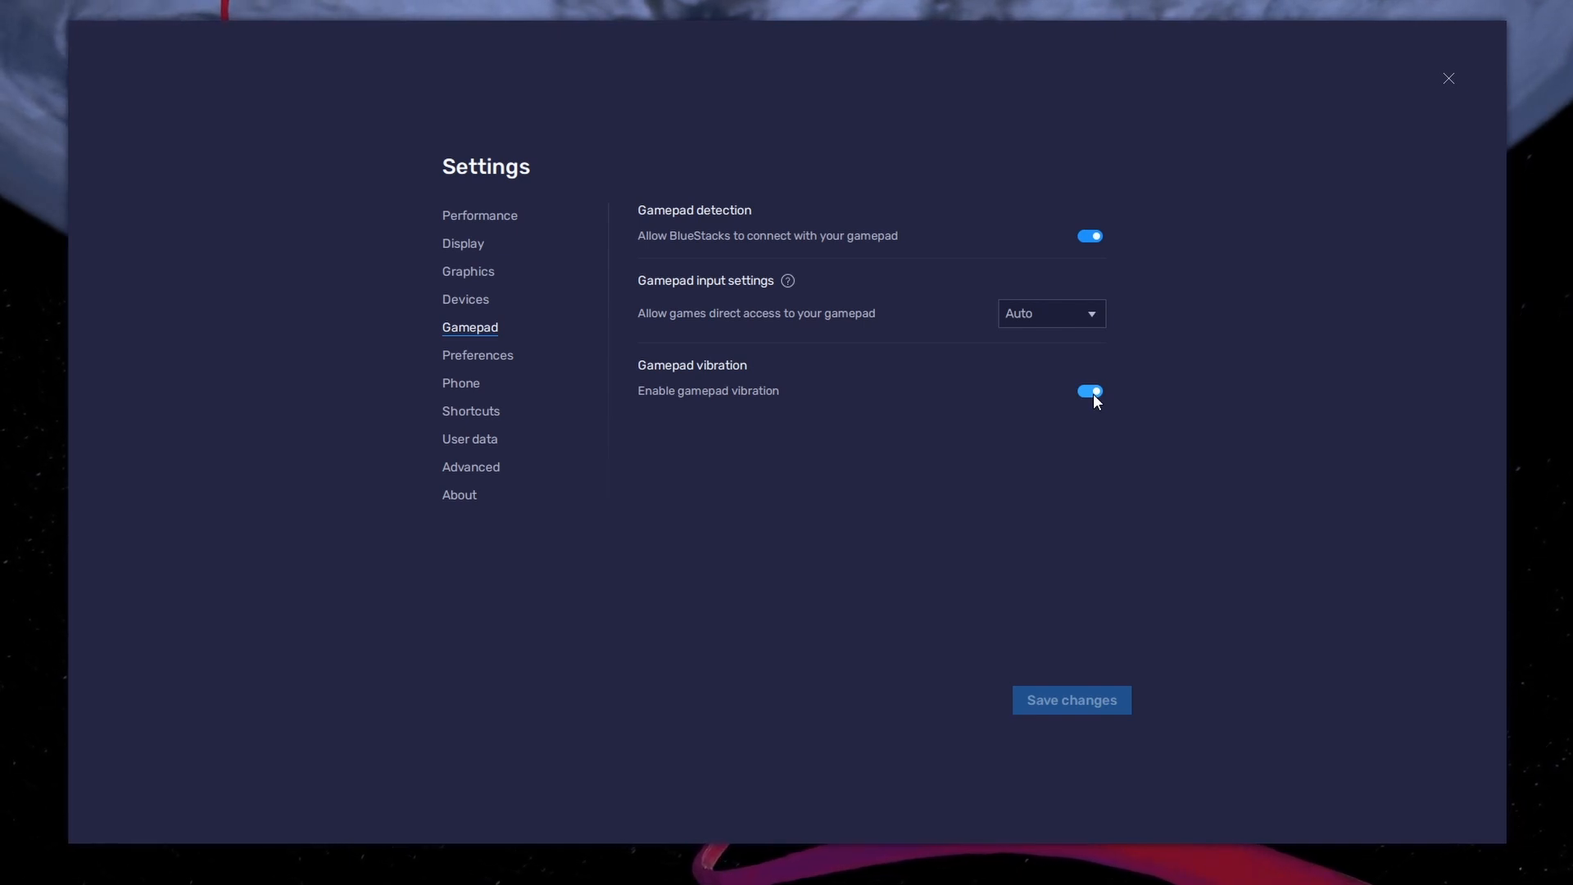
mouse_move(1092, 429)
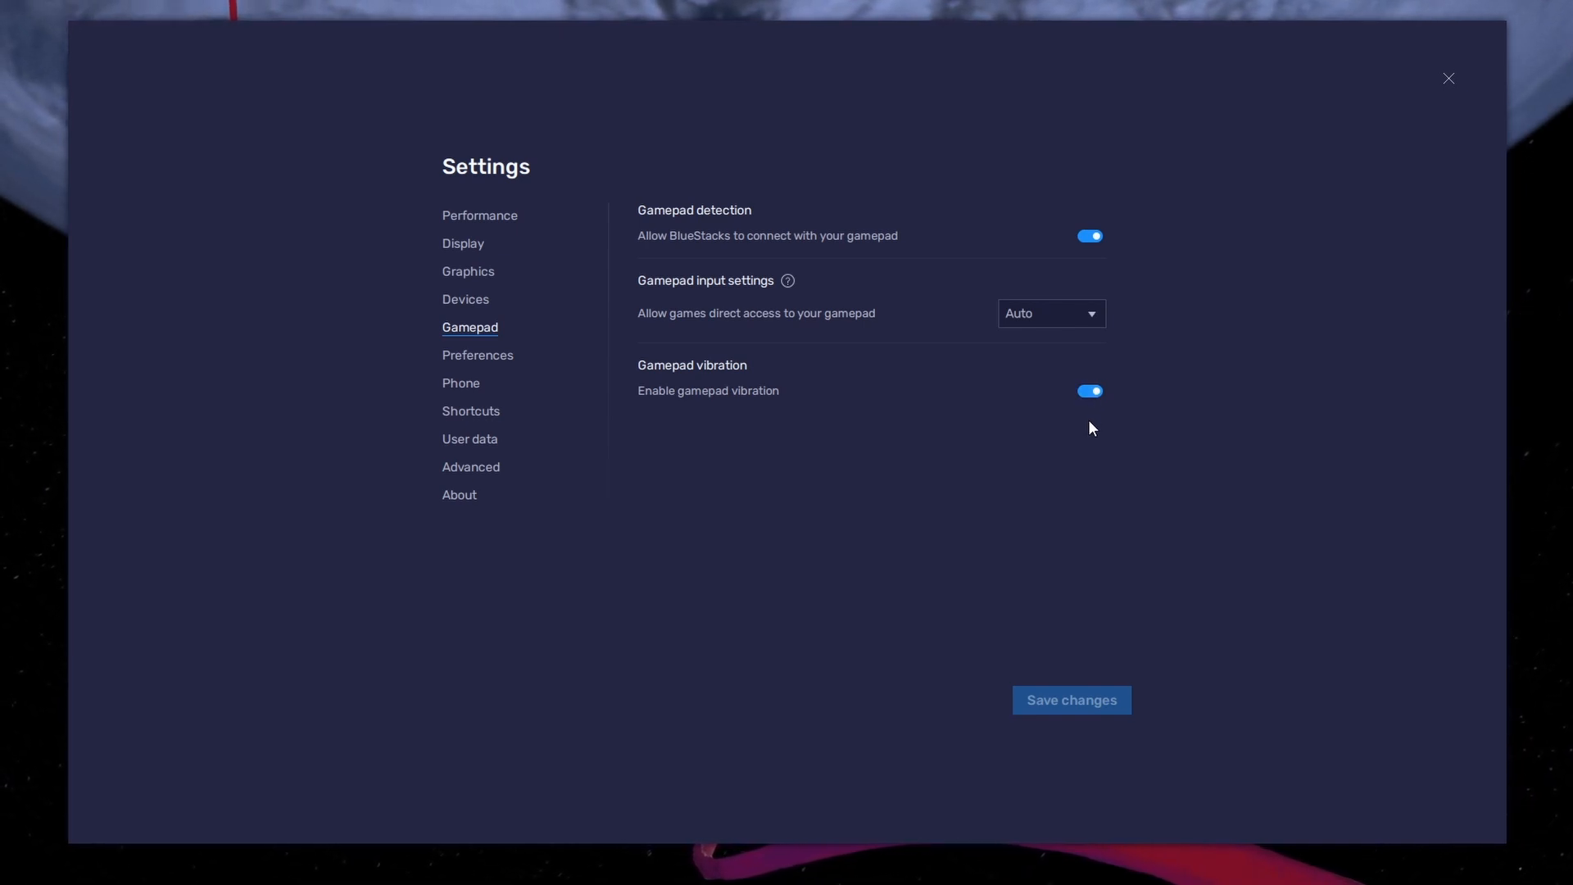
mouse_move(1085, 422)
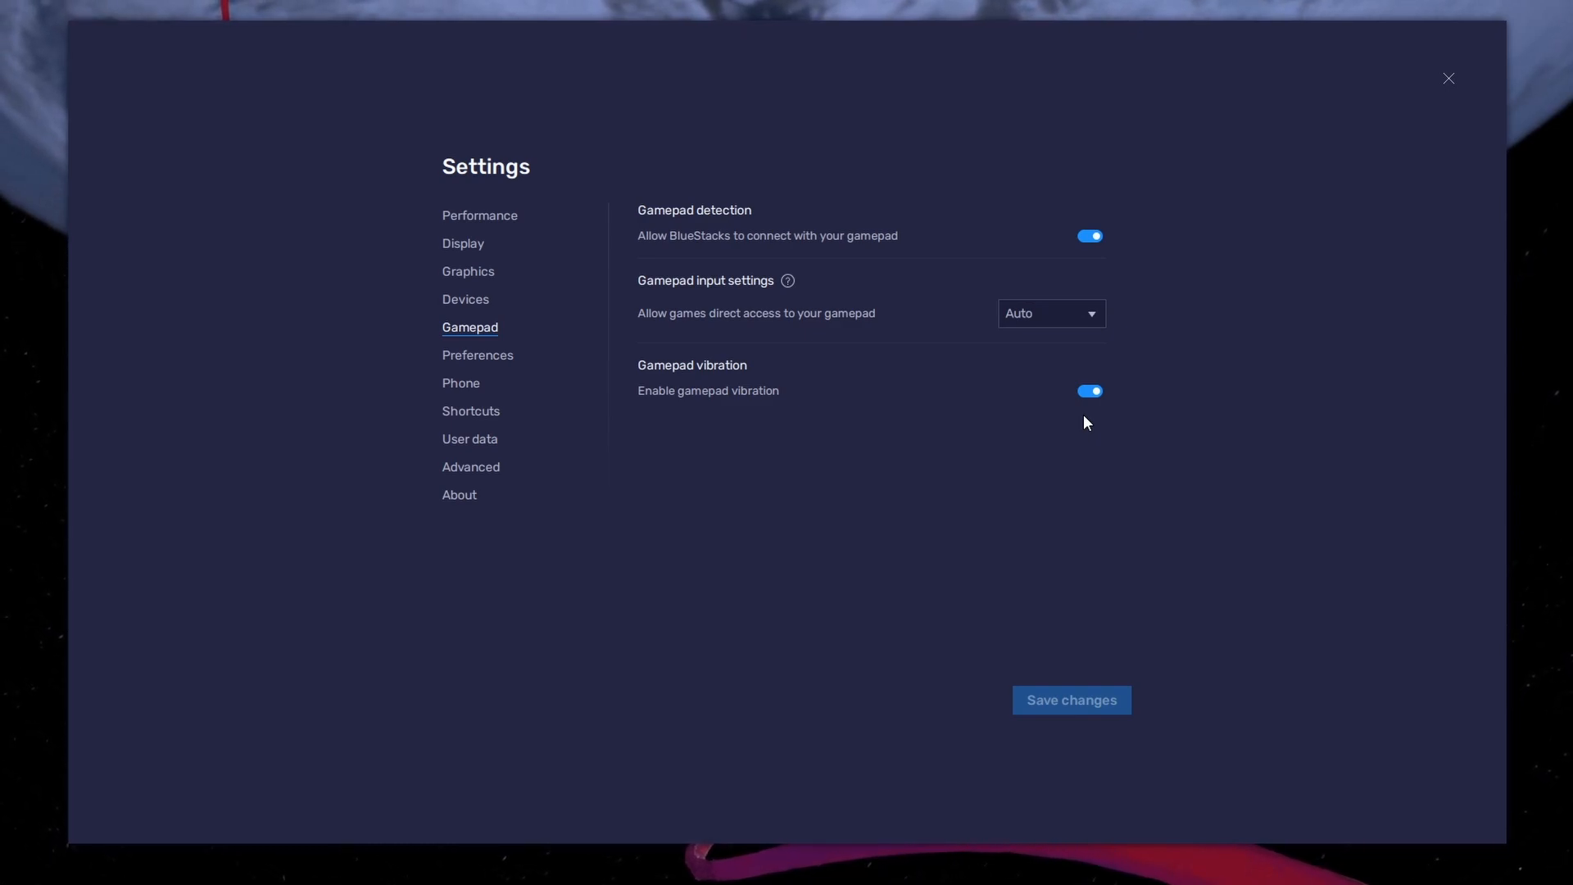
mouse_move(455, 230)
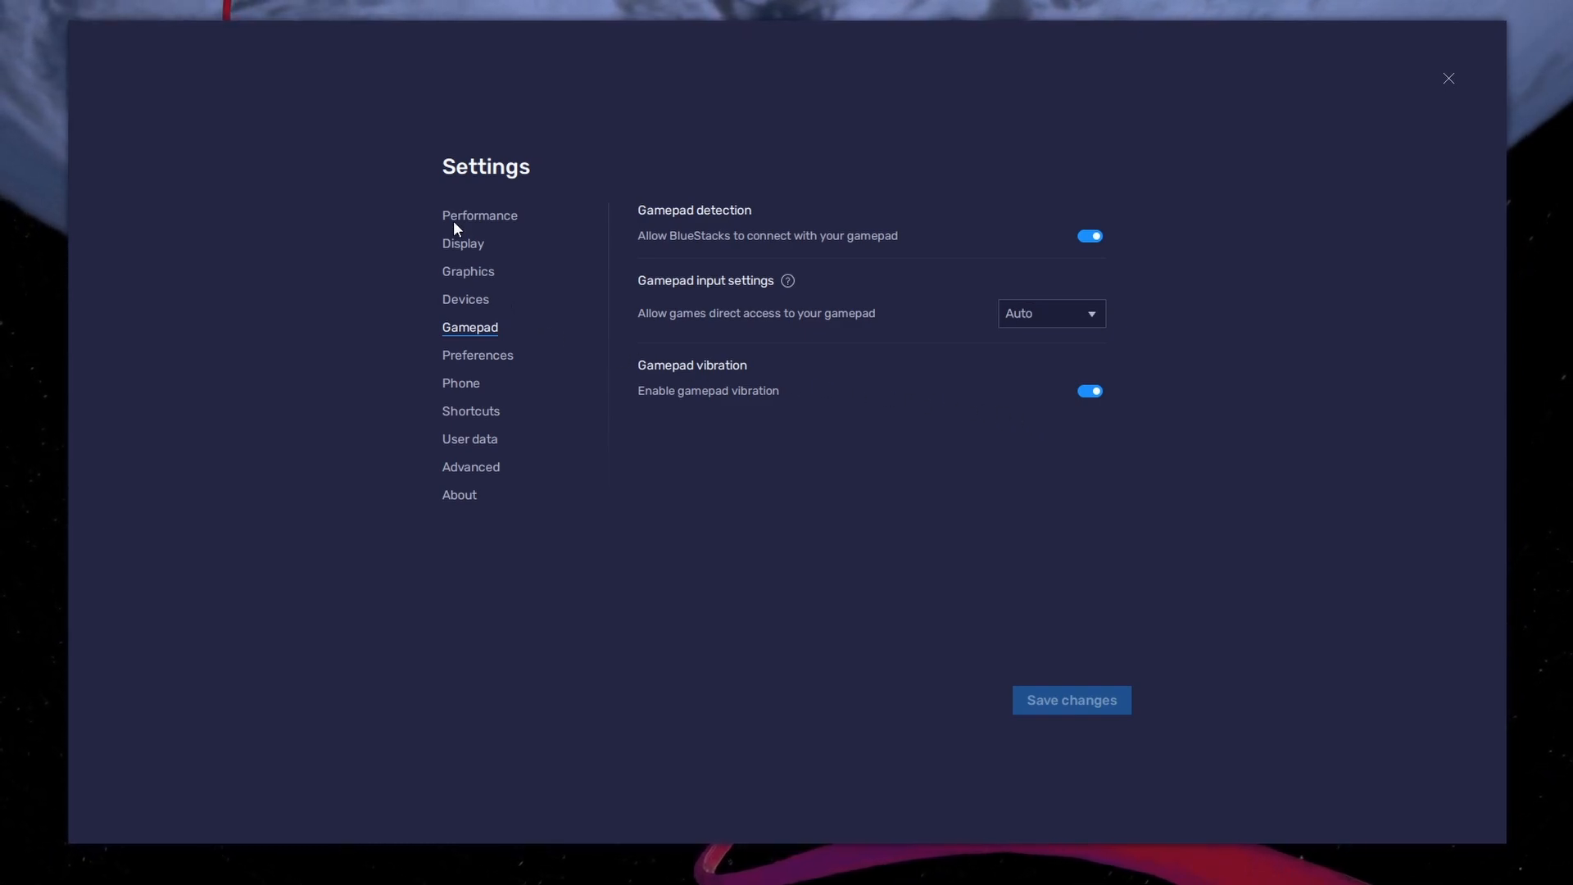
In Performance, keep CPU at High (4 Cores) and Balanced mode, and set frame rate to 144.
left_click(479, 215)
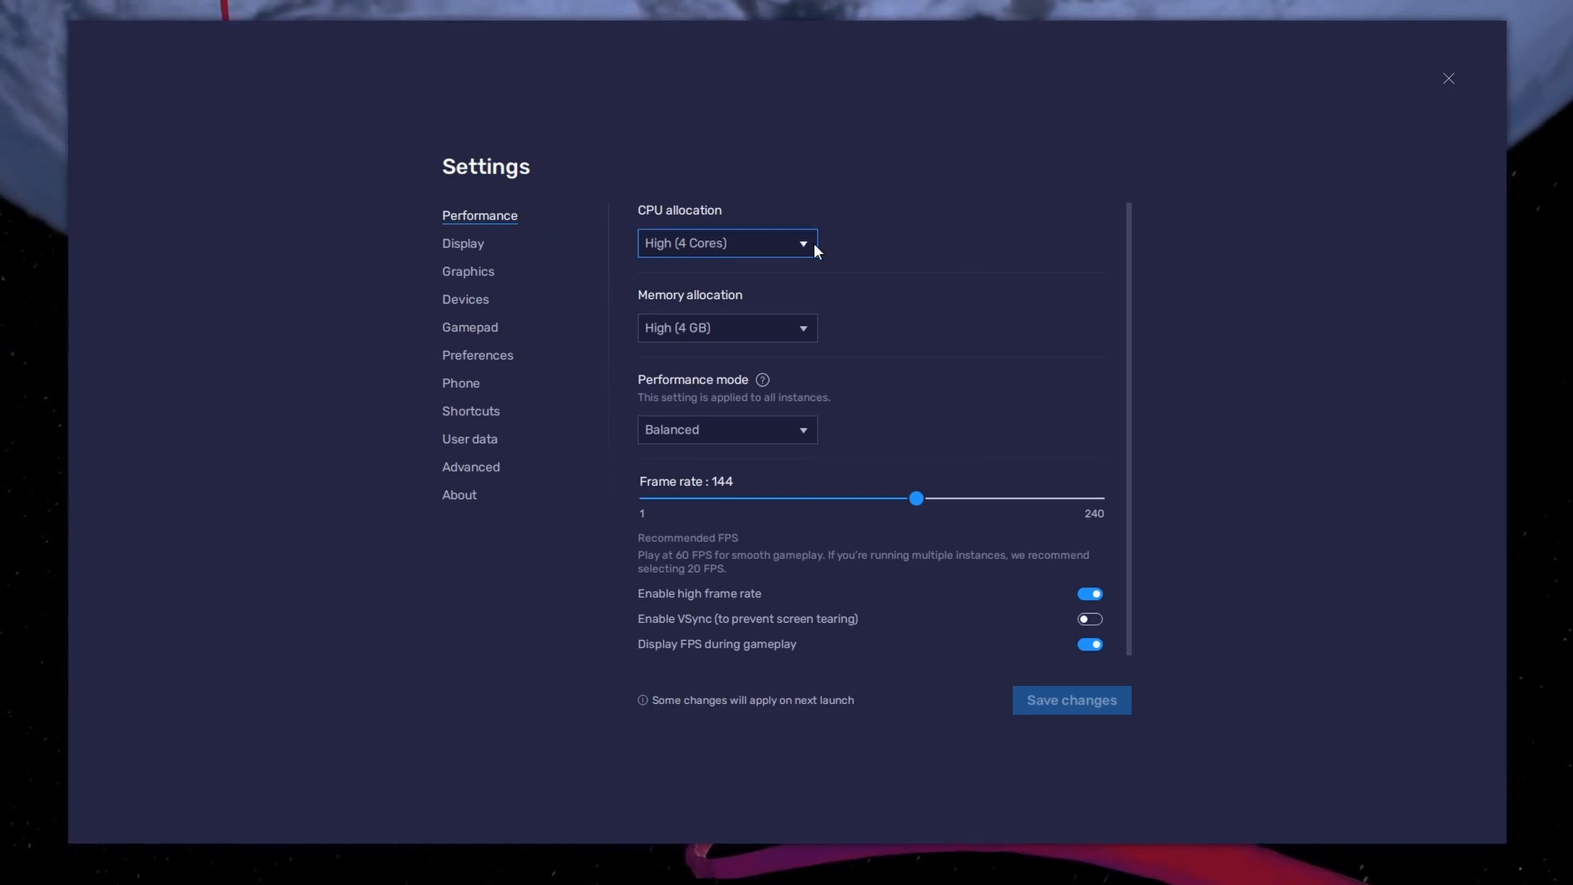
left_click(727, 243)
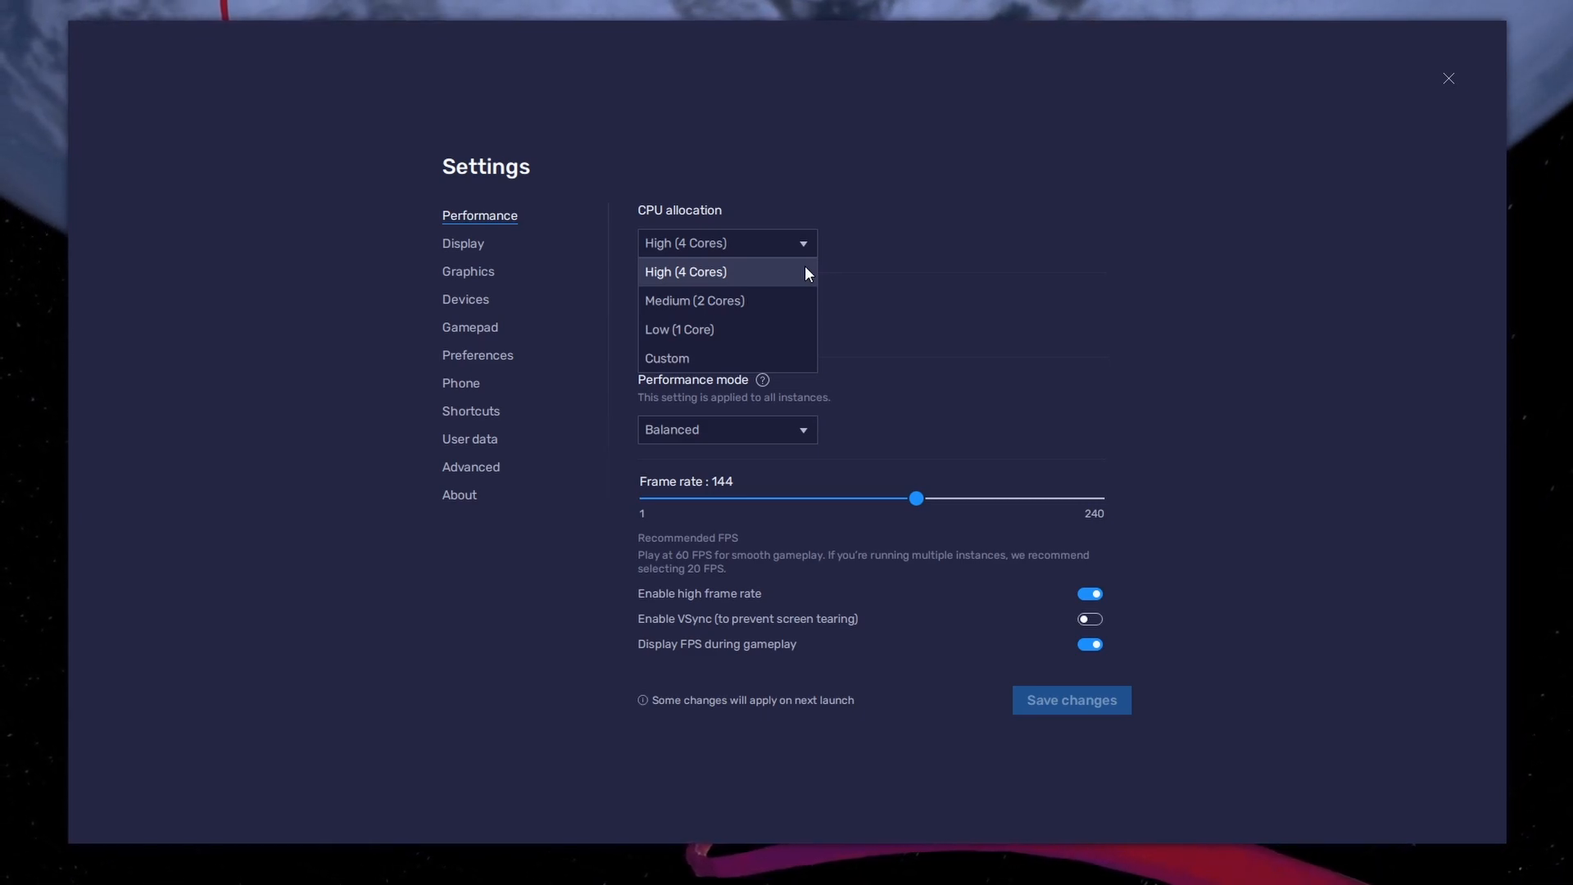
left_click(685, 271)
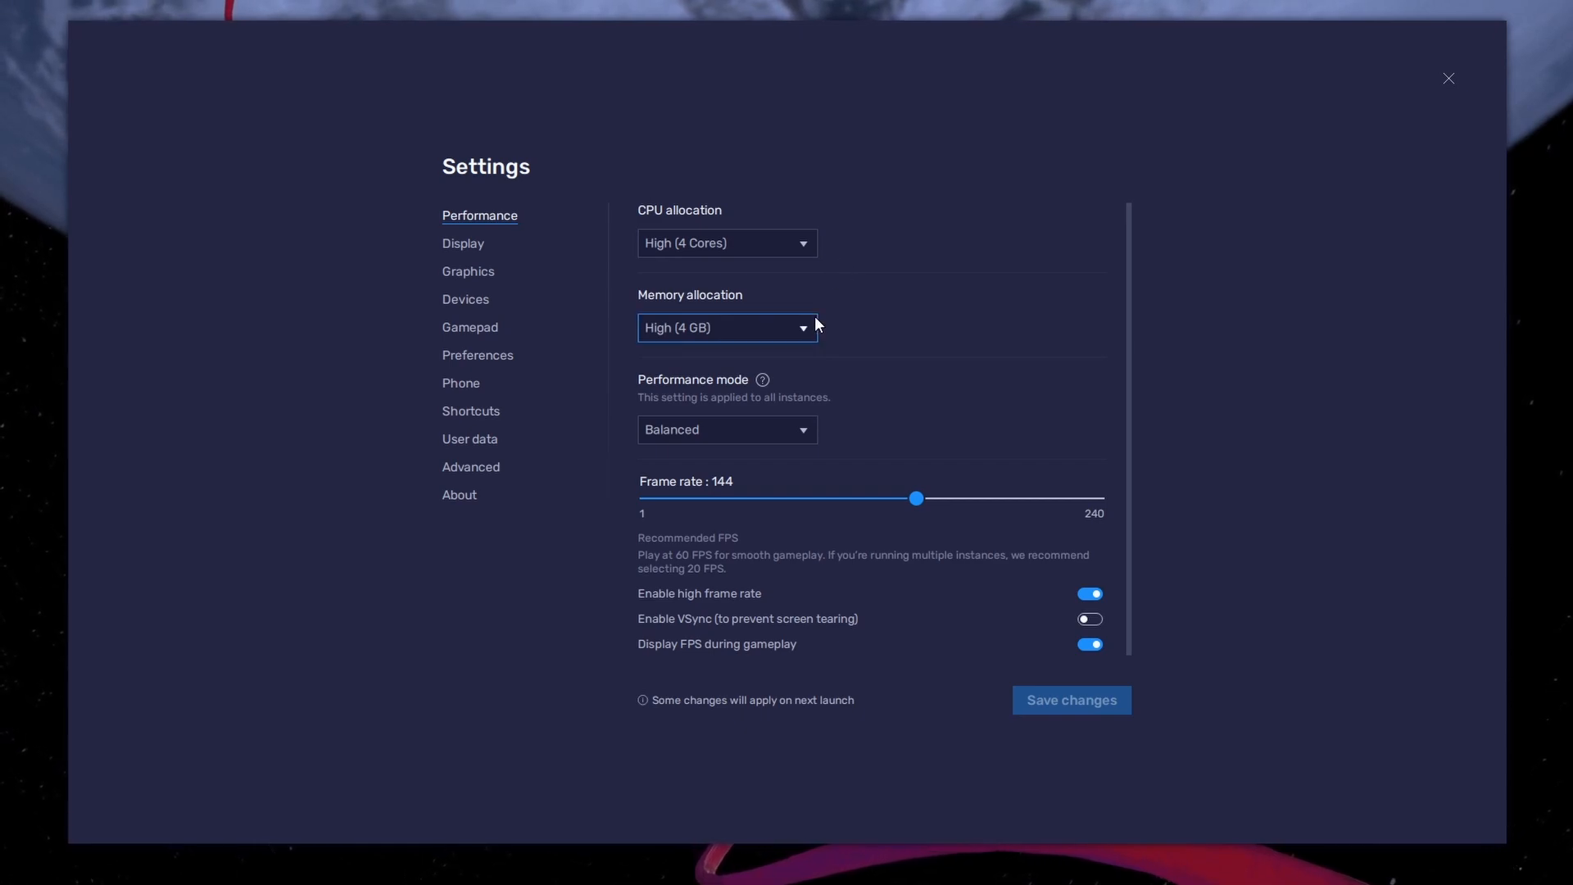
left_click(726, 327)
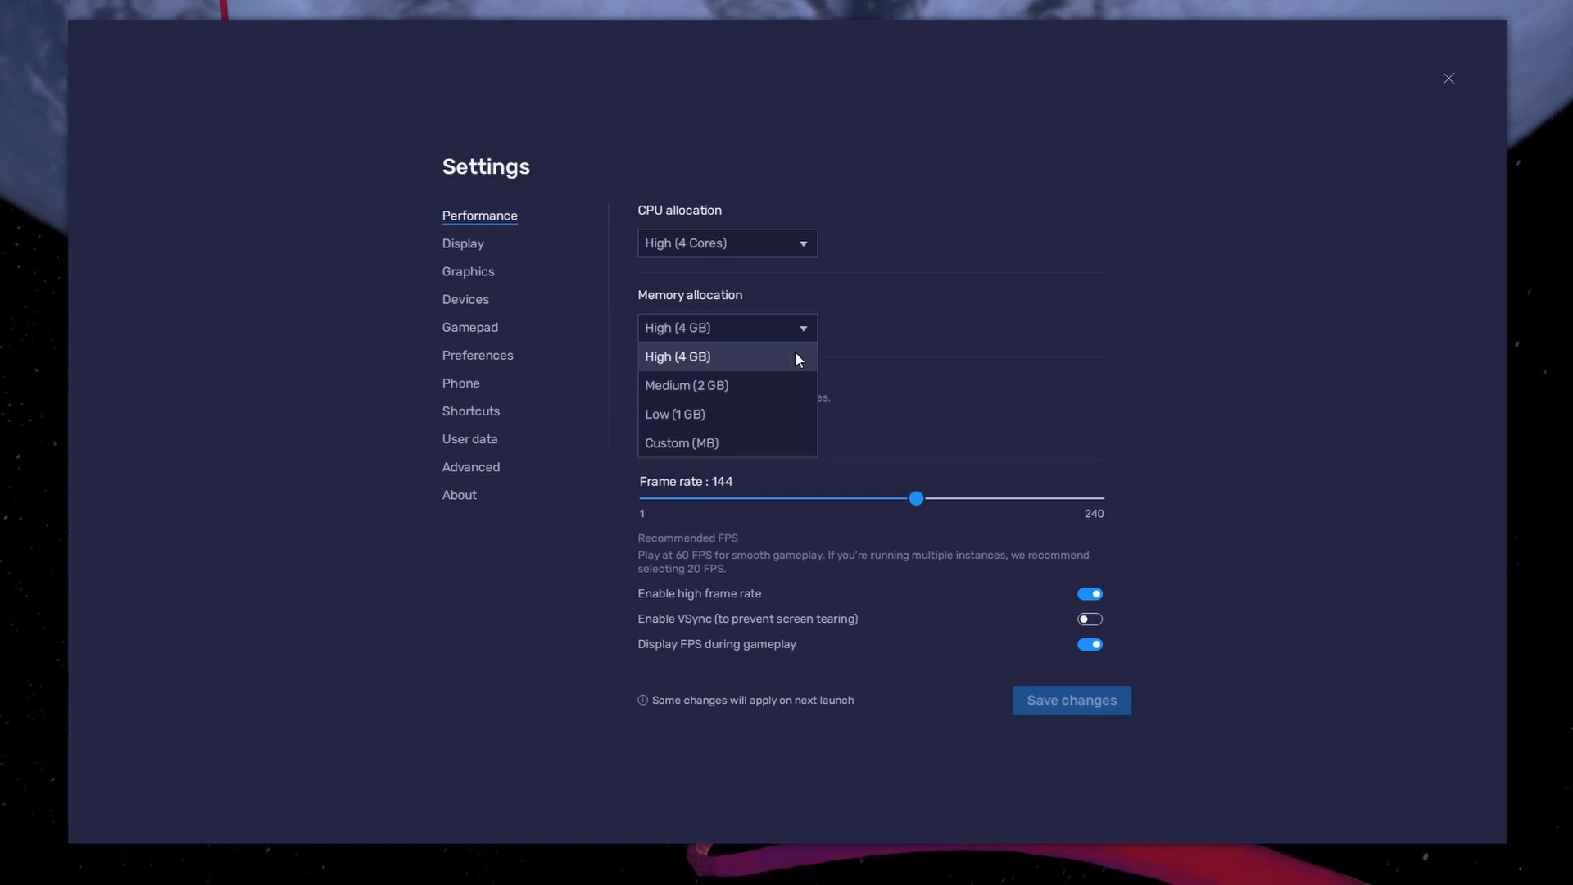
mouse_move(791, 418)
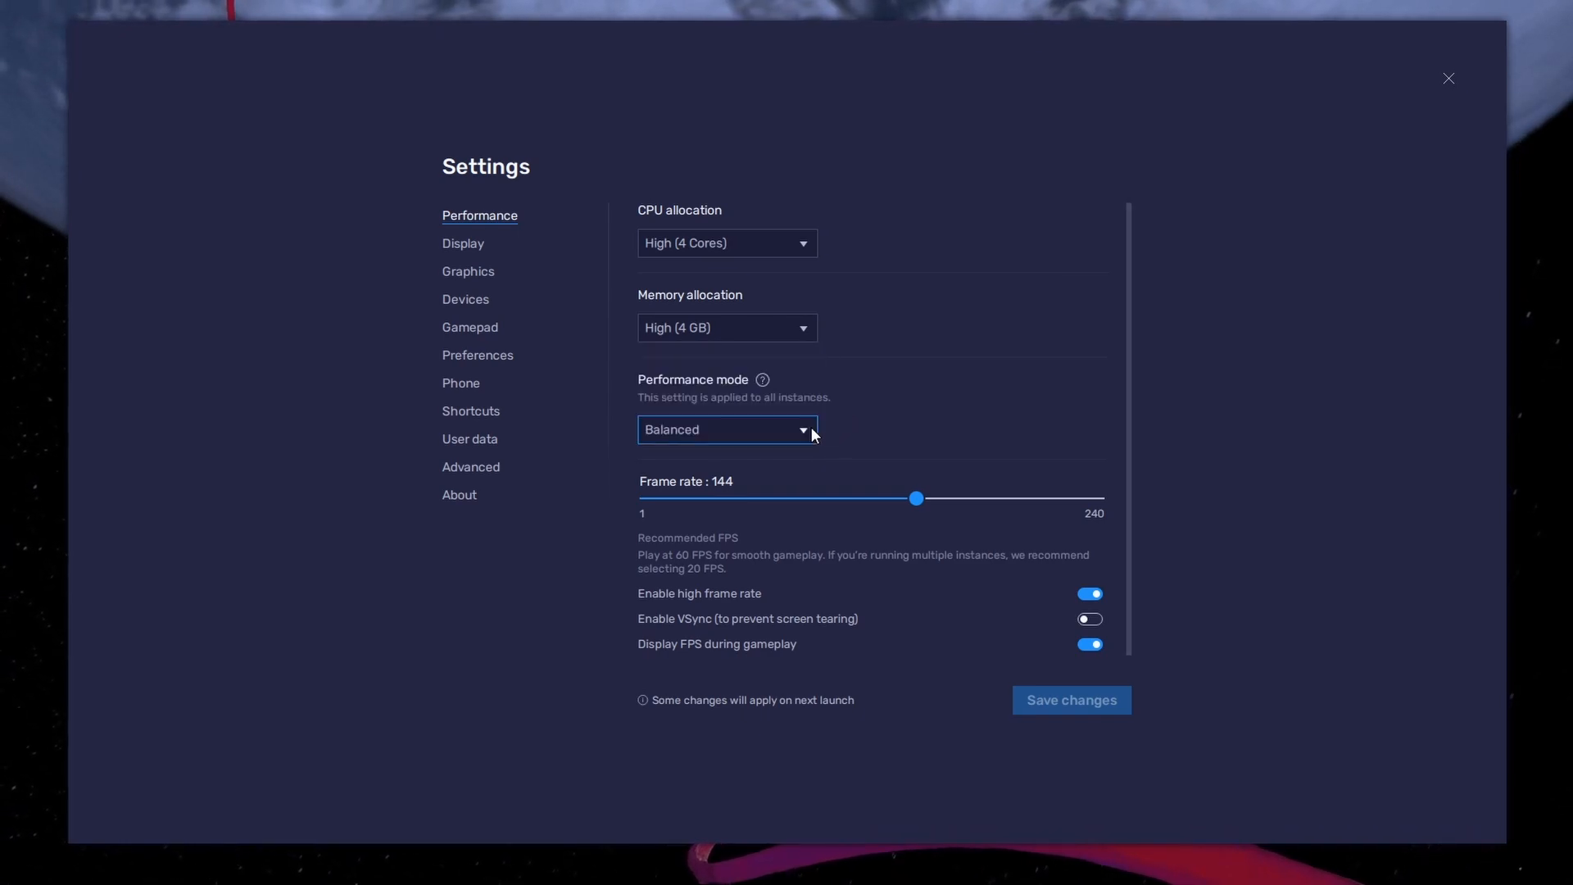
left_click(726, 429)
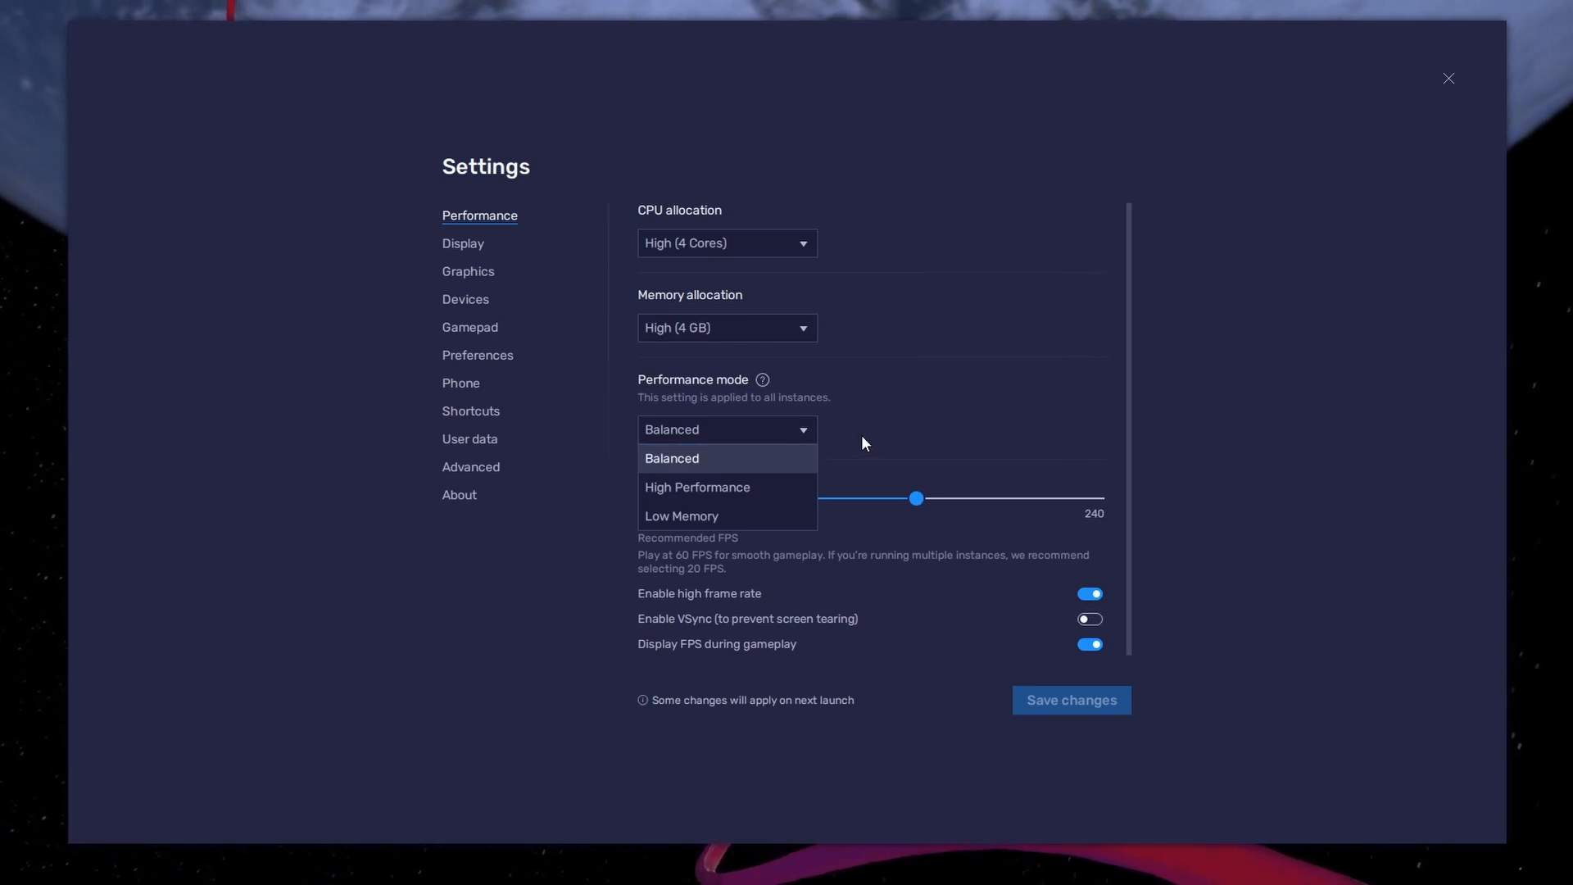
left_click(672, 458)
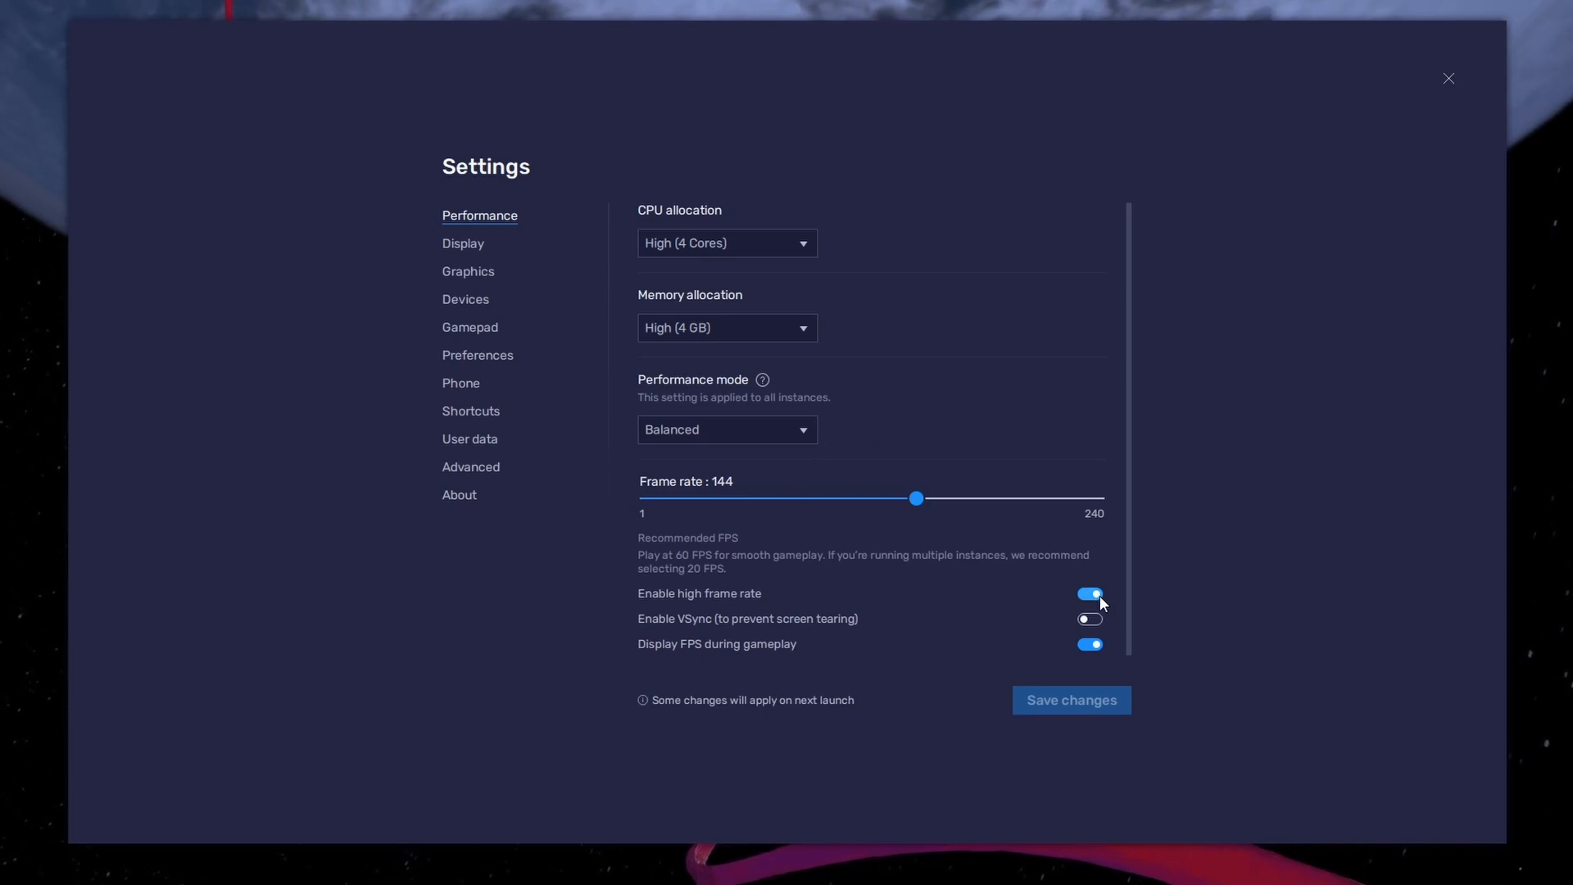
left_click_drag(914, 497, 923, 497)
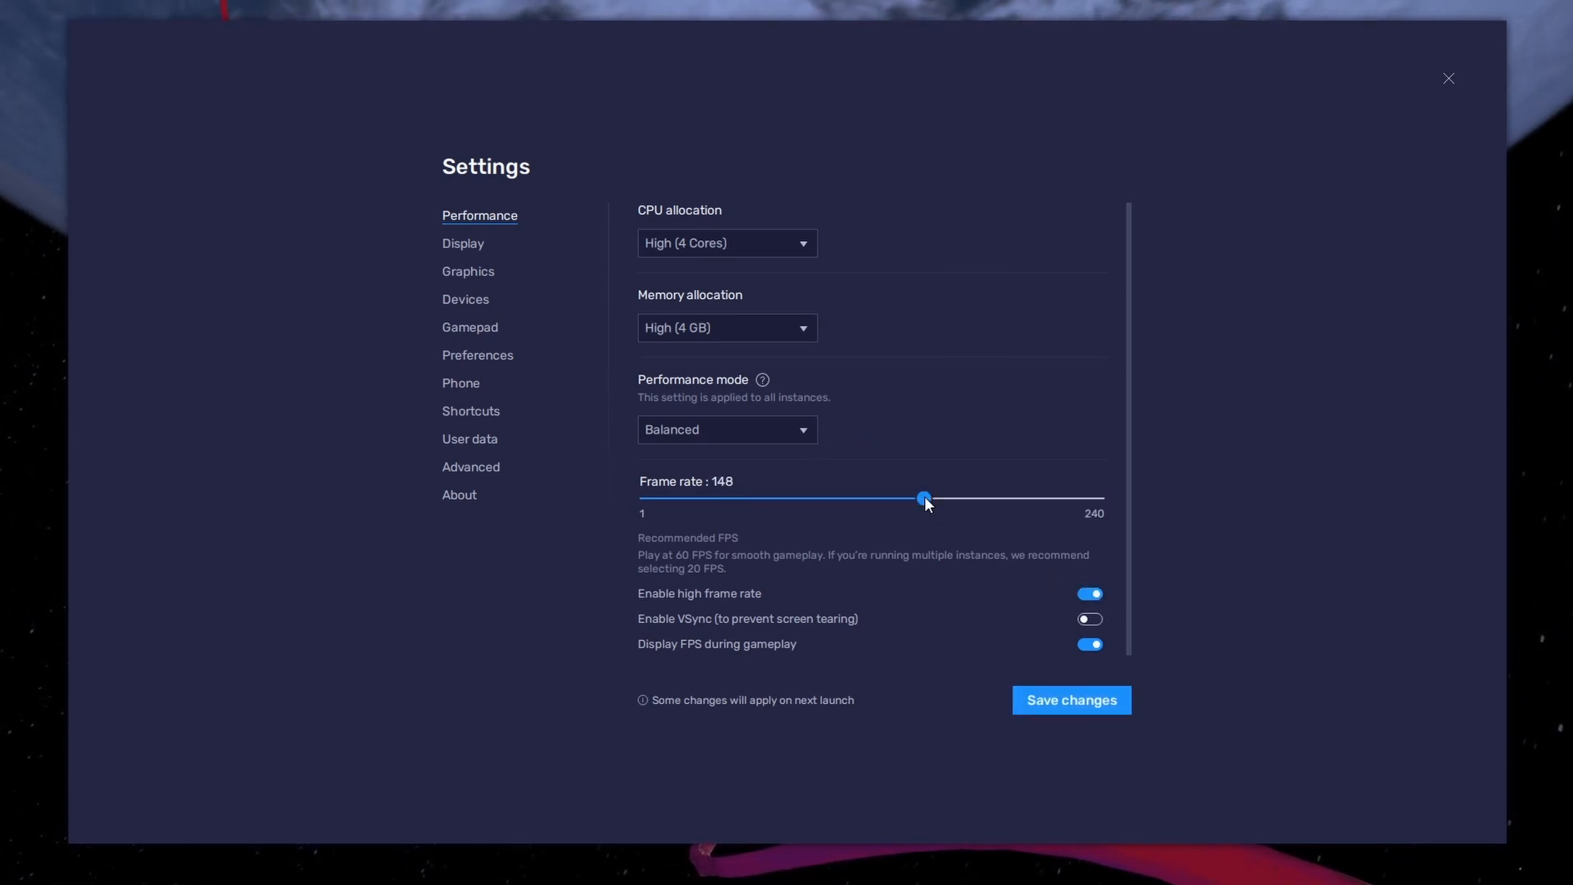
left_click_drag(924, 498, 913, 499)
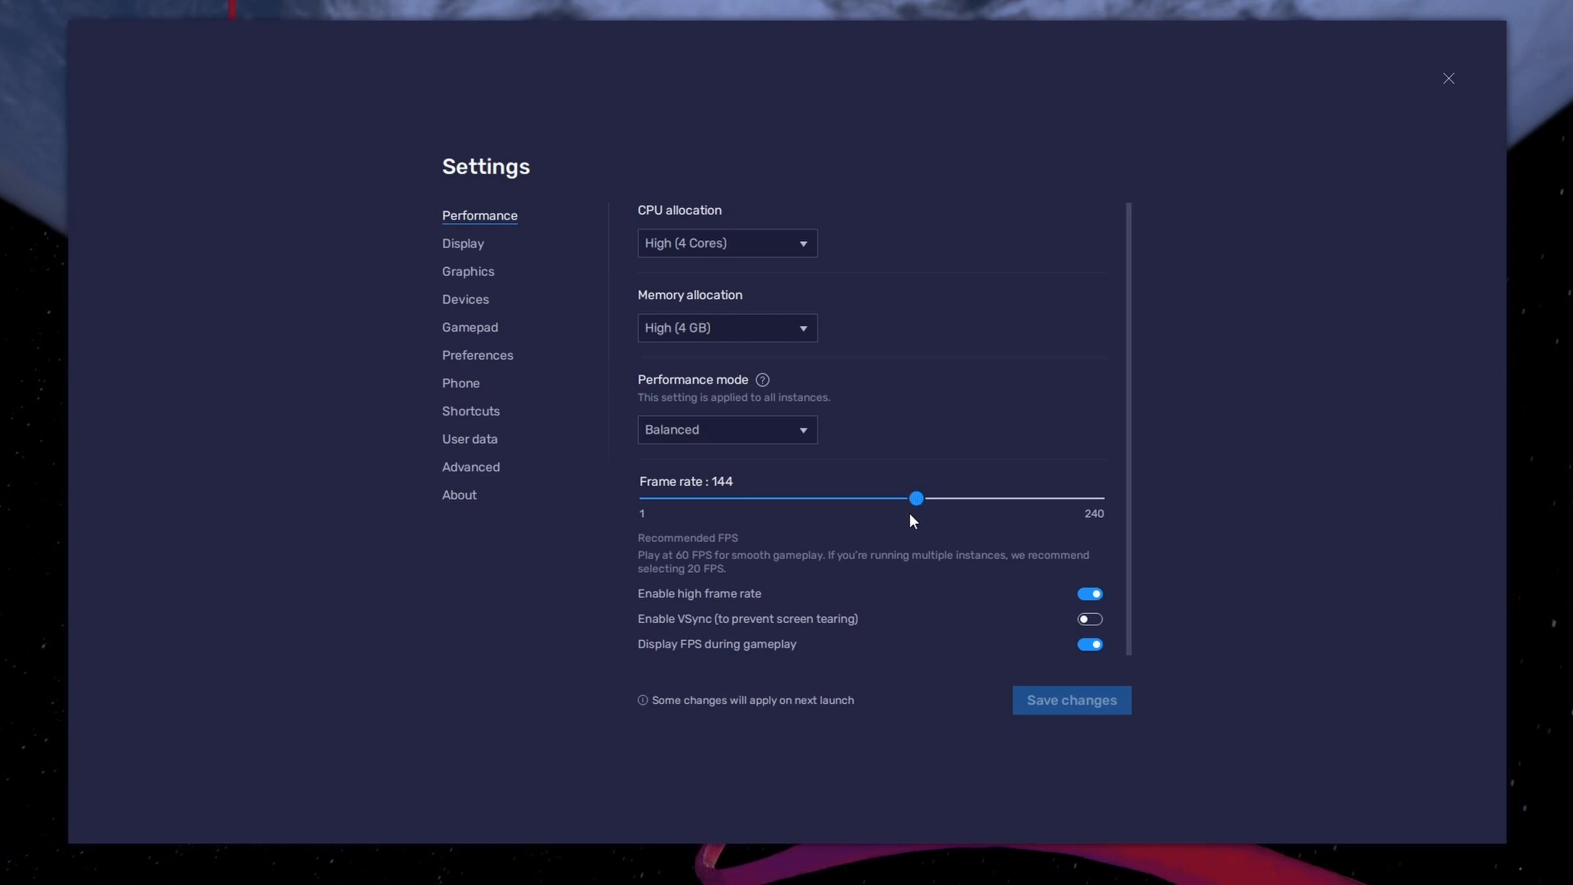
mouse_move(907, 530)
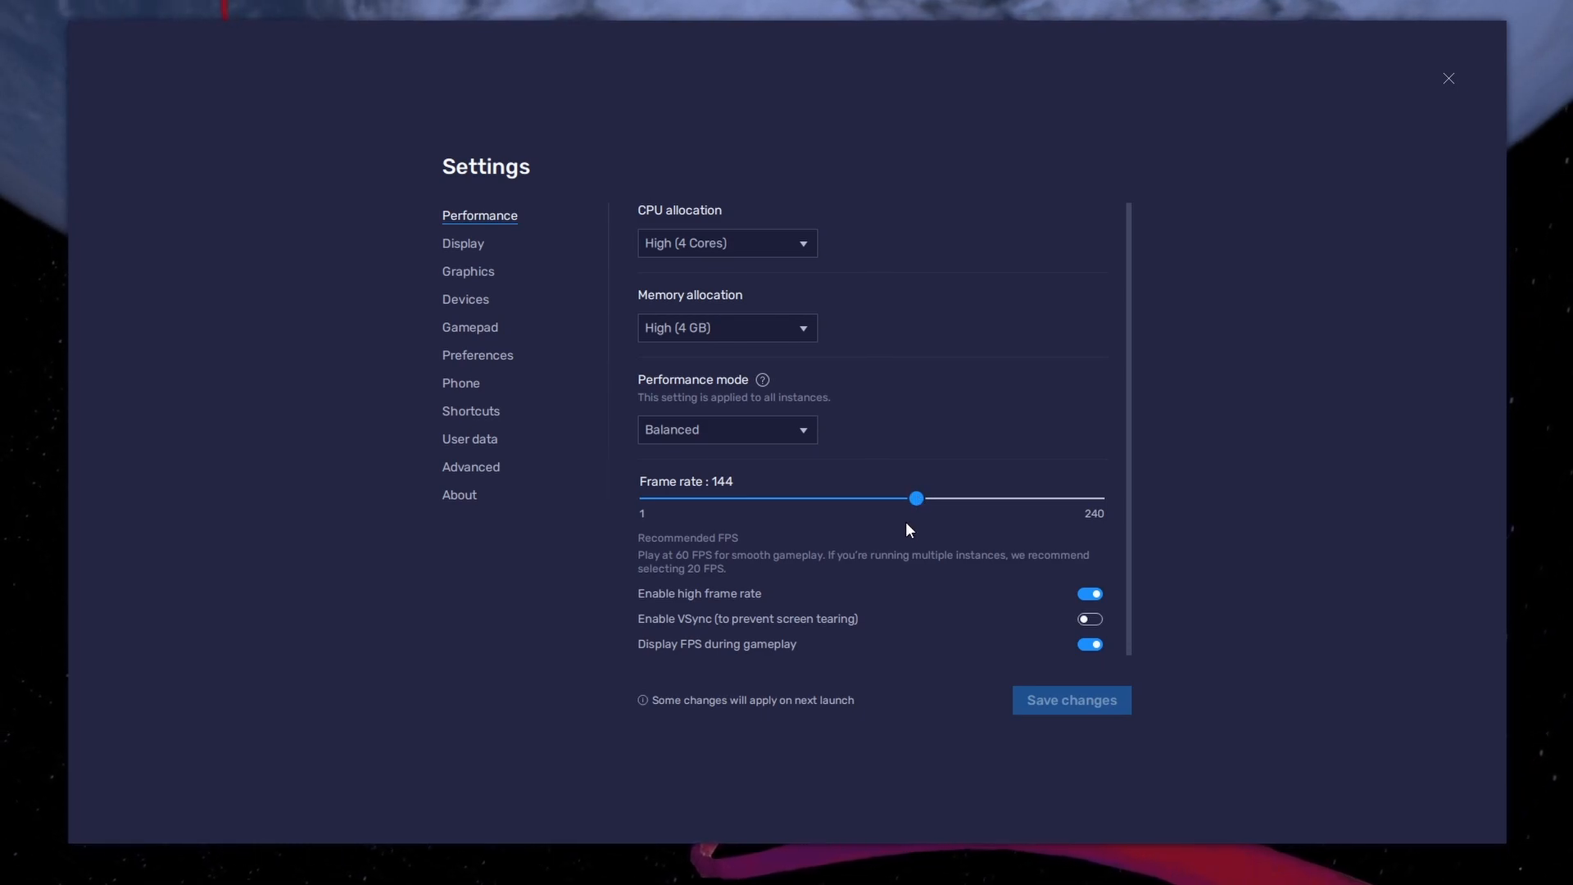
mouse_move(64, 496)
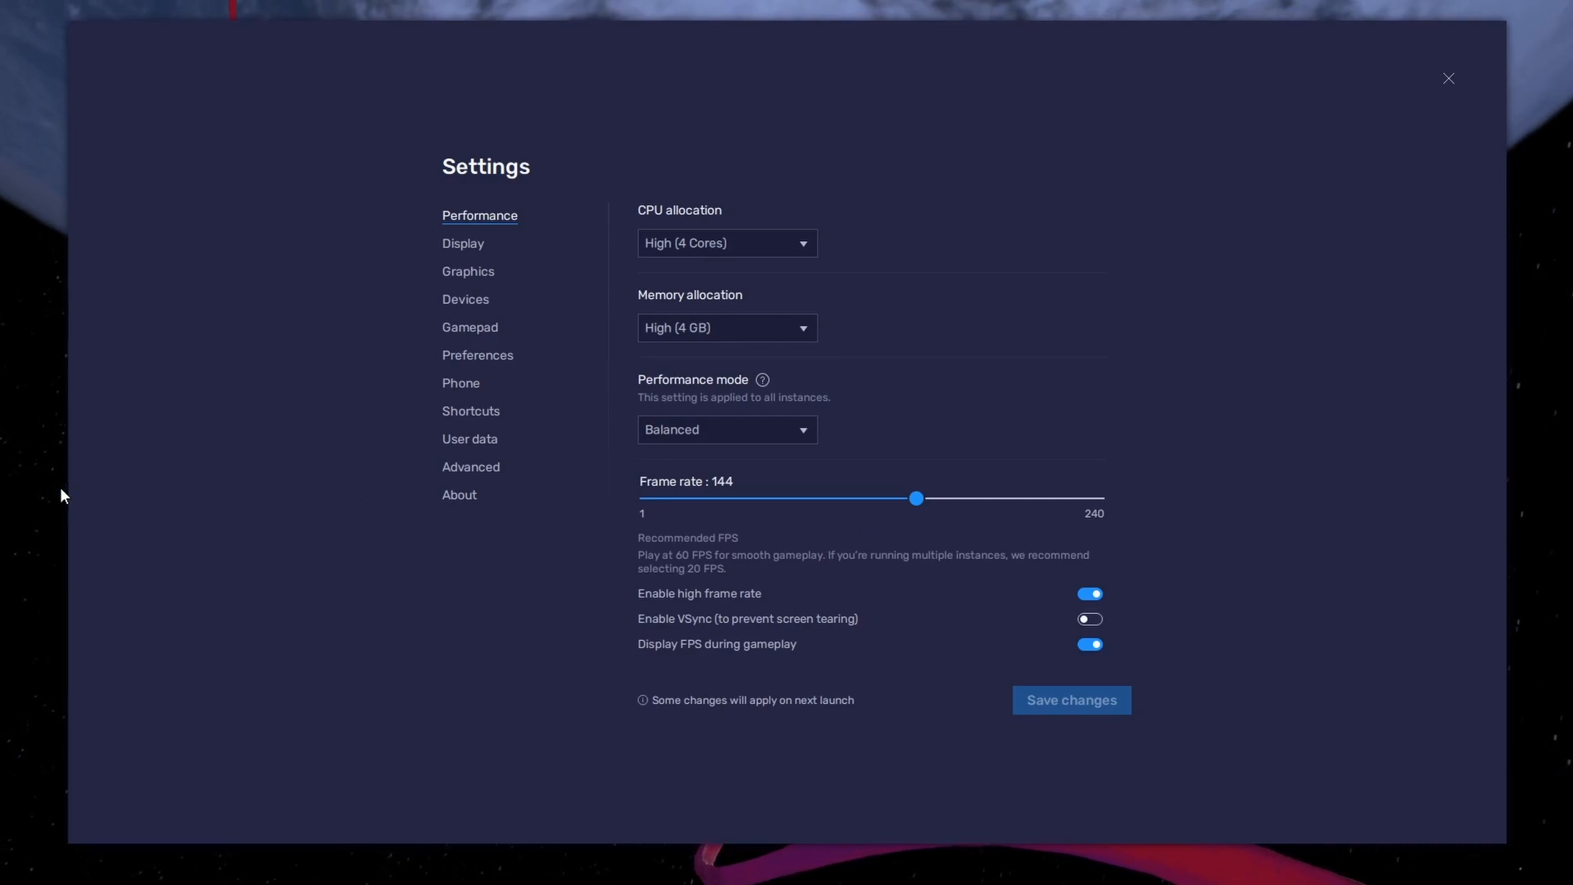
right_click(64, 495)
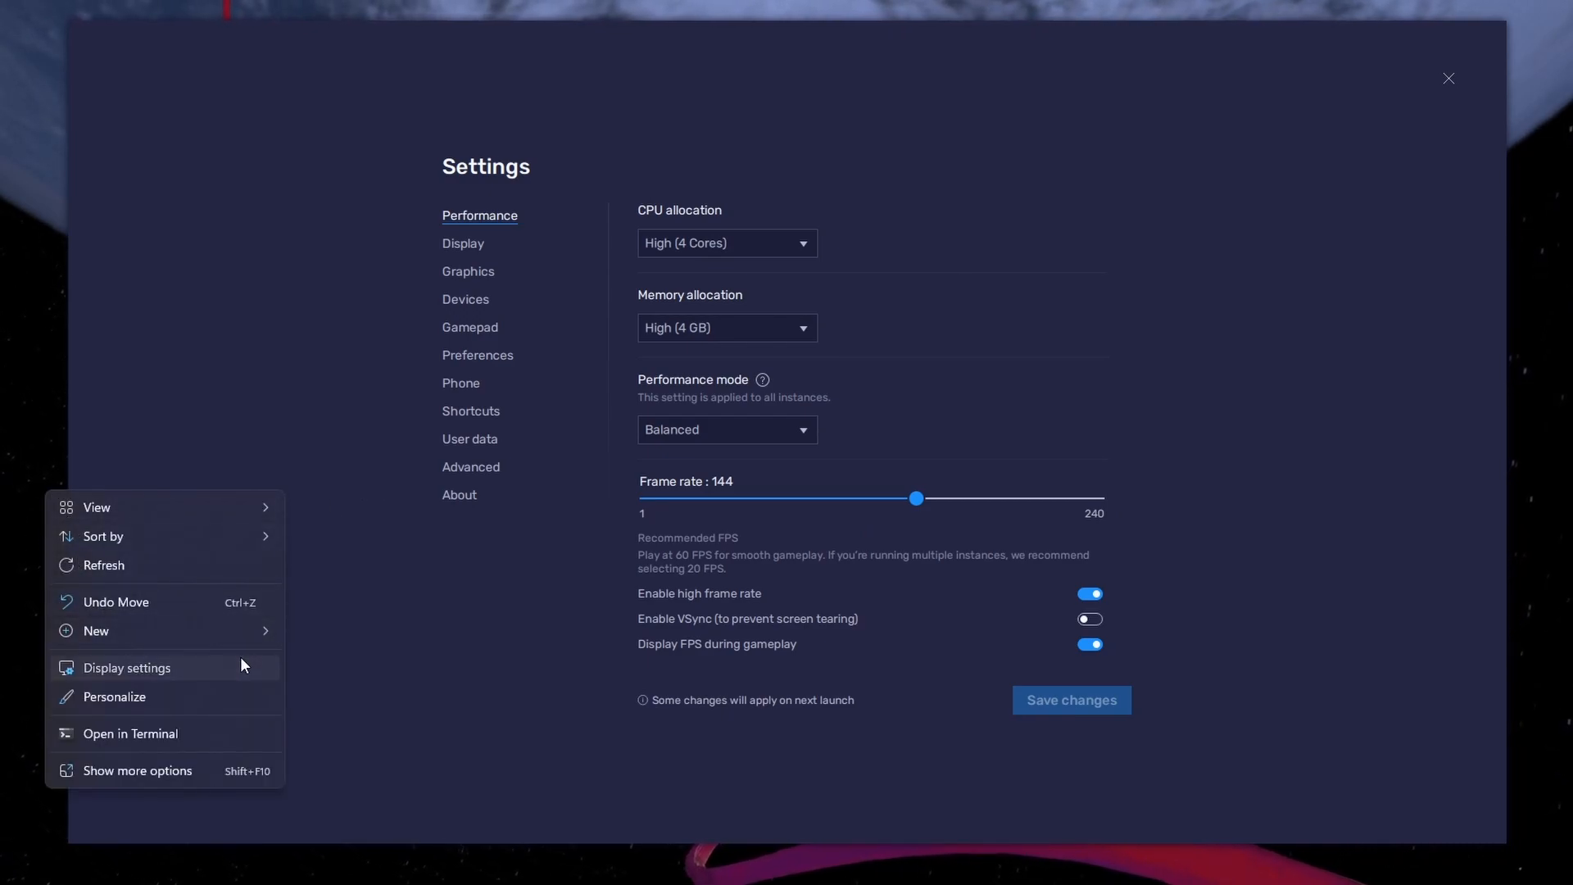
left_click(127, 668)
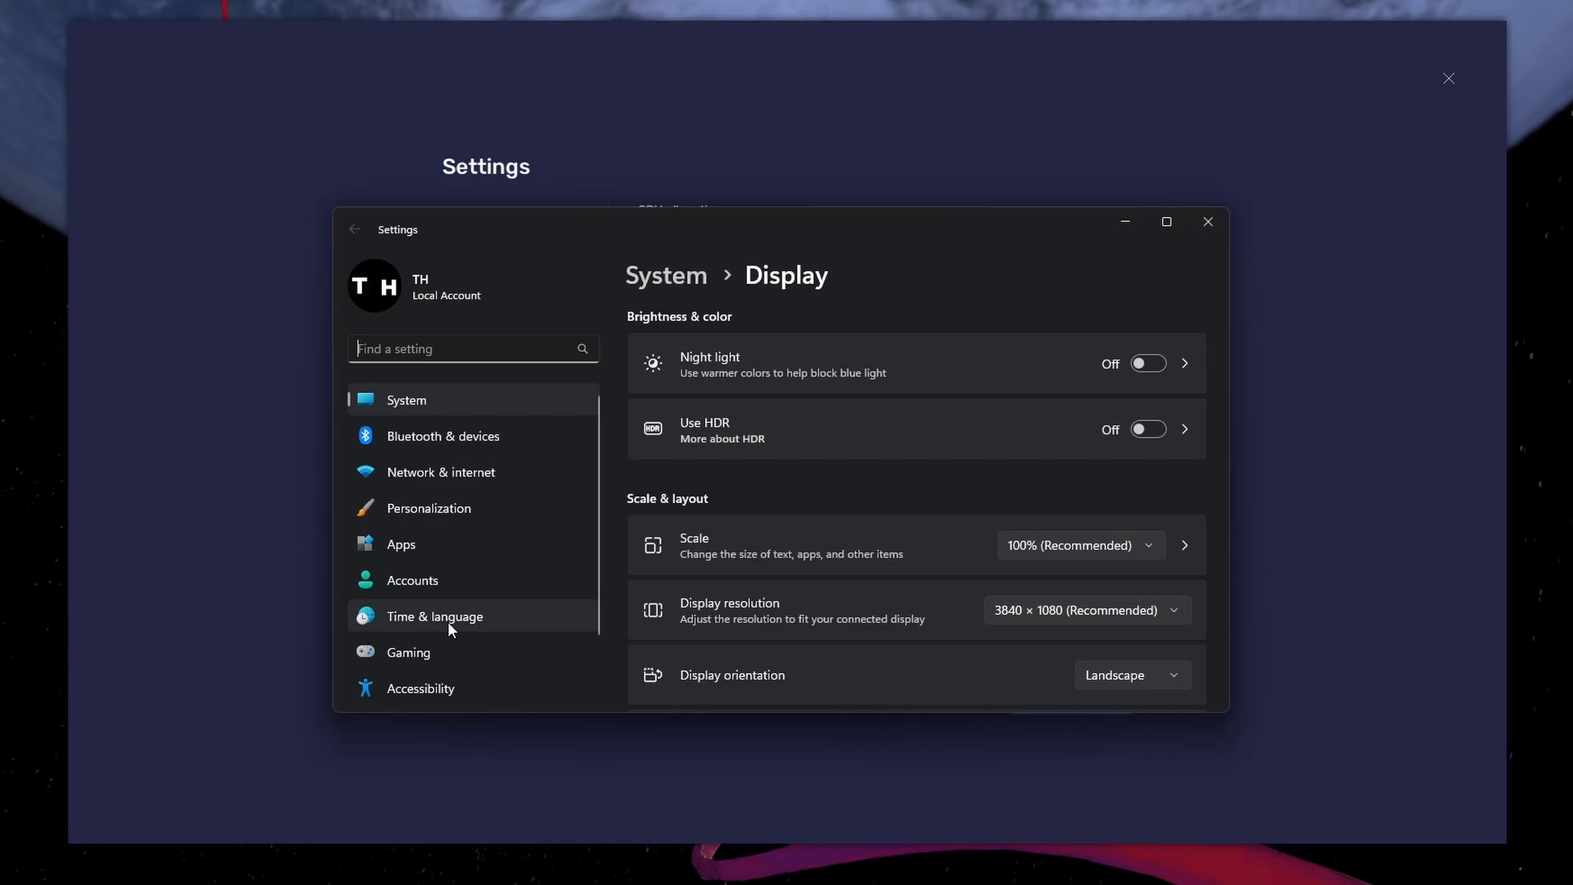
scroll("down", 3)
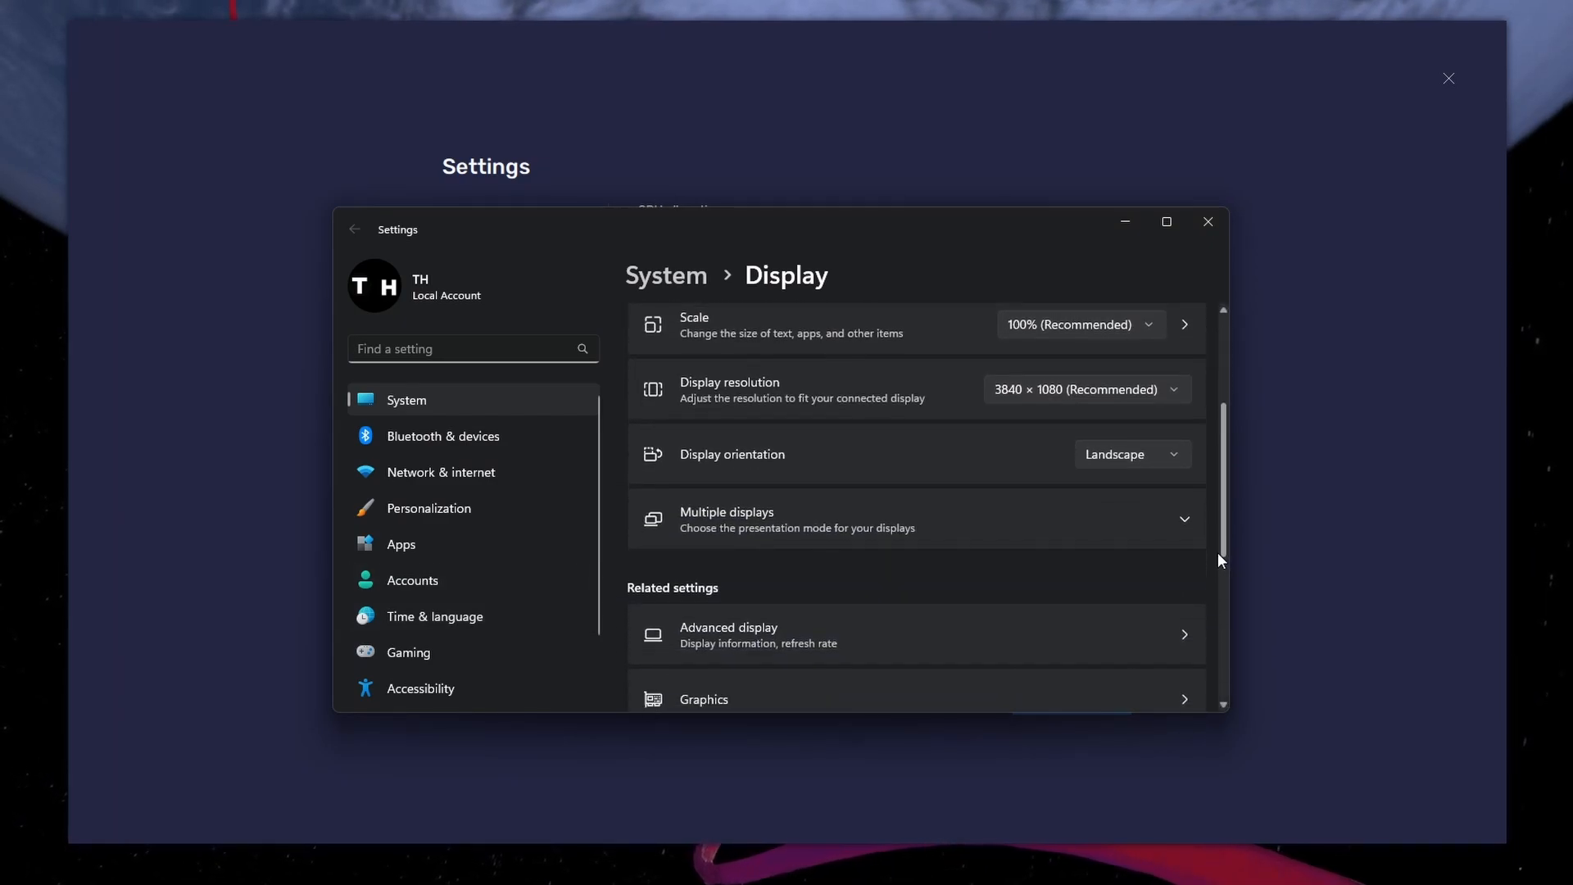
scroll("down", 3)
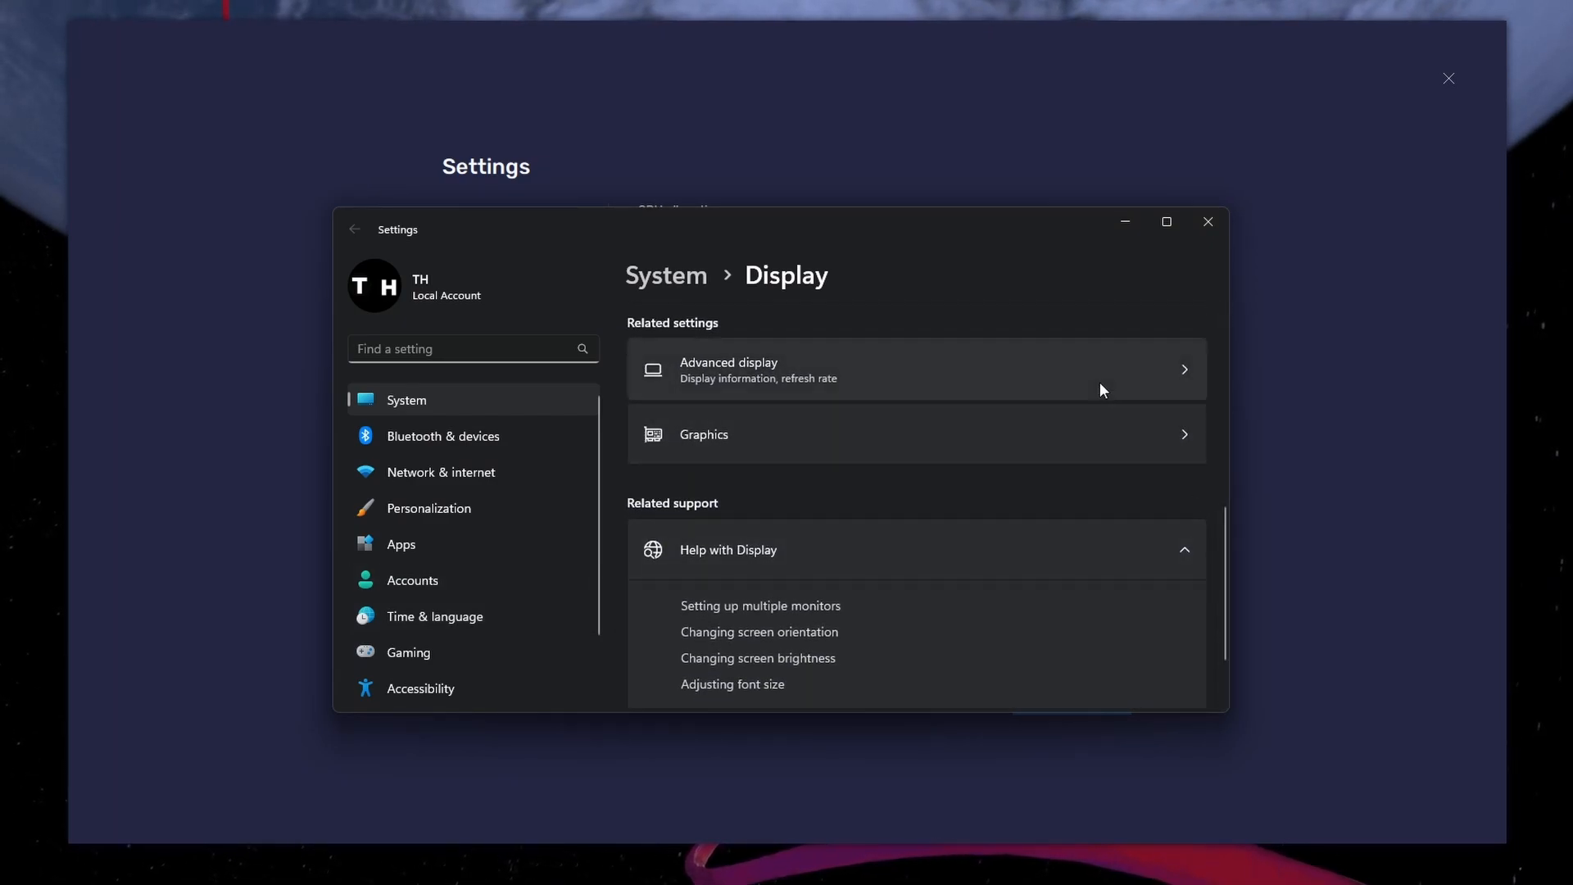
left_click(905, 370)
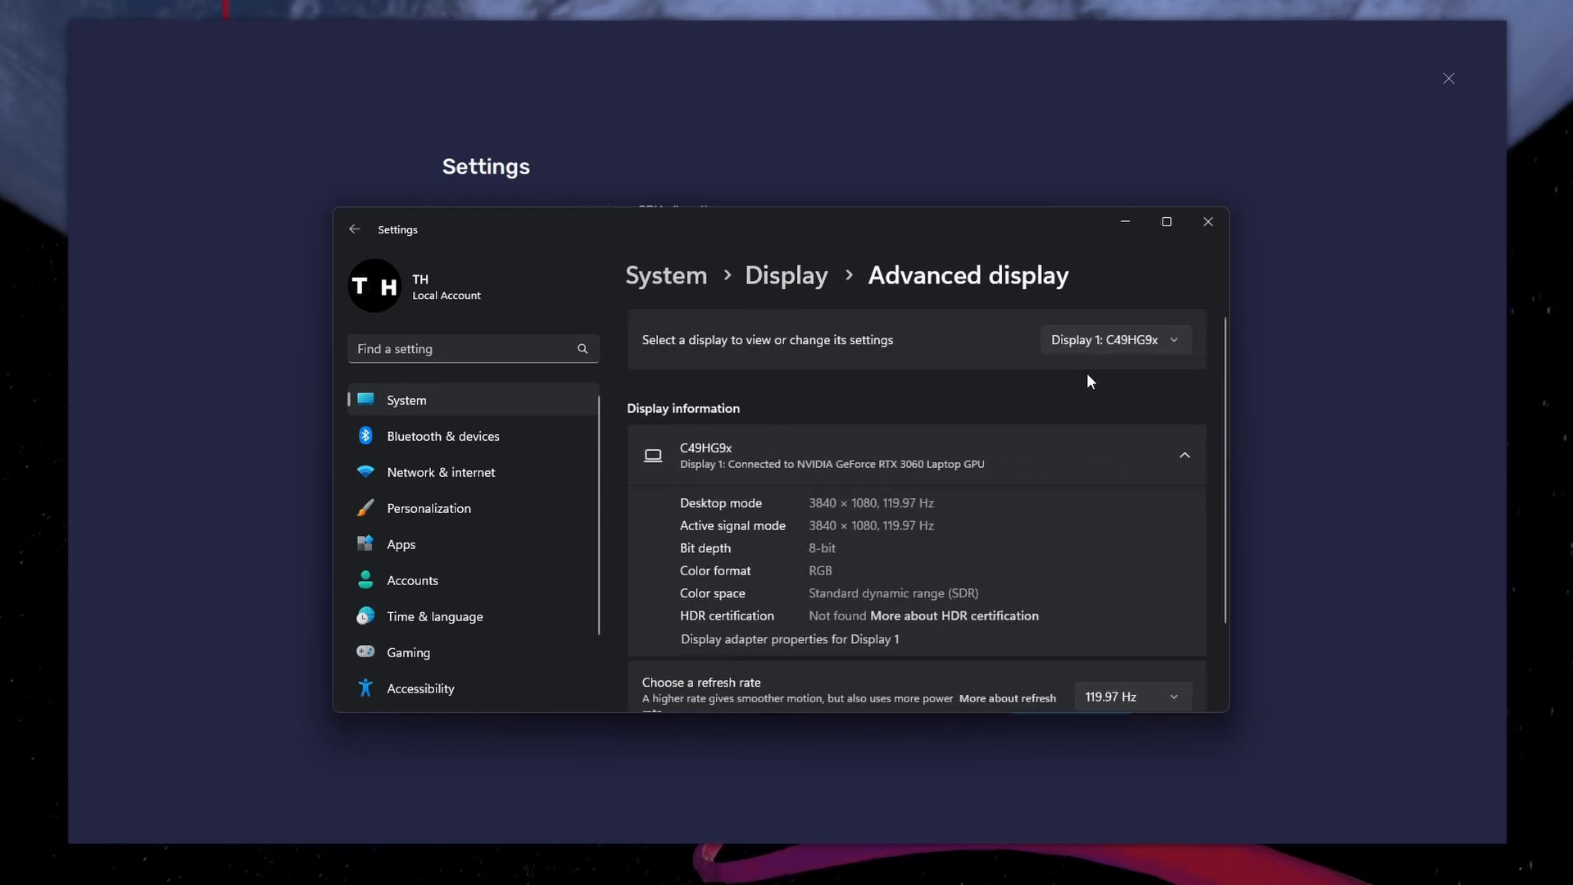
scroll("down", 3)
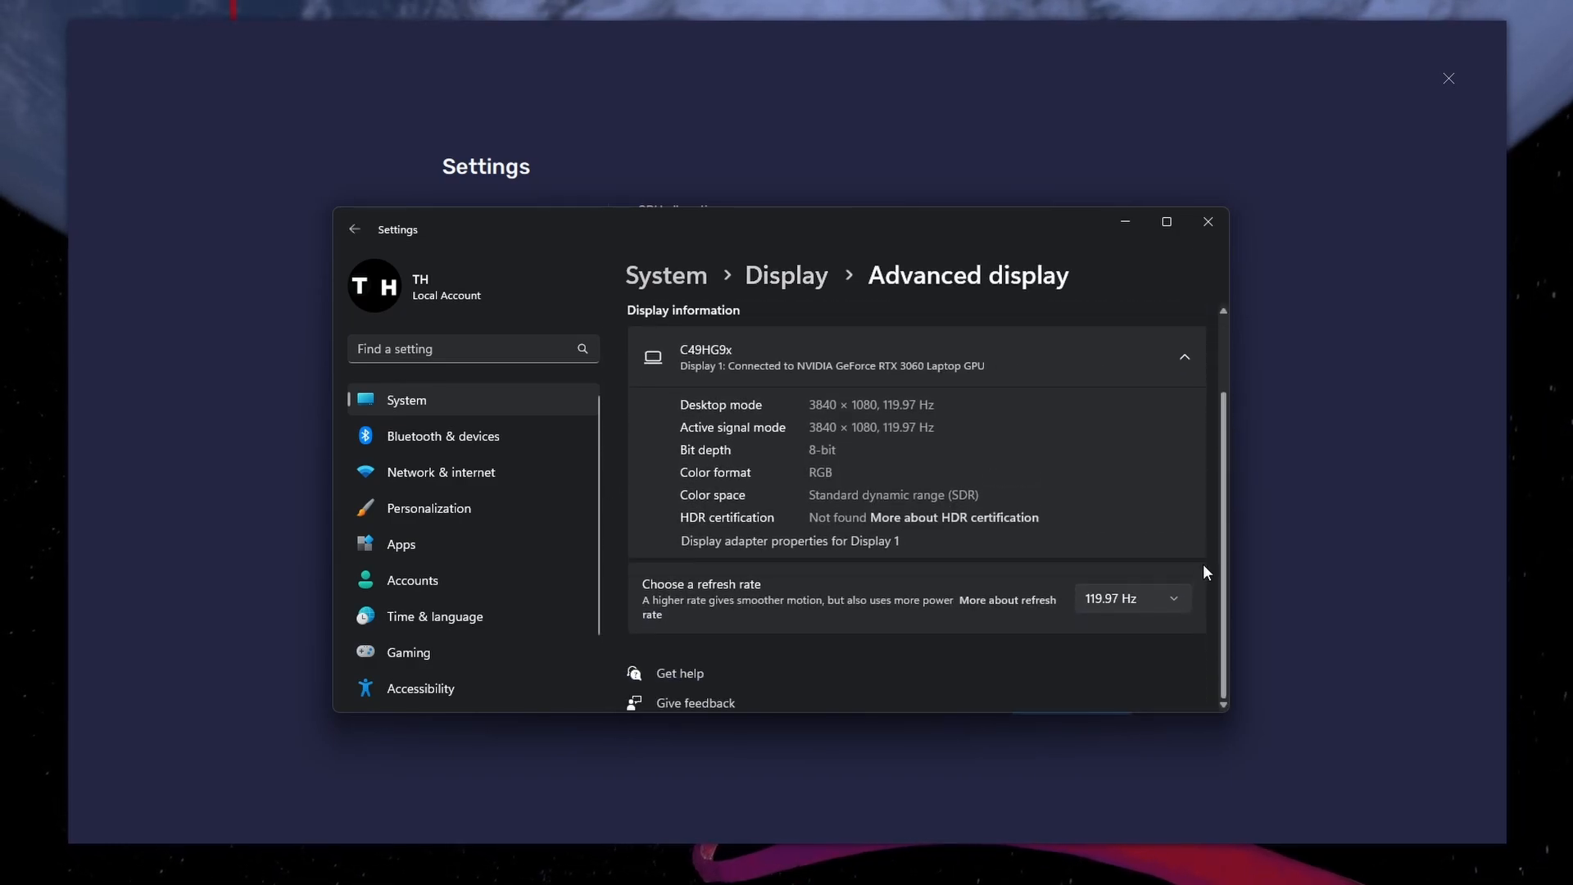
left_click(1133, 598)
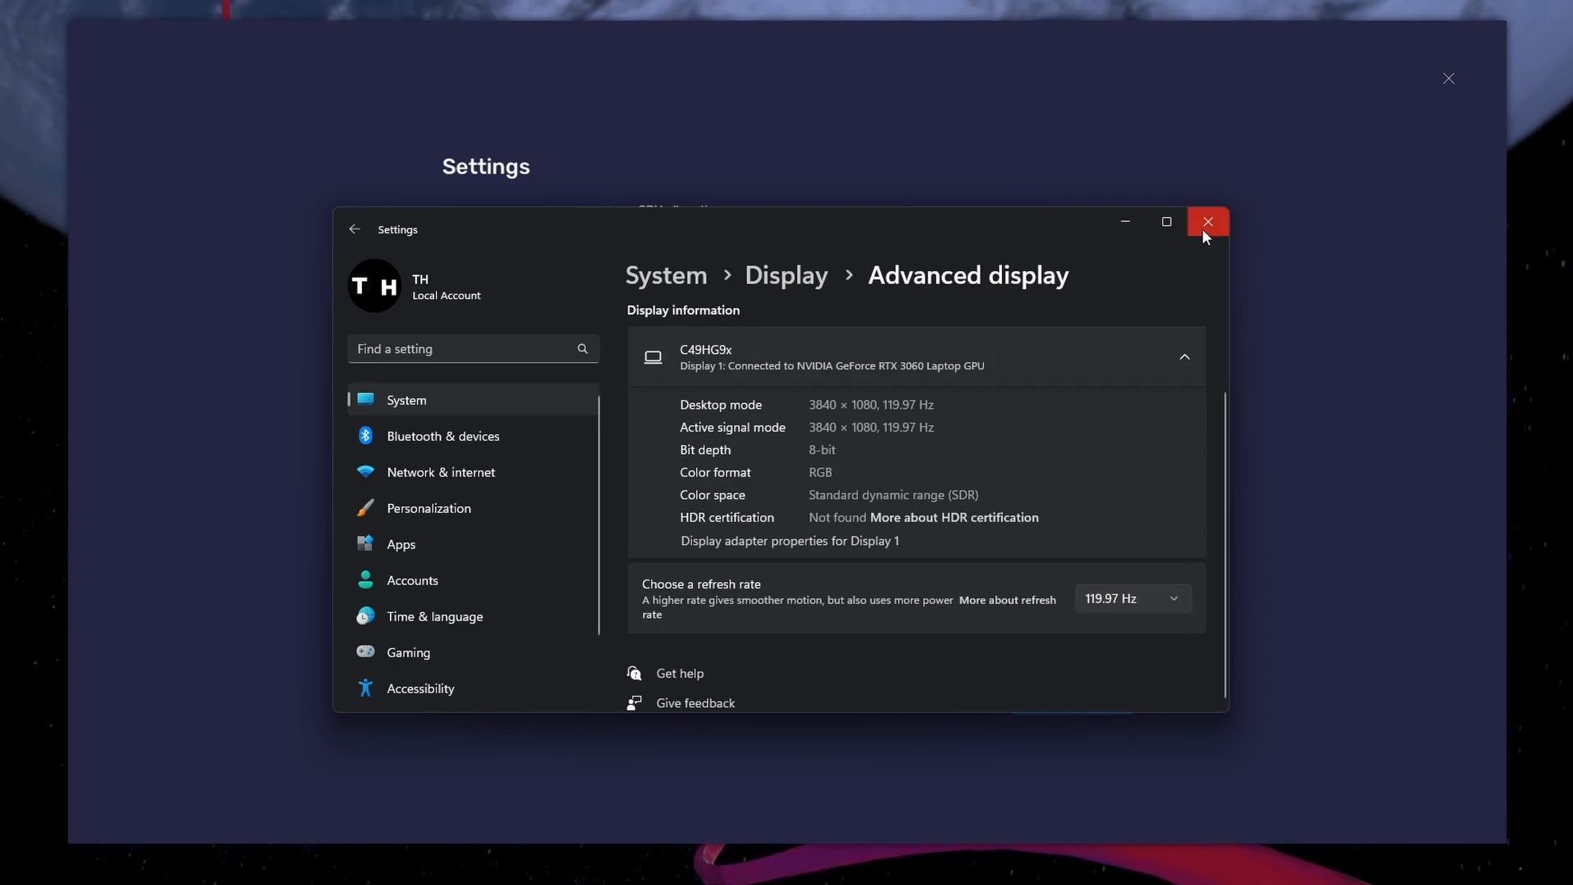
left_click(1207, 221)
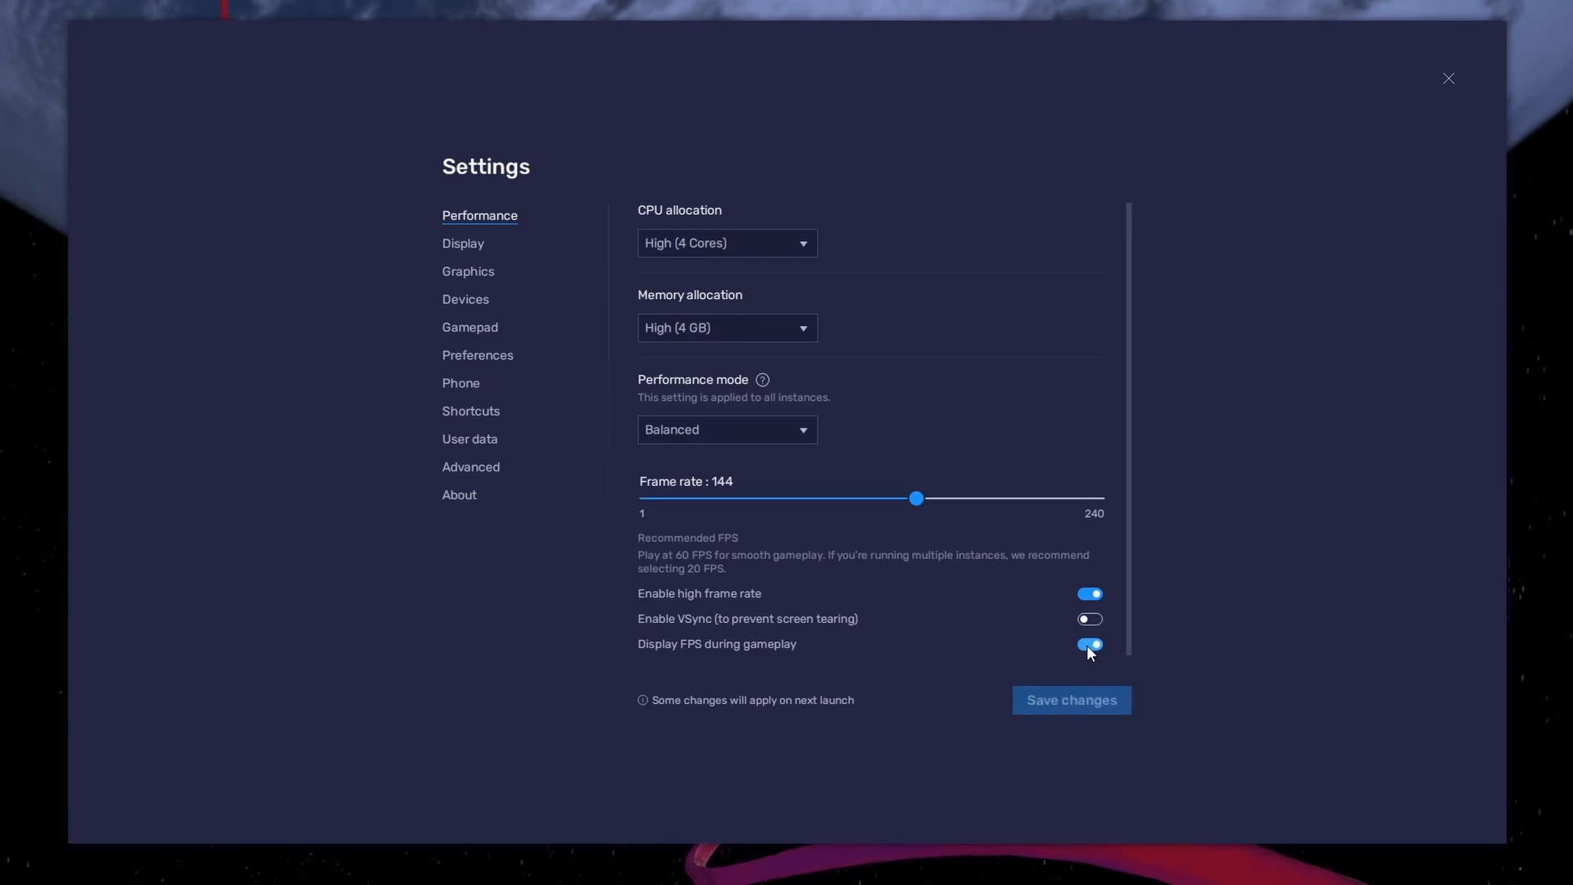
Choose 1600 x 900 on the Display tab and save the changes.
left_click(1090, 644)
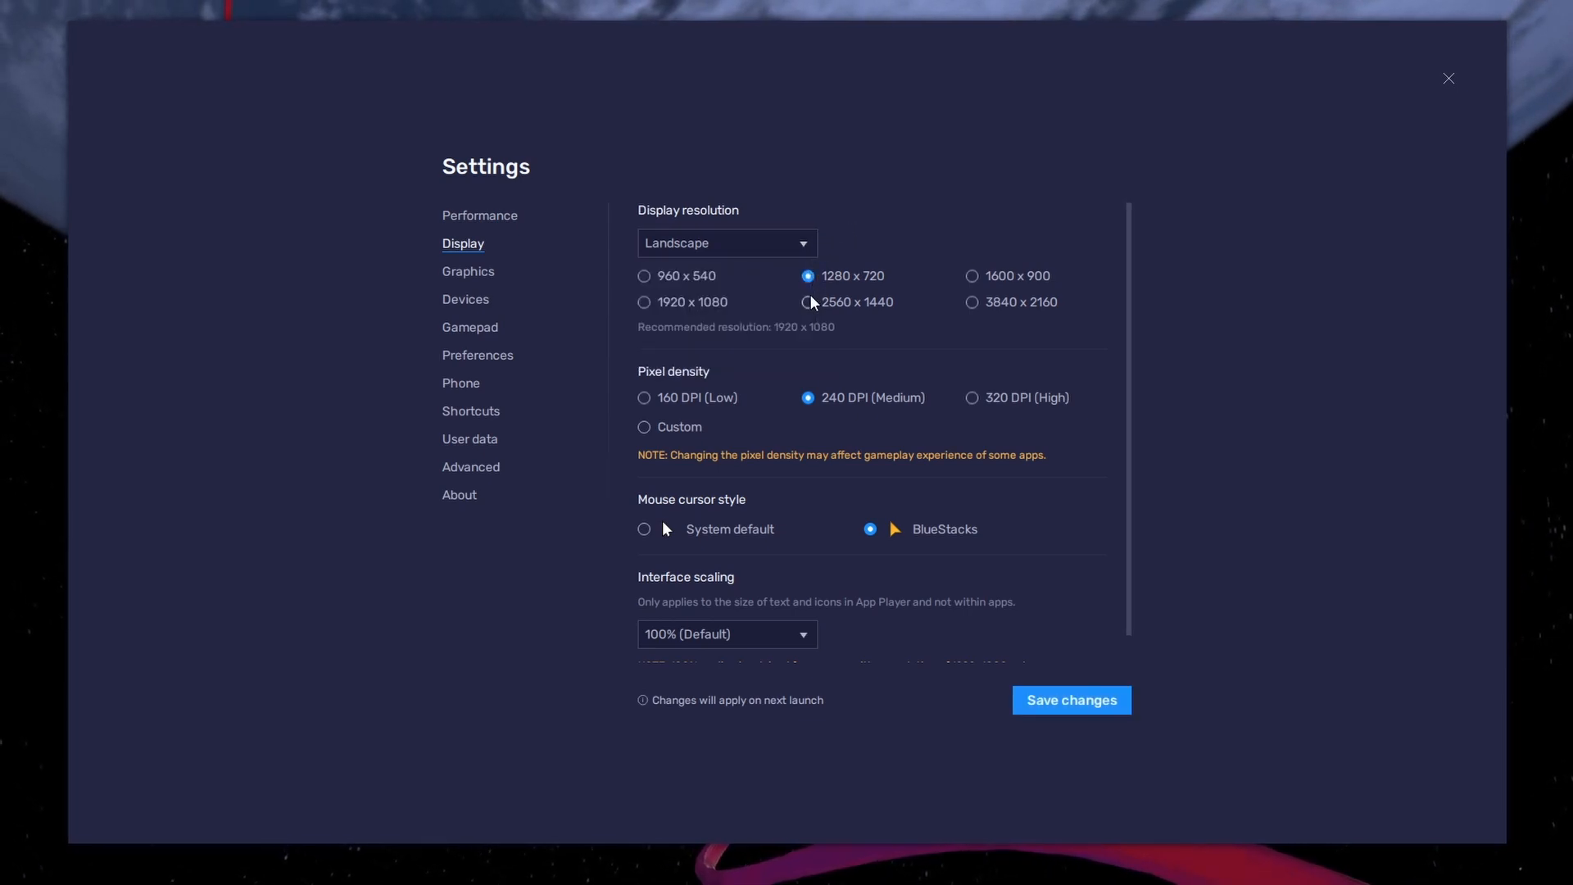
left_click(972, 276)
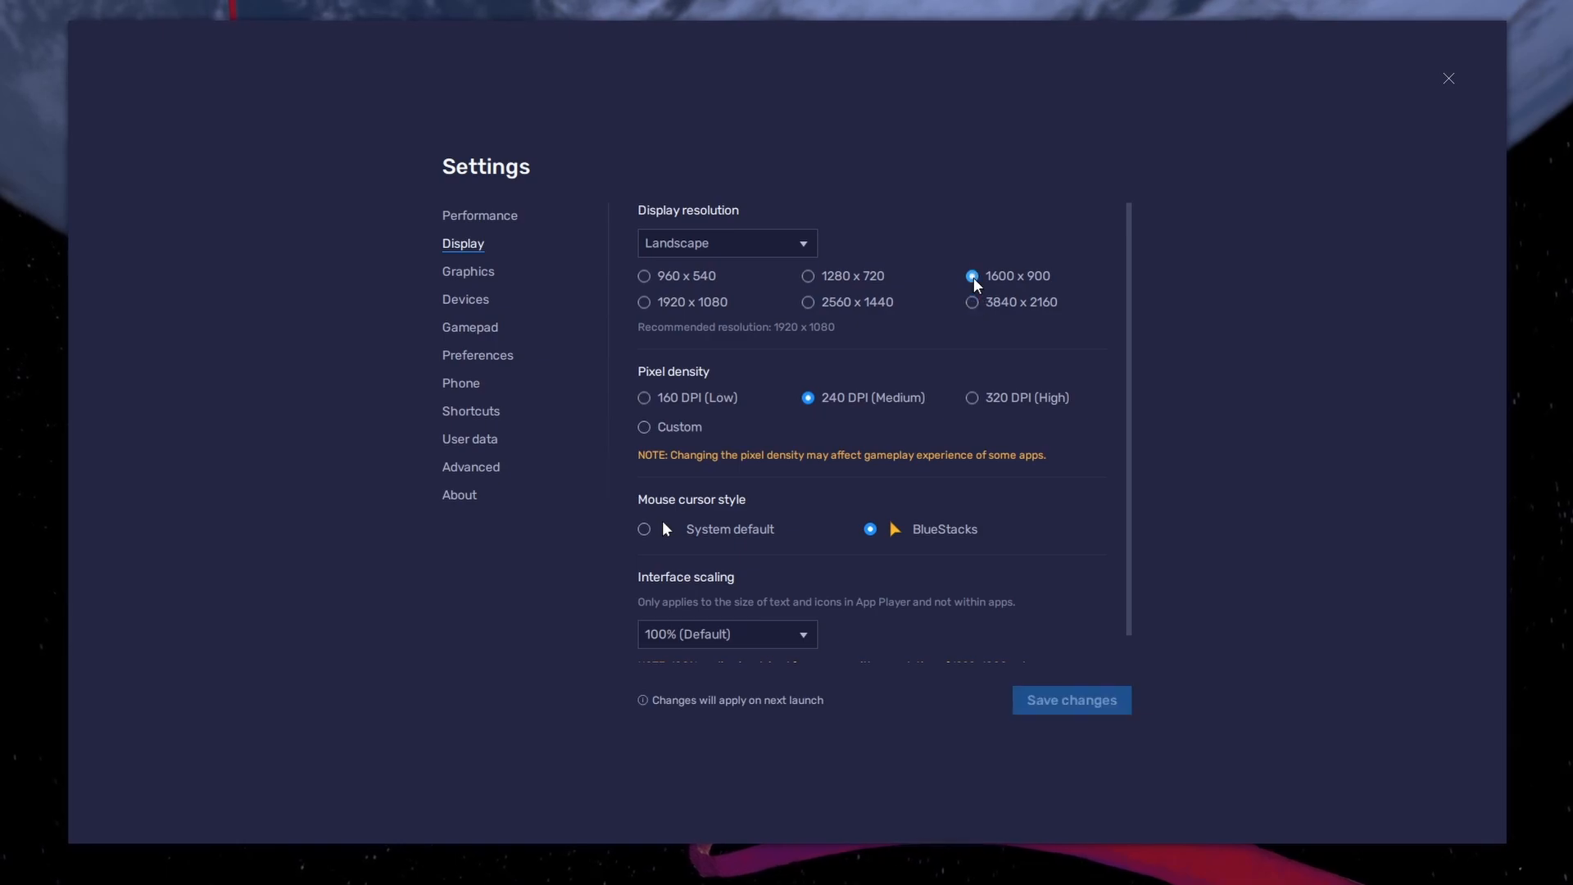
left_click(1449, 78)
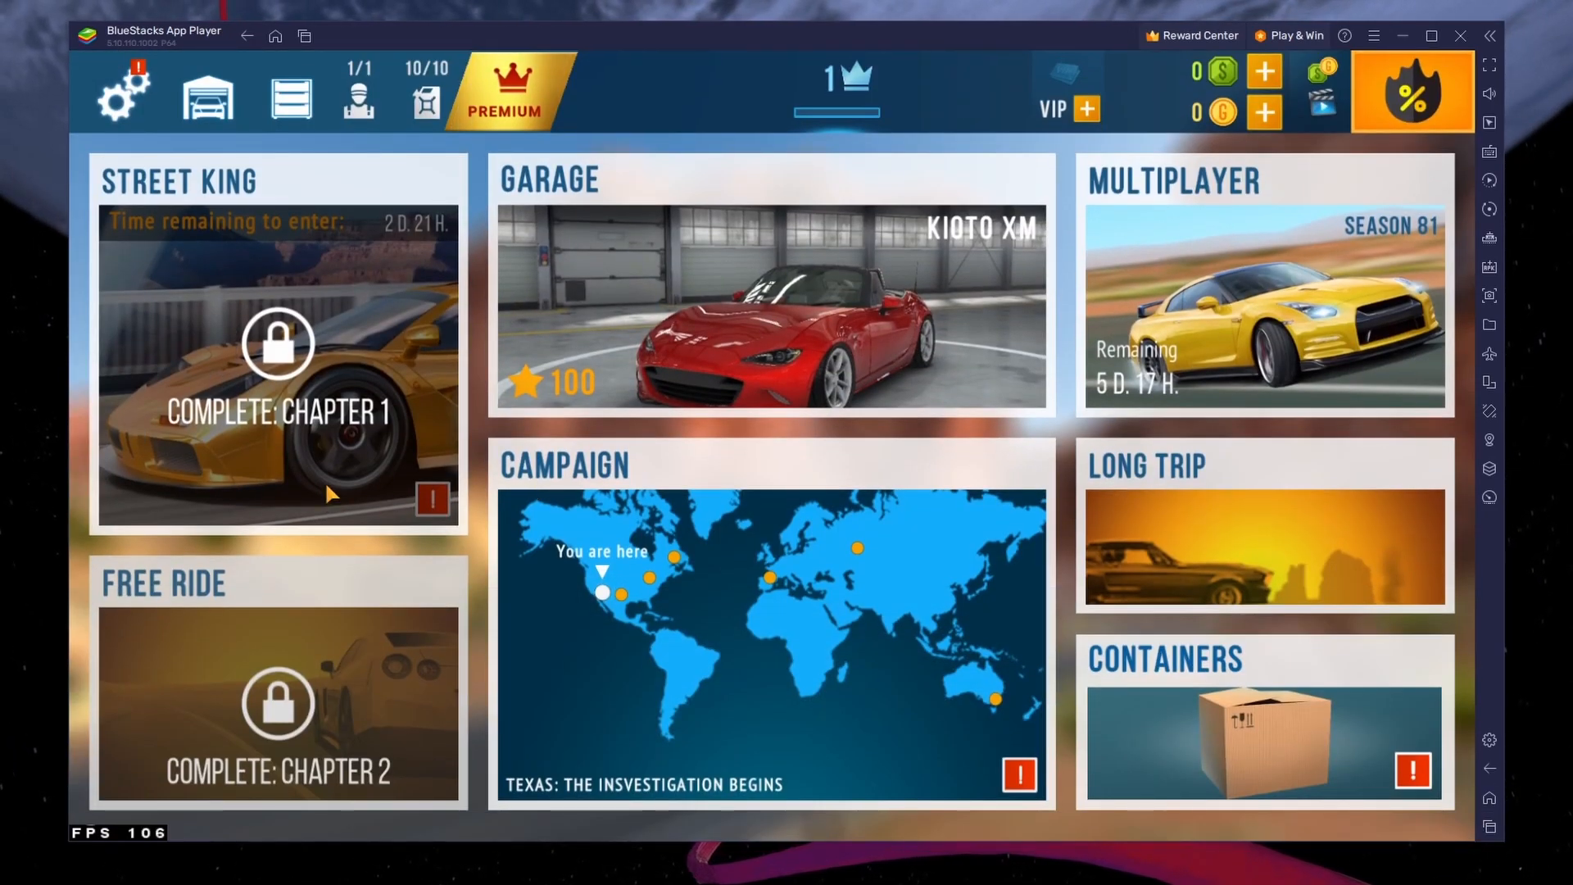
mouse_move(84, 398)
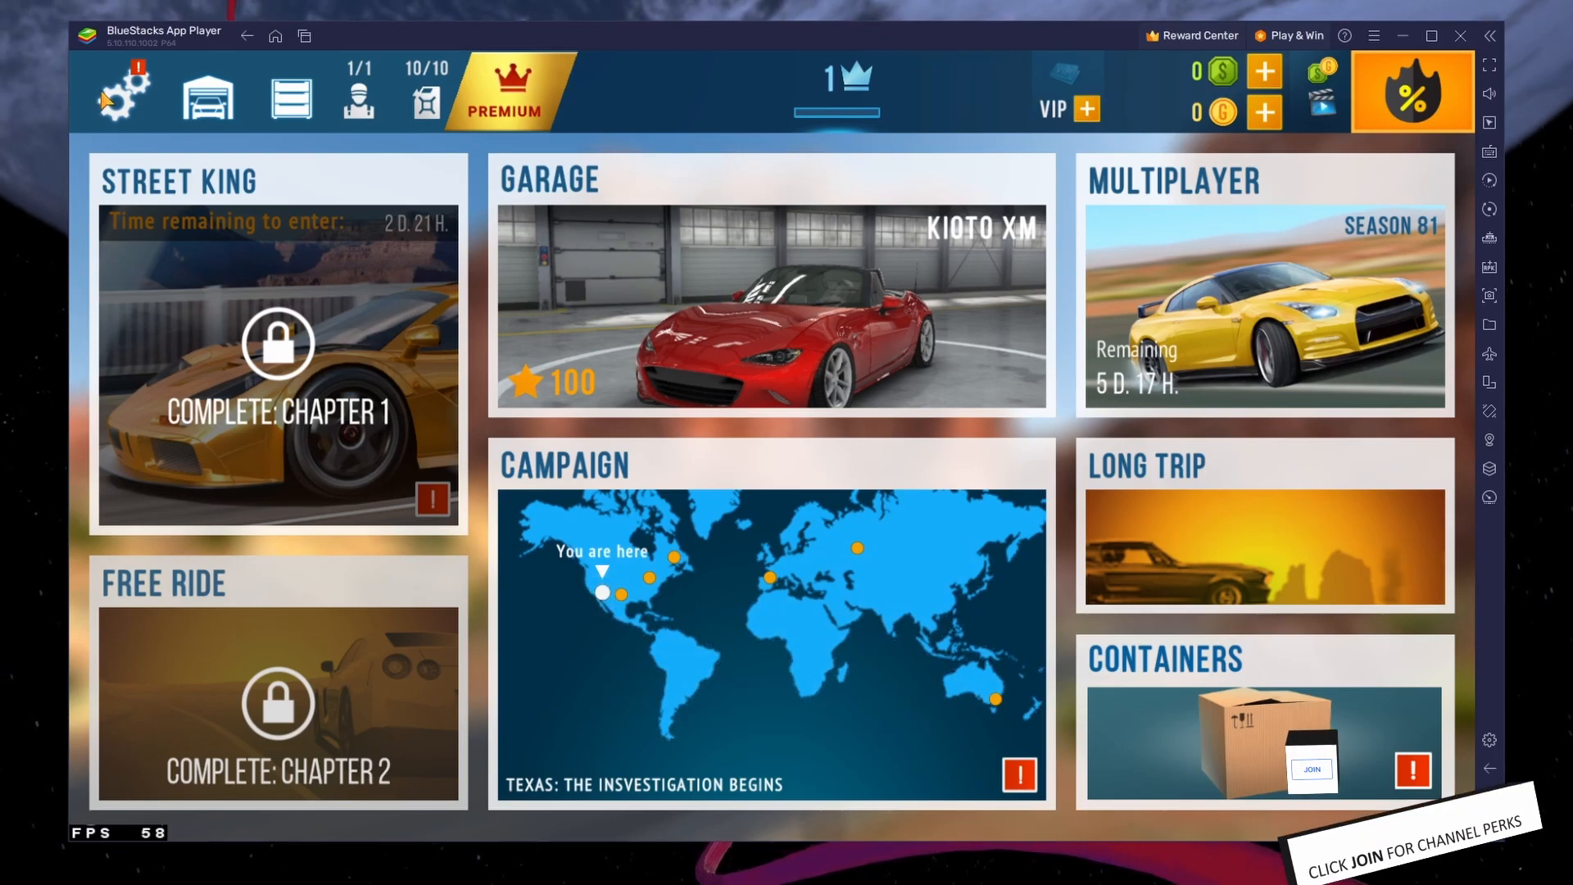
Open CarX Street's Game Settings from the top-left gear icon.
left_click(120, 94)
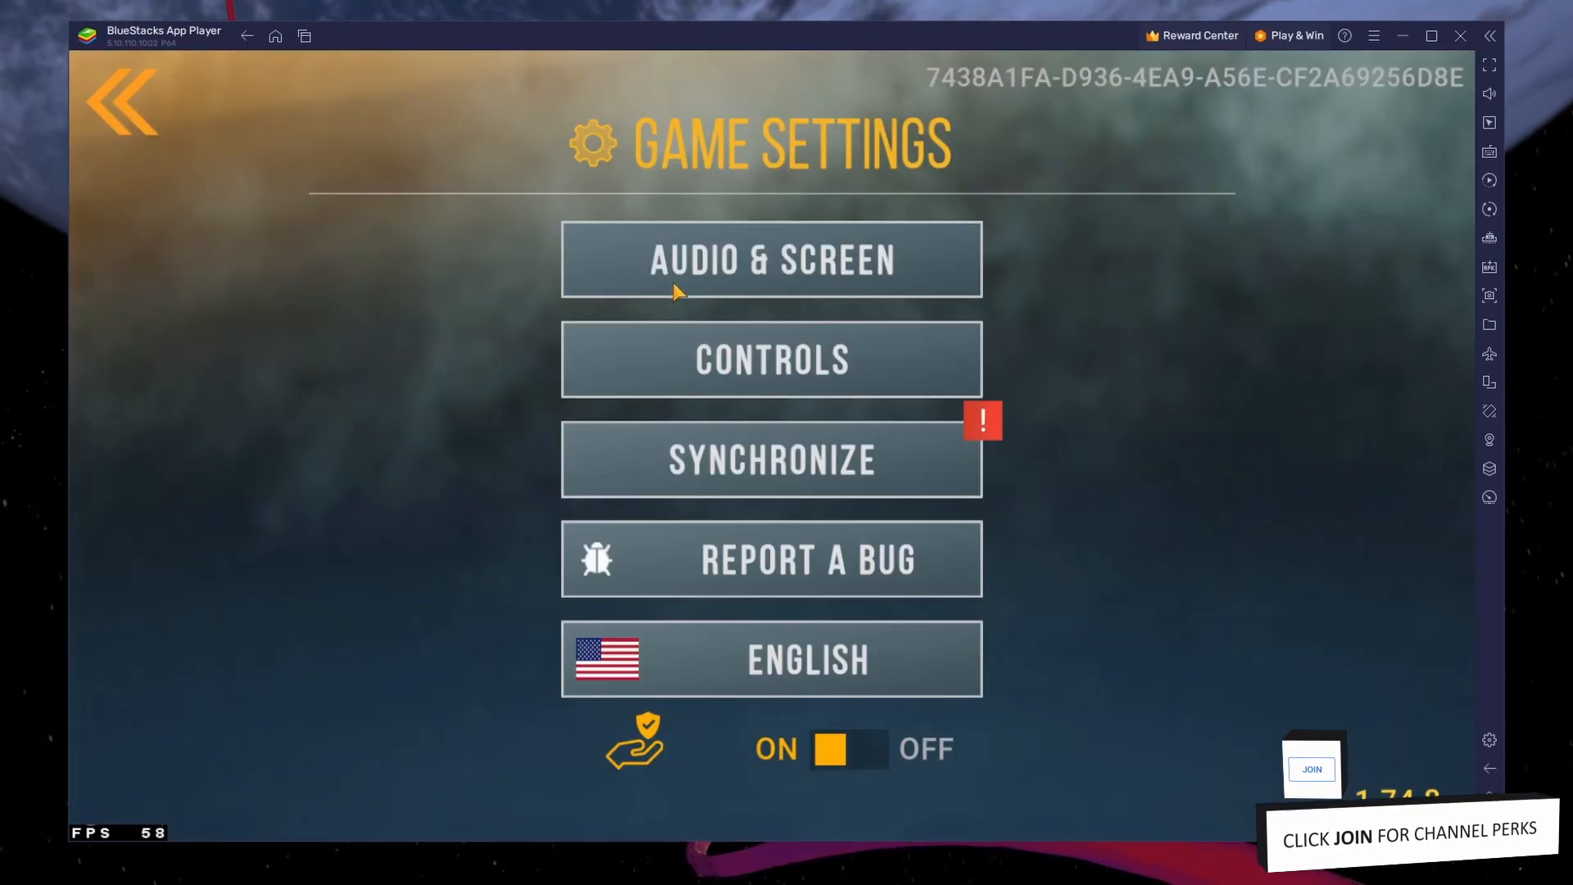
On Audio & Screen, lower the audio volume and drop Graphics Quality to the middle notch.
left_click(770, 259)
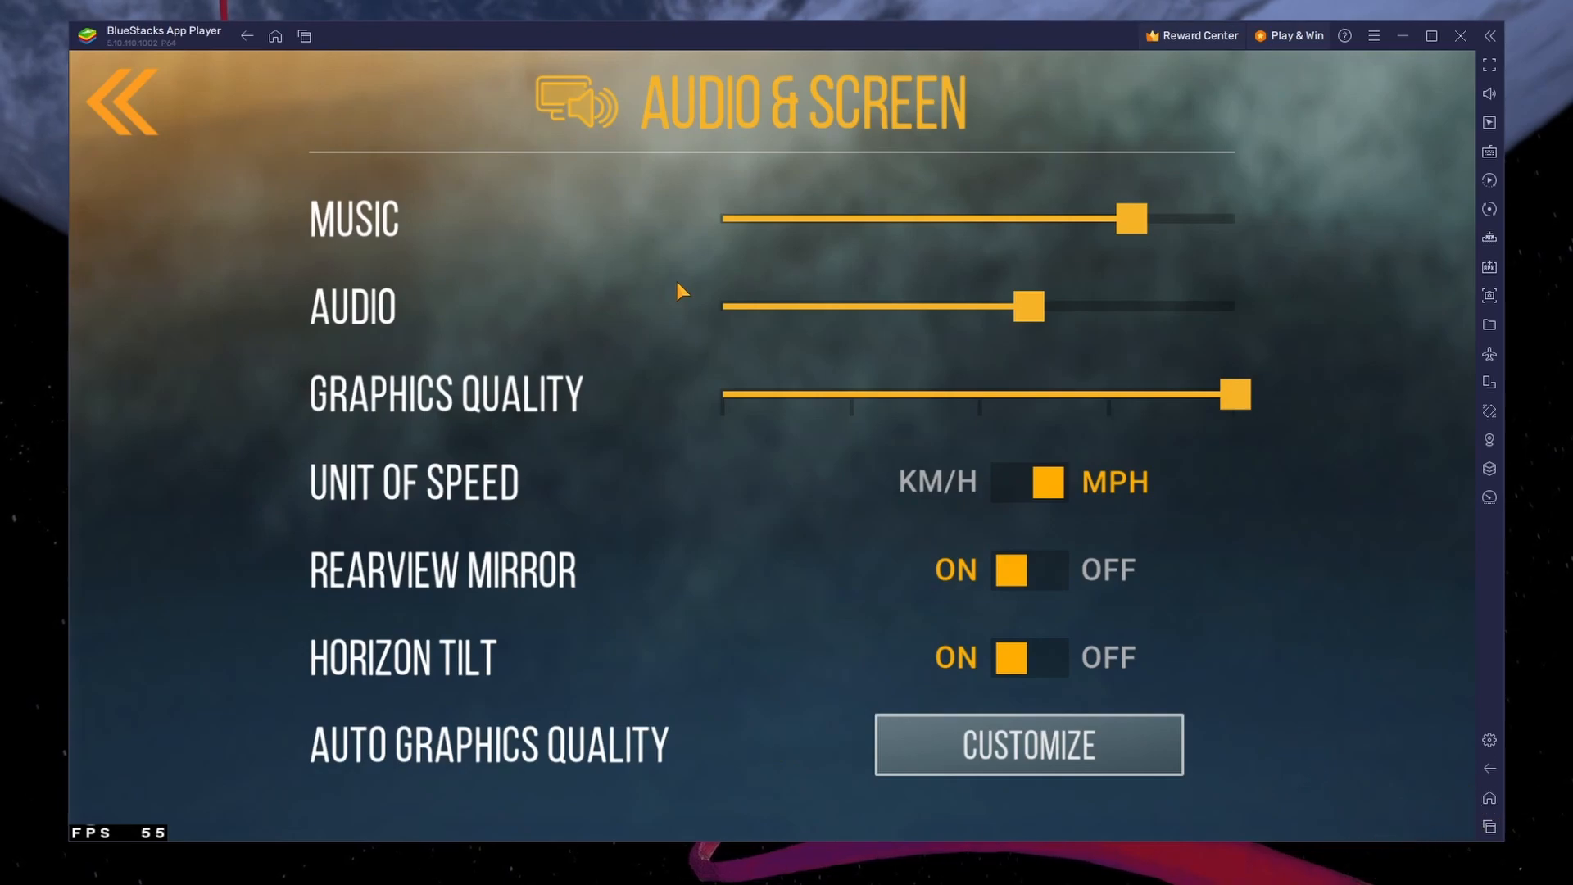
left_click_drag(1130, 218, 1108, 219)
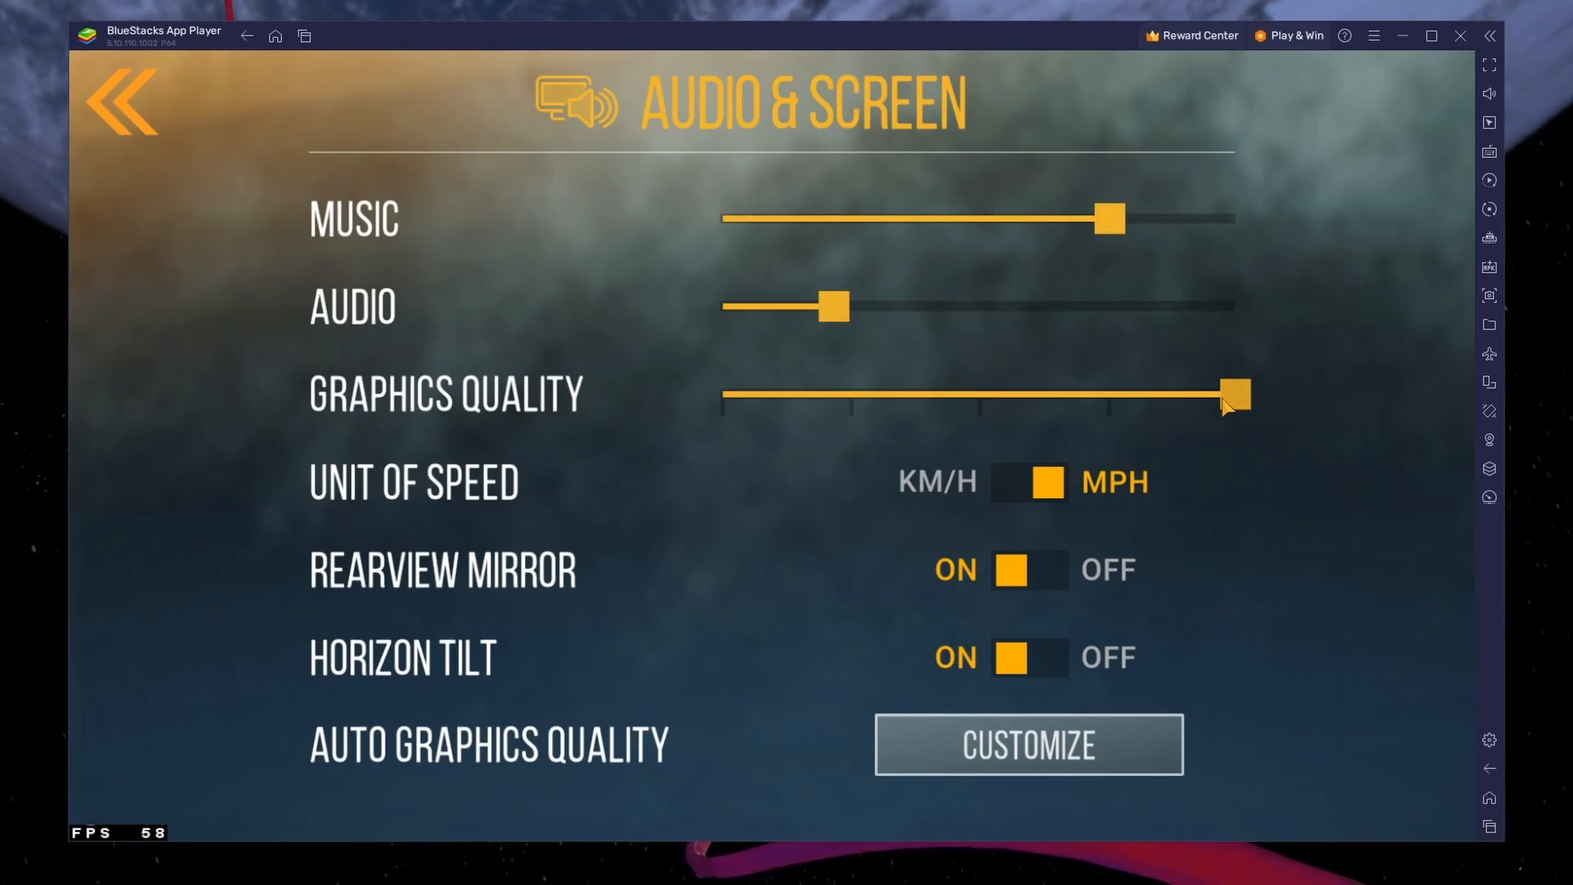
left_click_drag(1234, 395, 1094, 395)
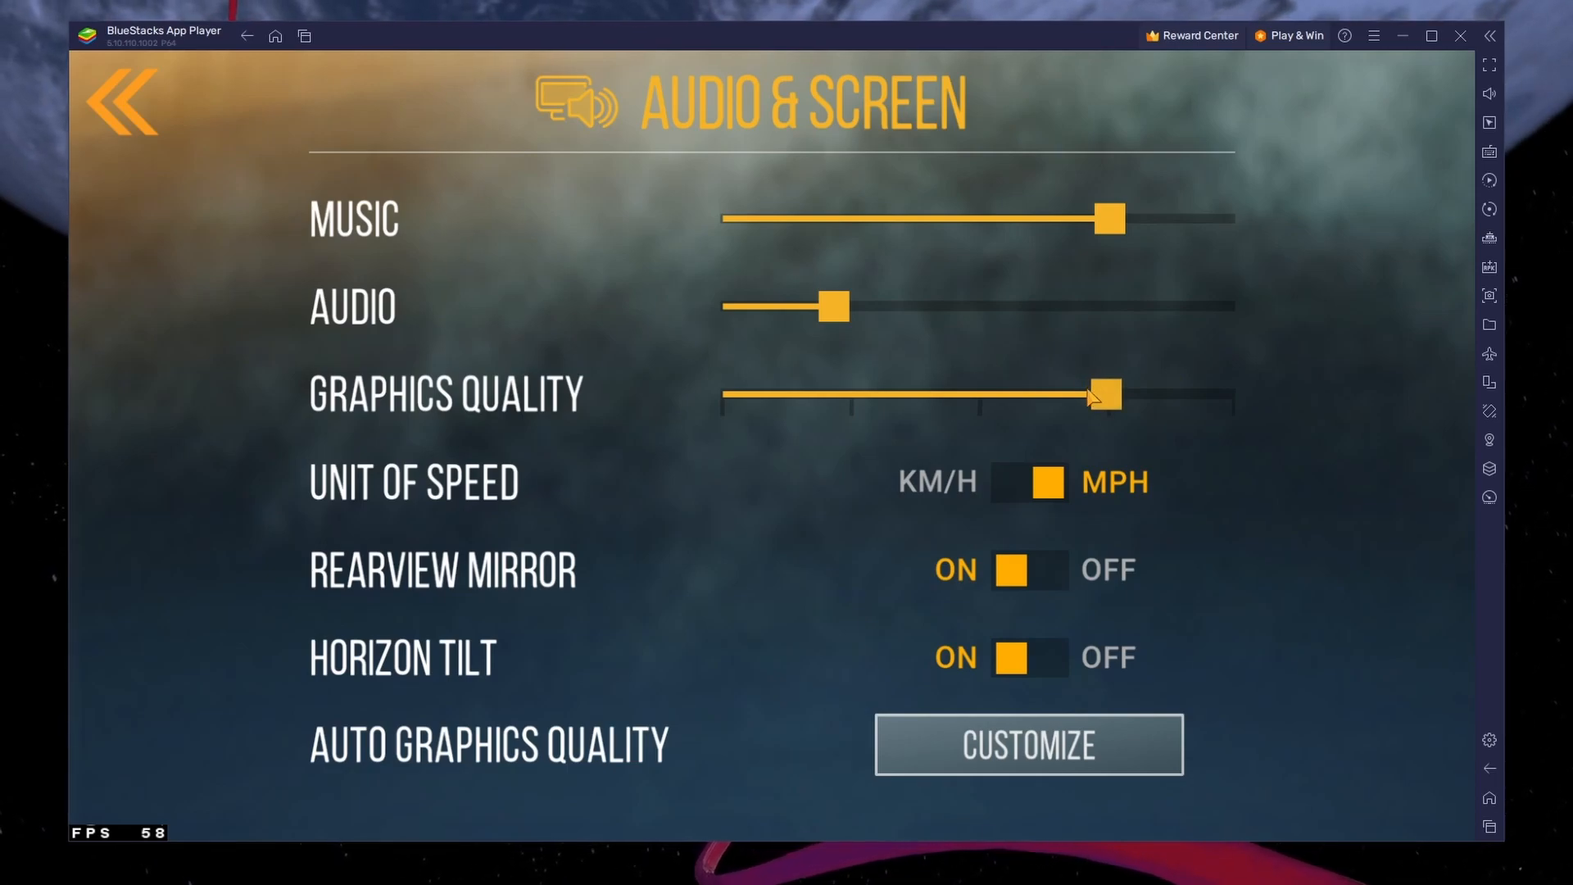
mouse_move(1101, 405)
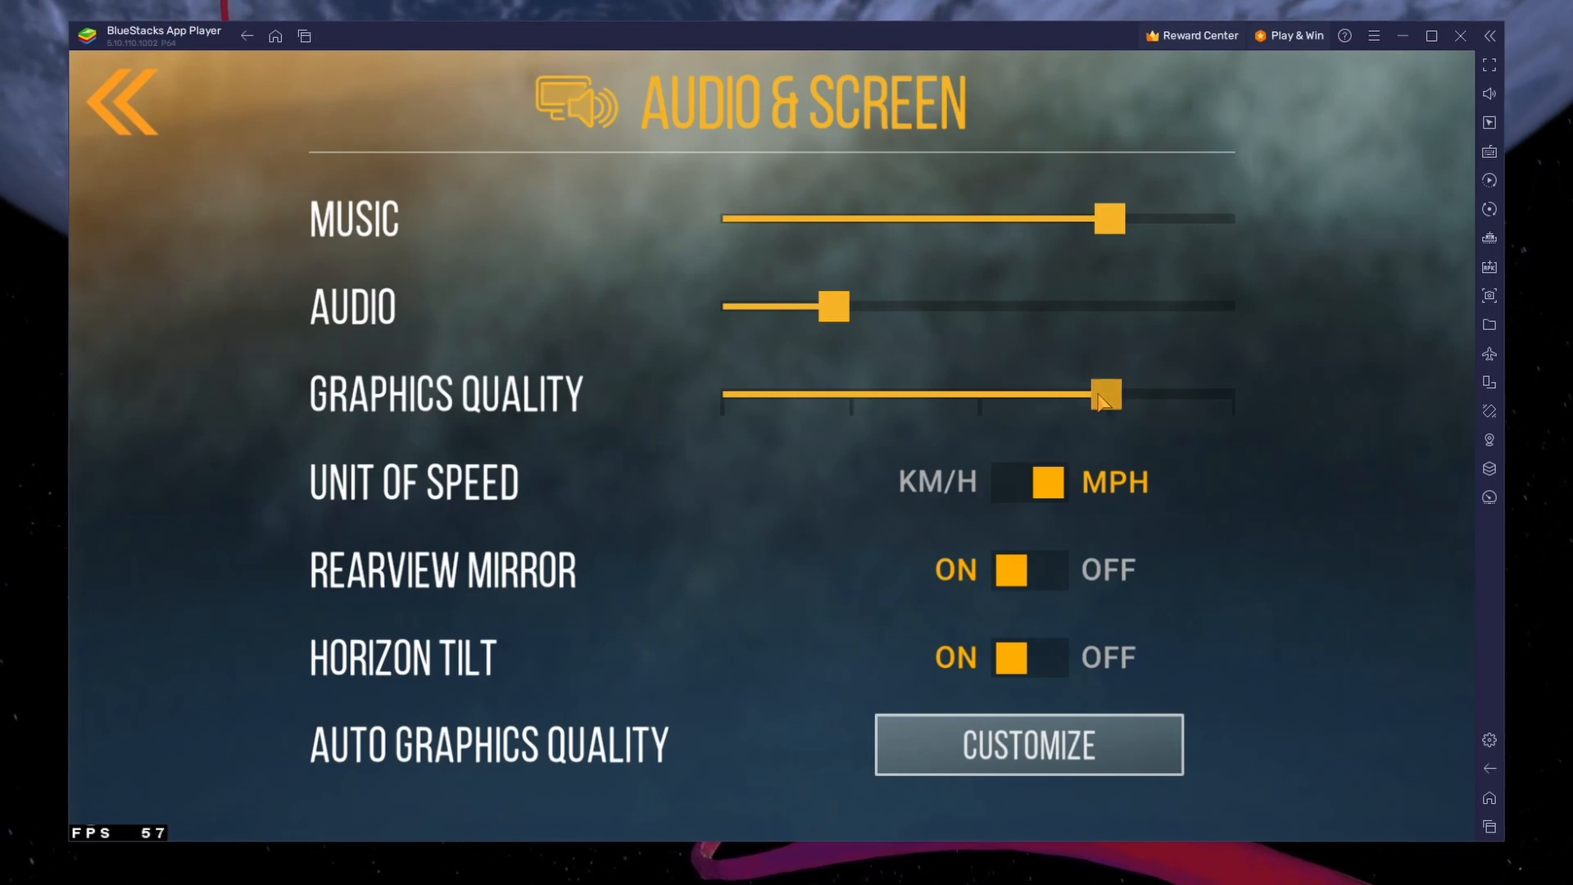
left_click_drag(1107, 395, 978, 395)
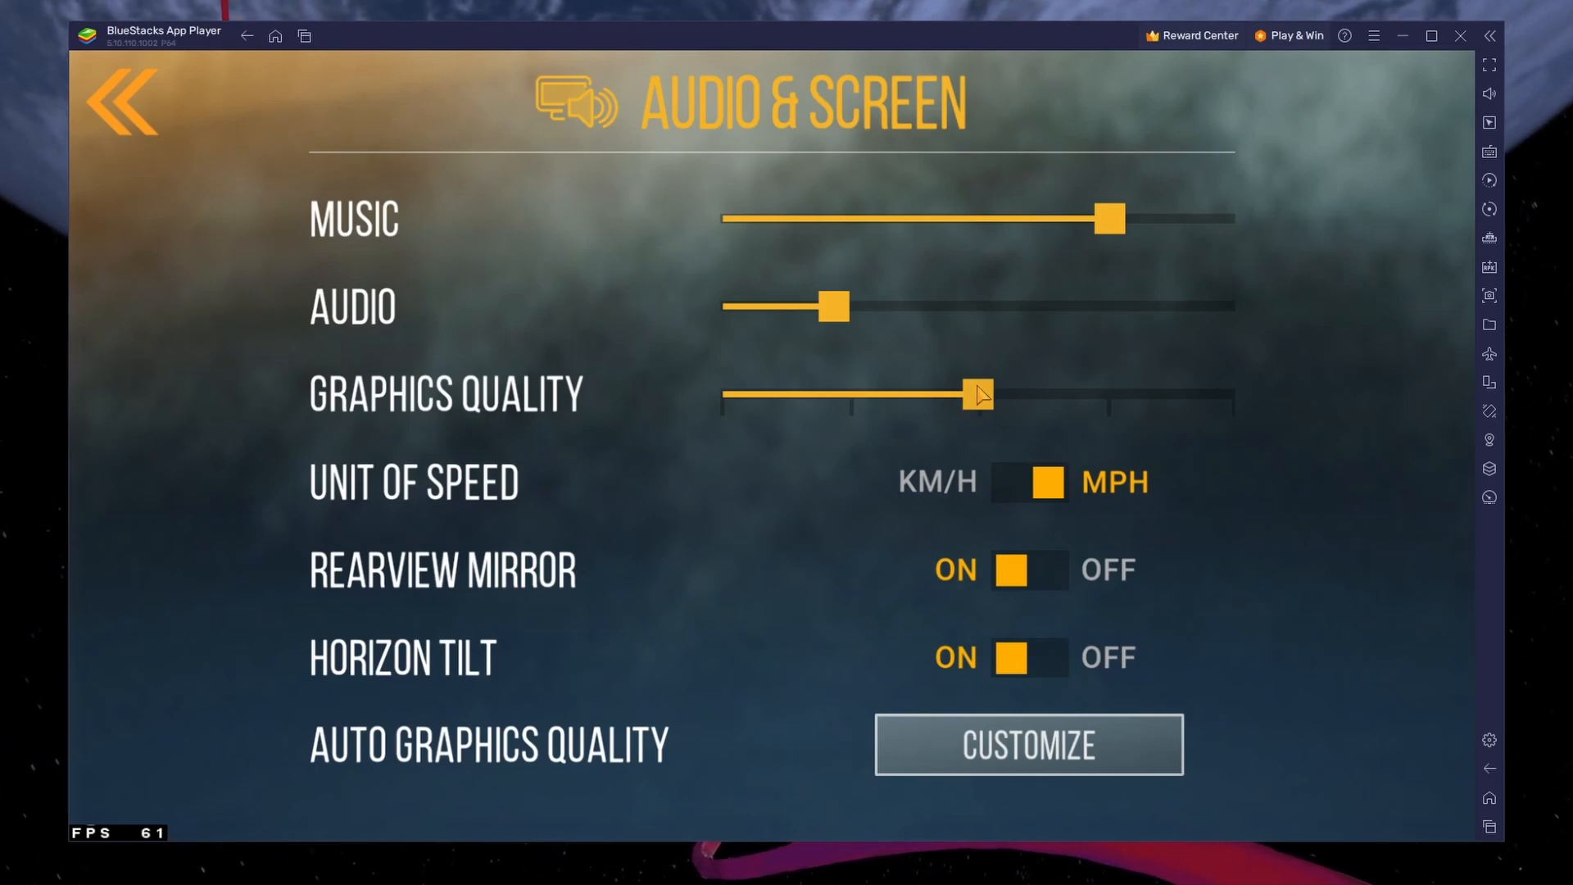
Return to game settings and review the Controls driving options.
left_click(127, 107)
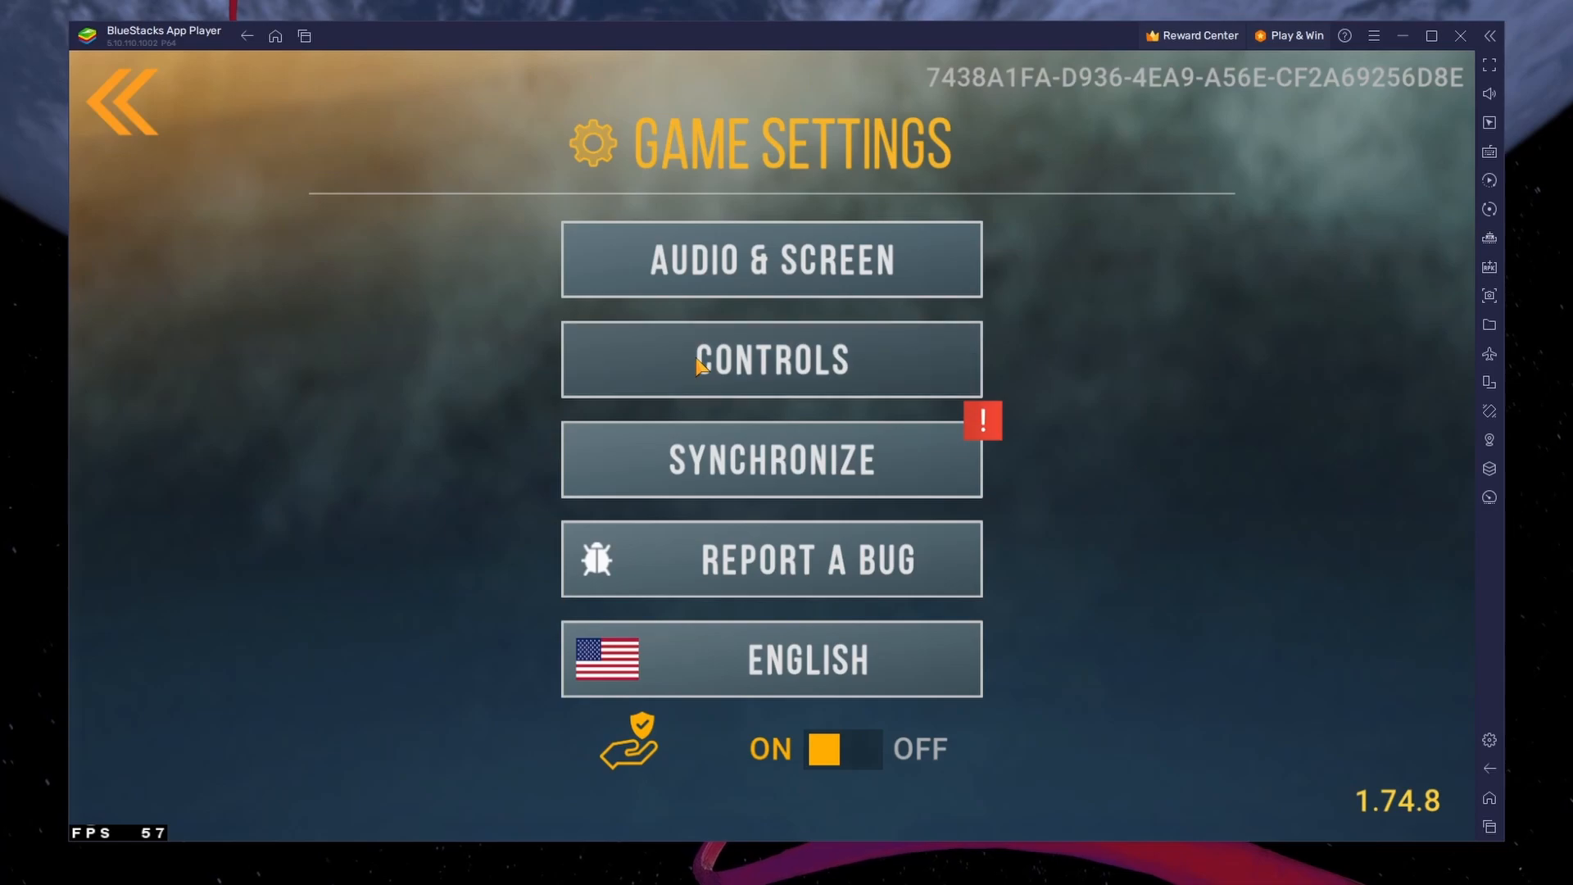
left_click(772, 360)
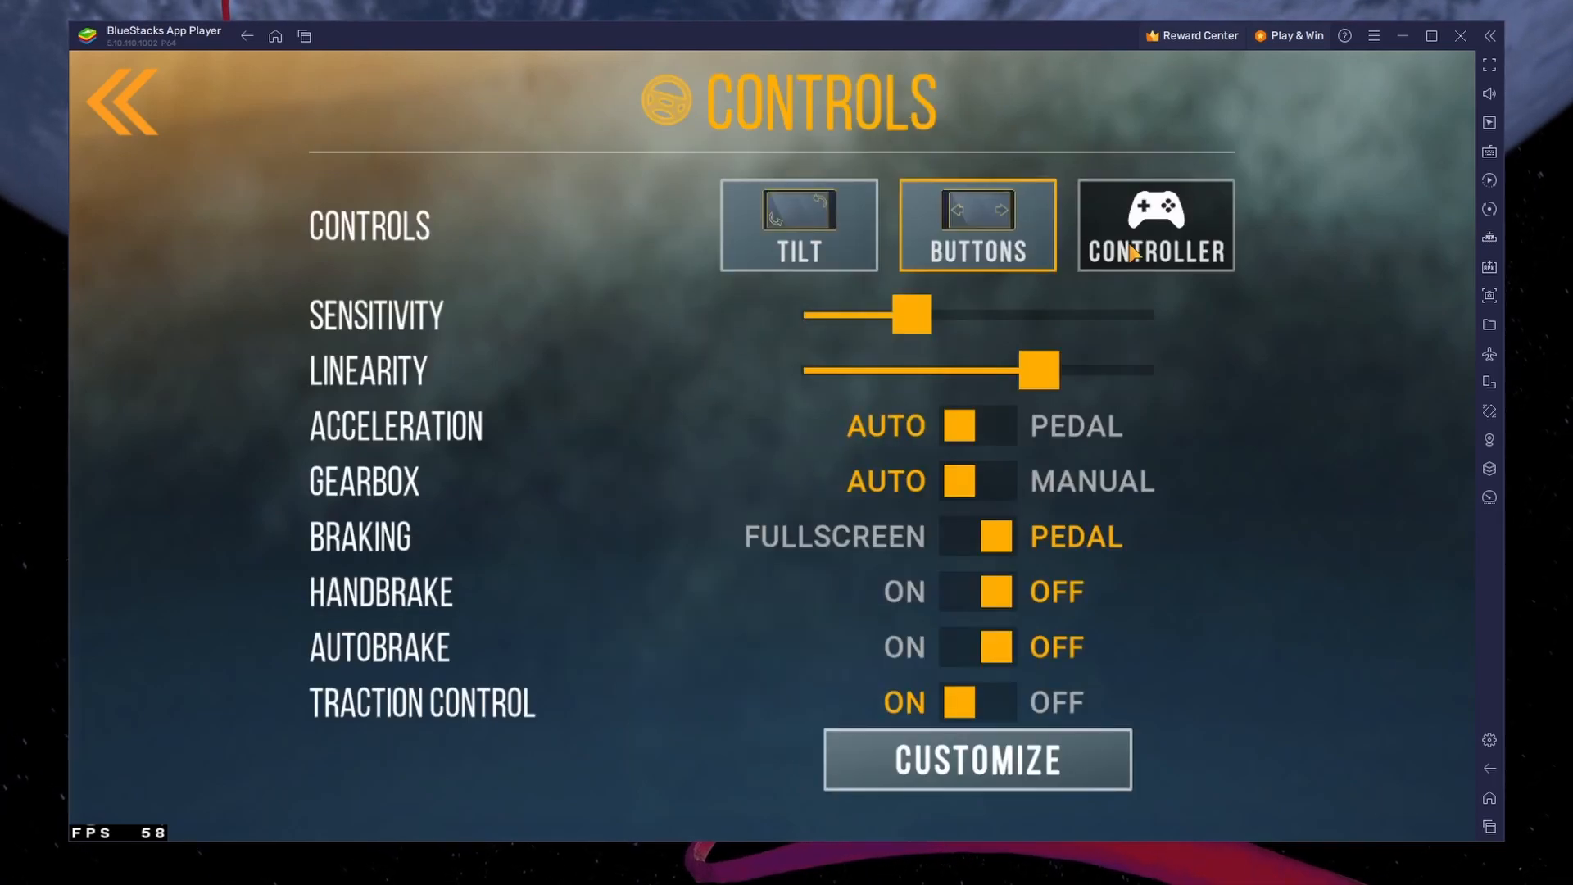
mouse_move(1472, 175)
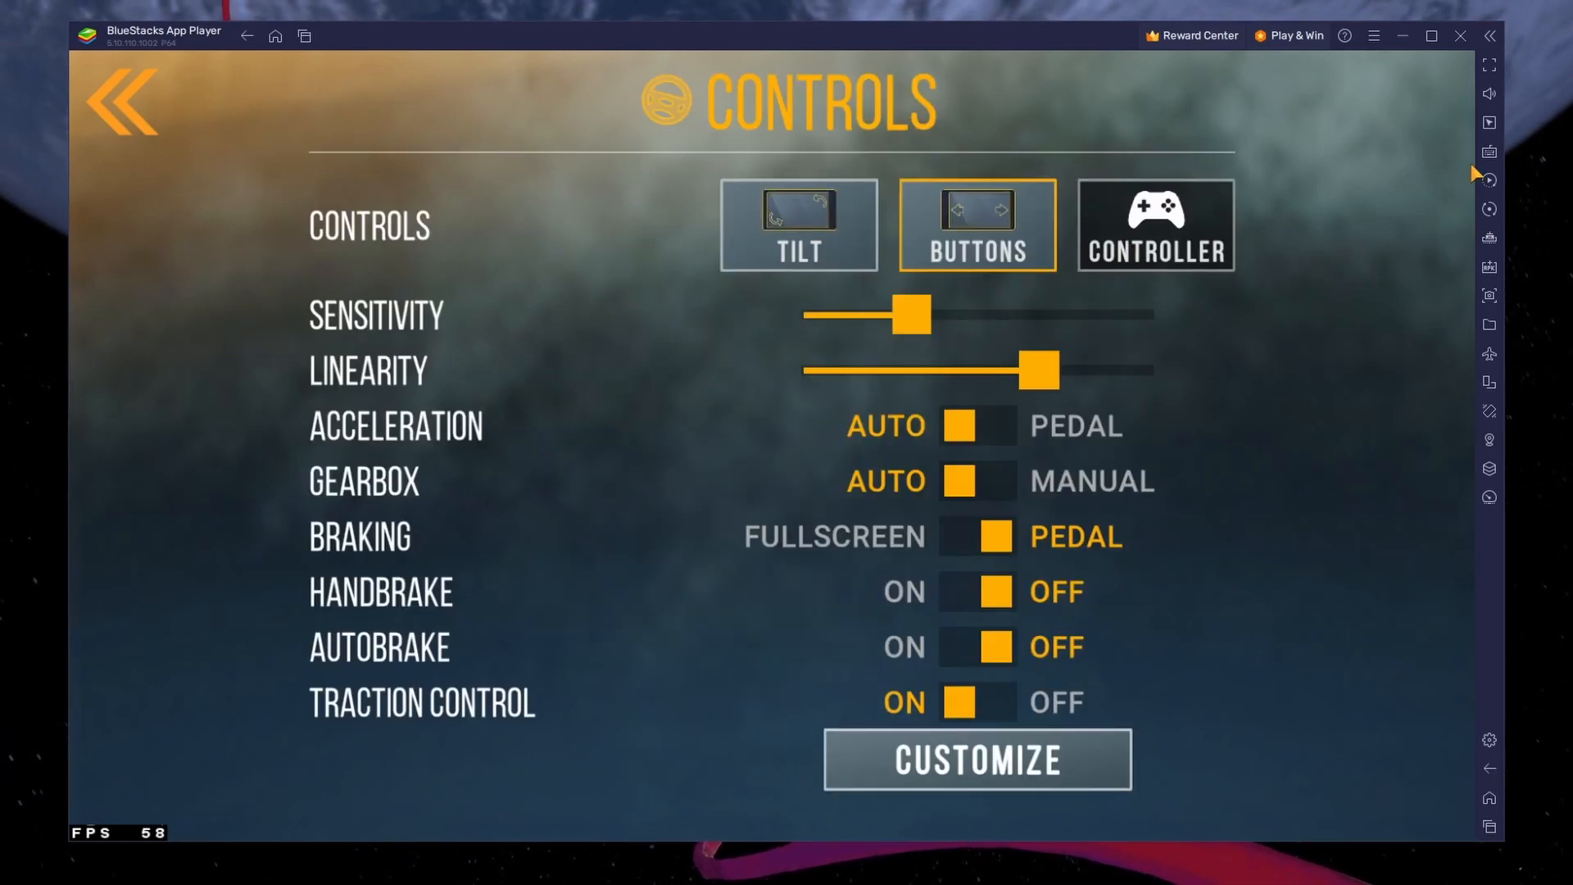
left_click(1489, 154)
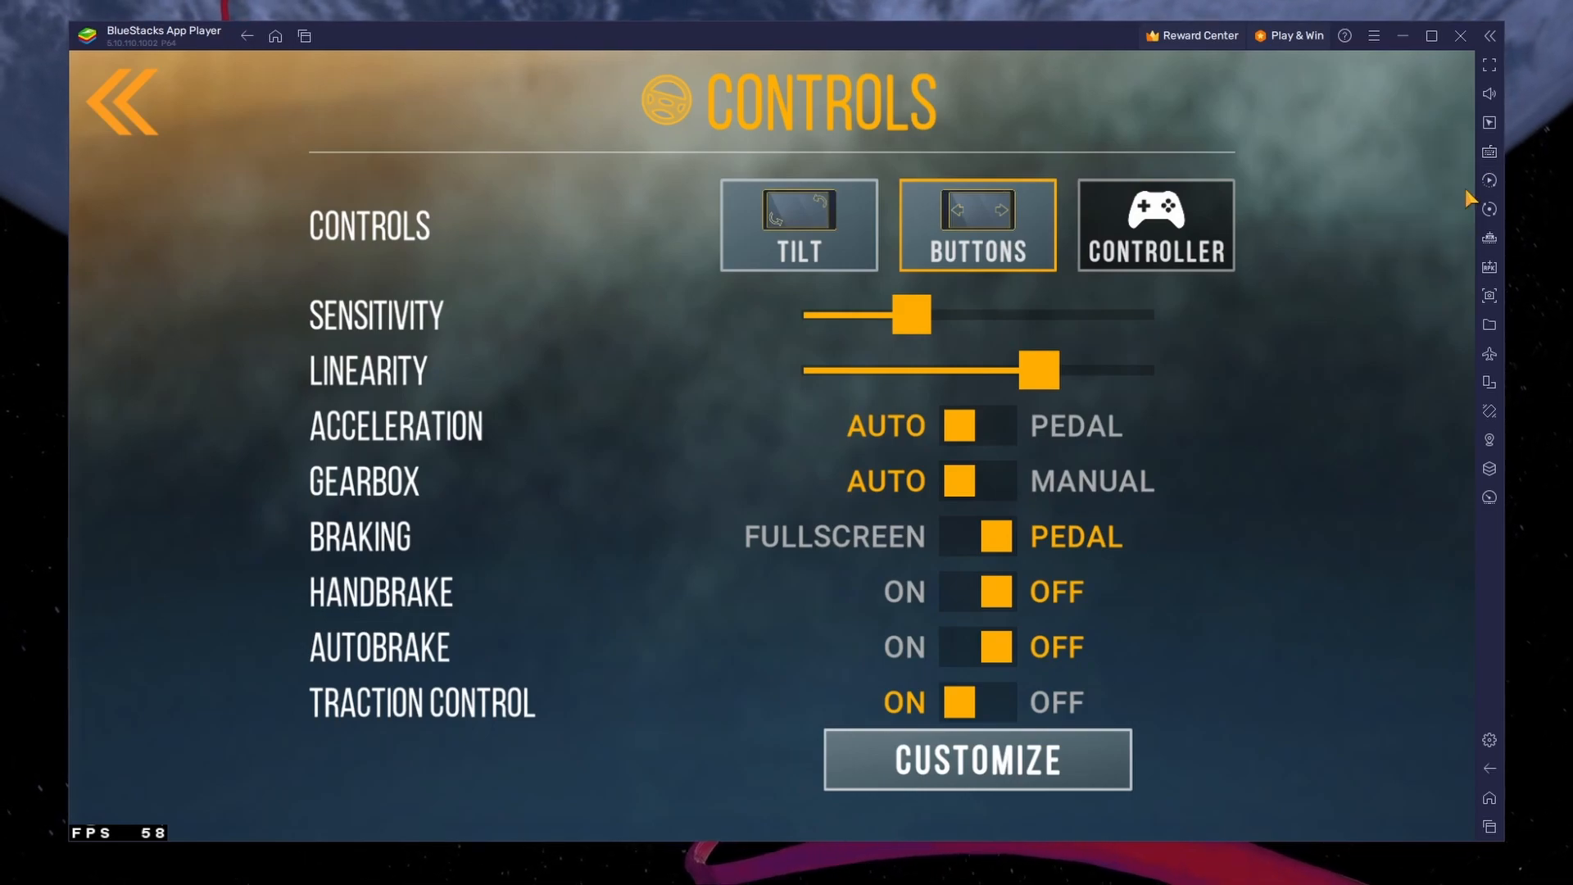
mouse_move(1280, 309)
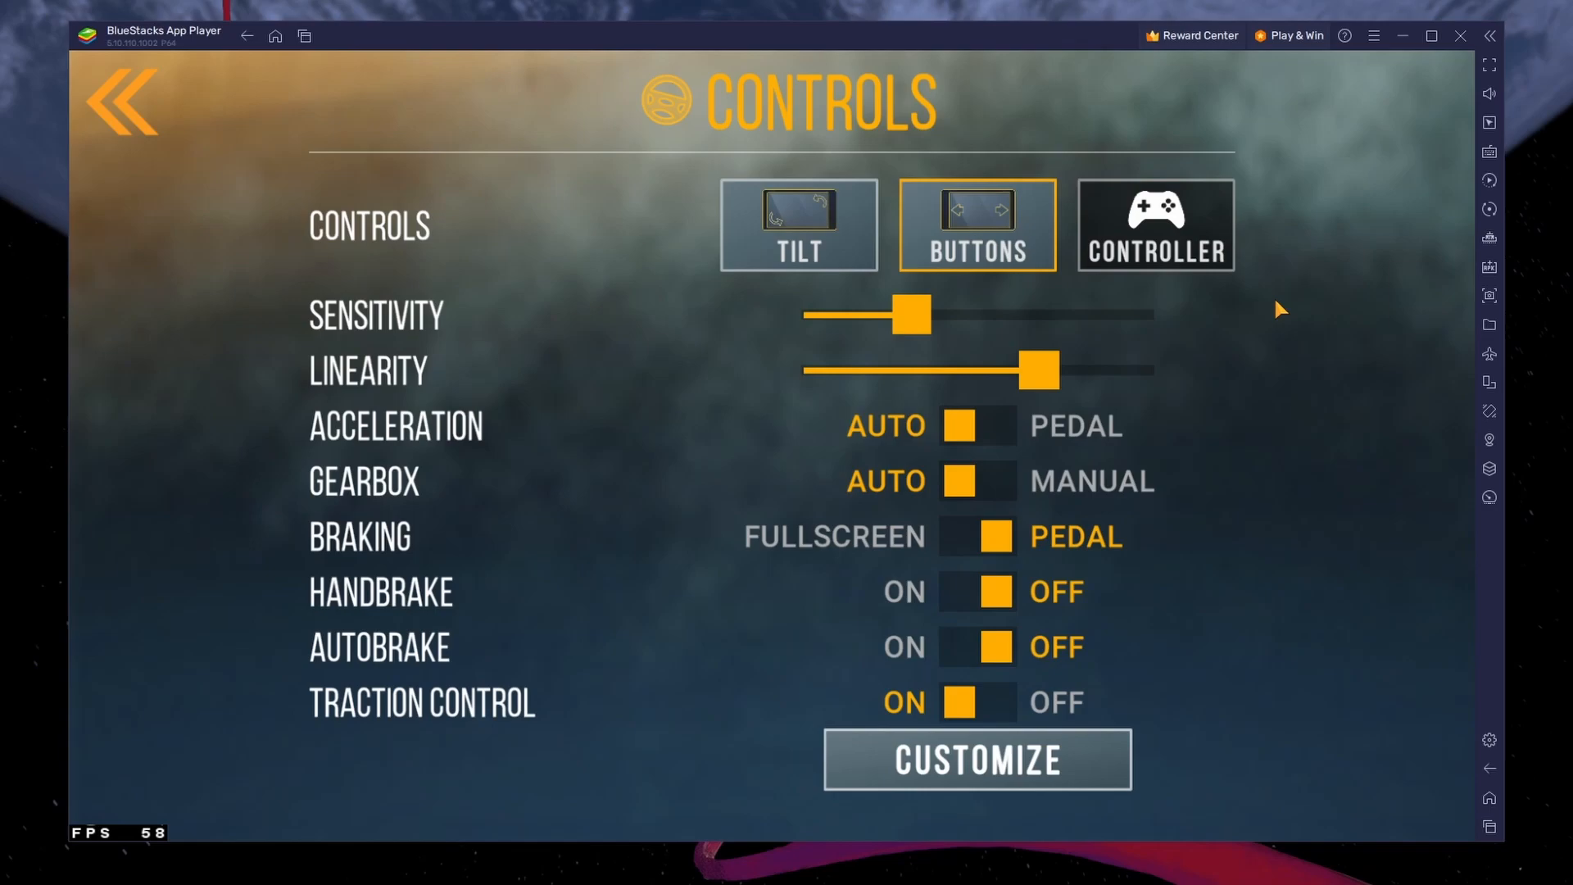
View the customized on-screen button layout, then back out to the main menu.
left_click(974, 760)
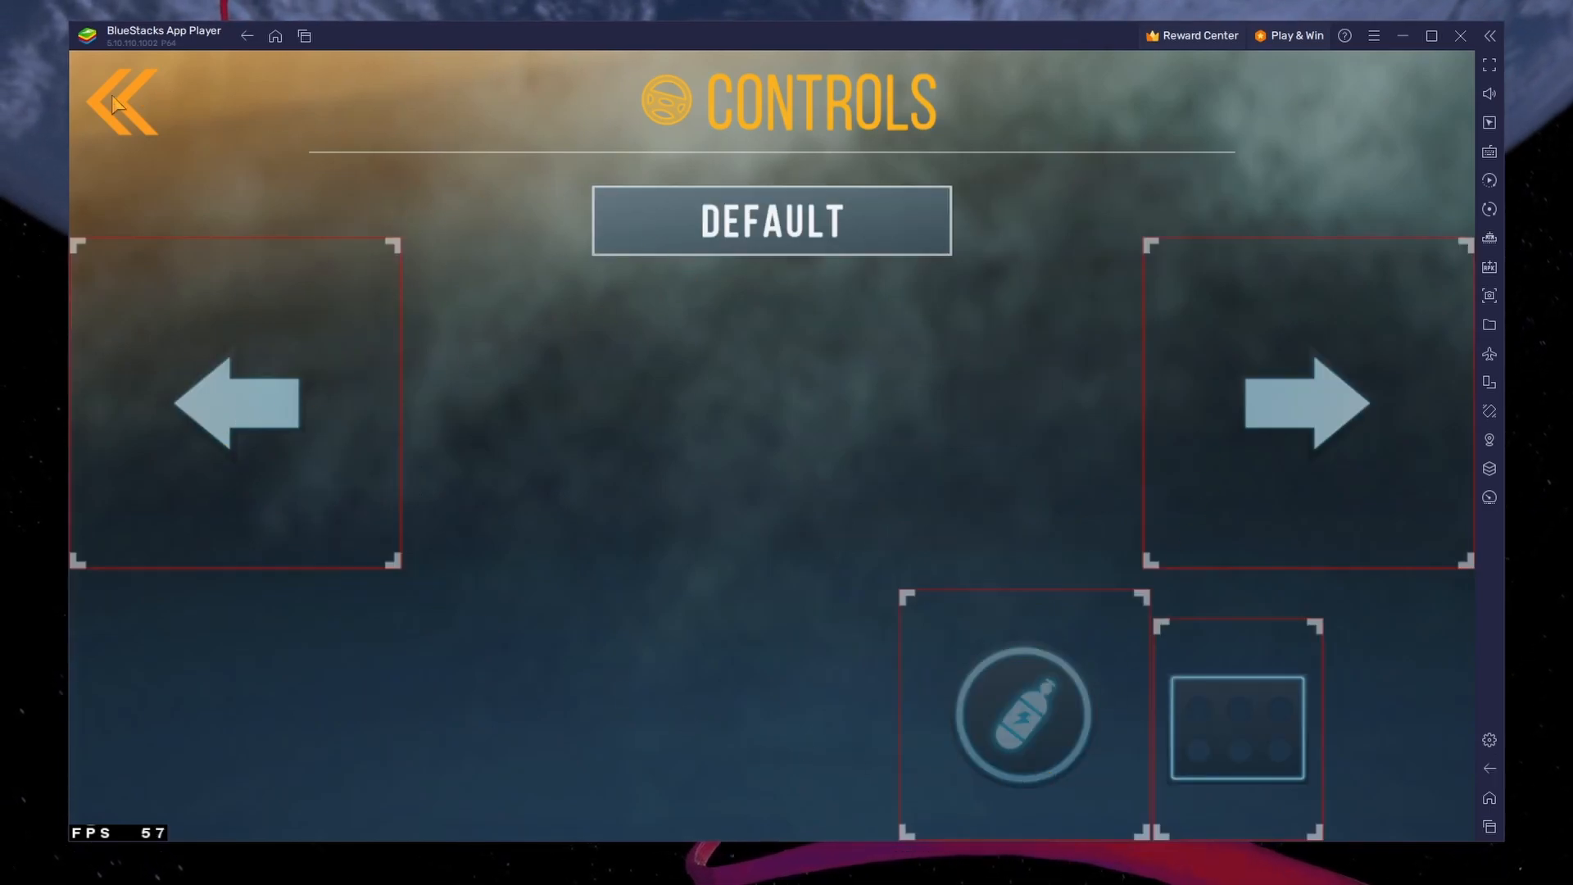
left_click(127, 106)
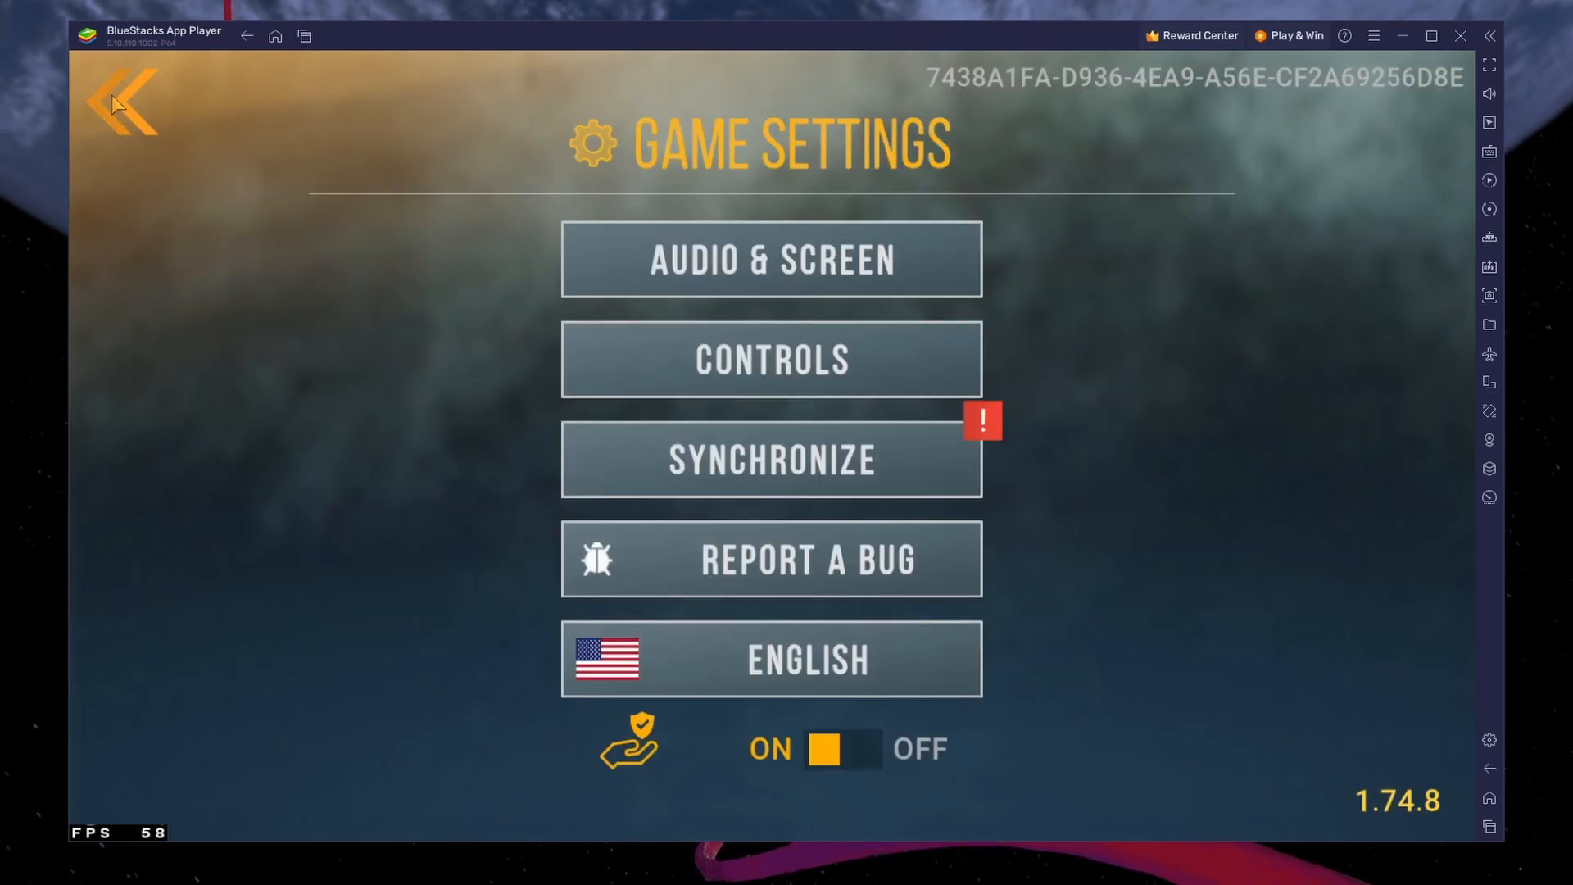
left_click(121, 106)
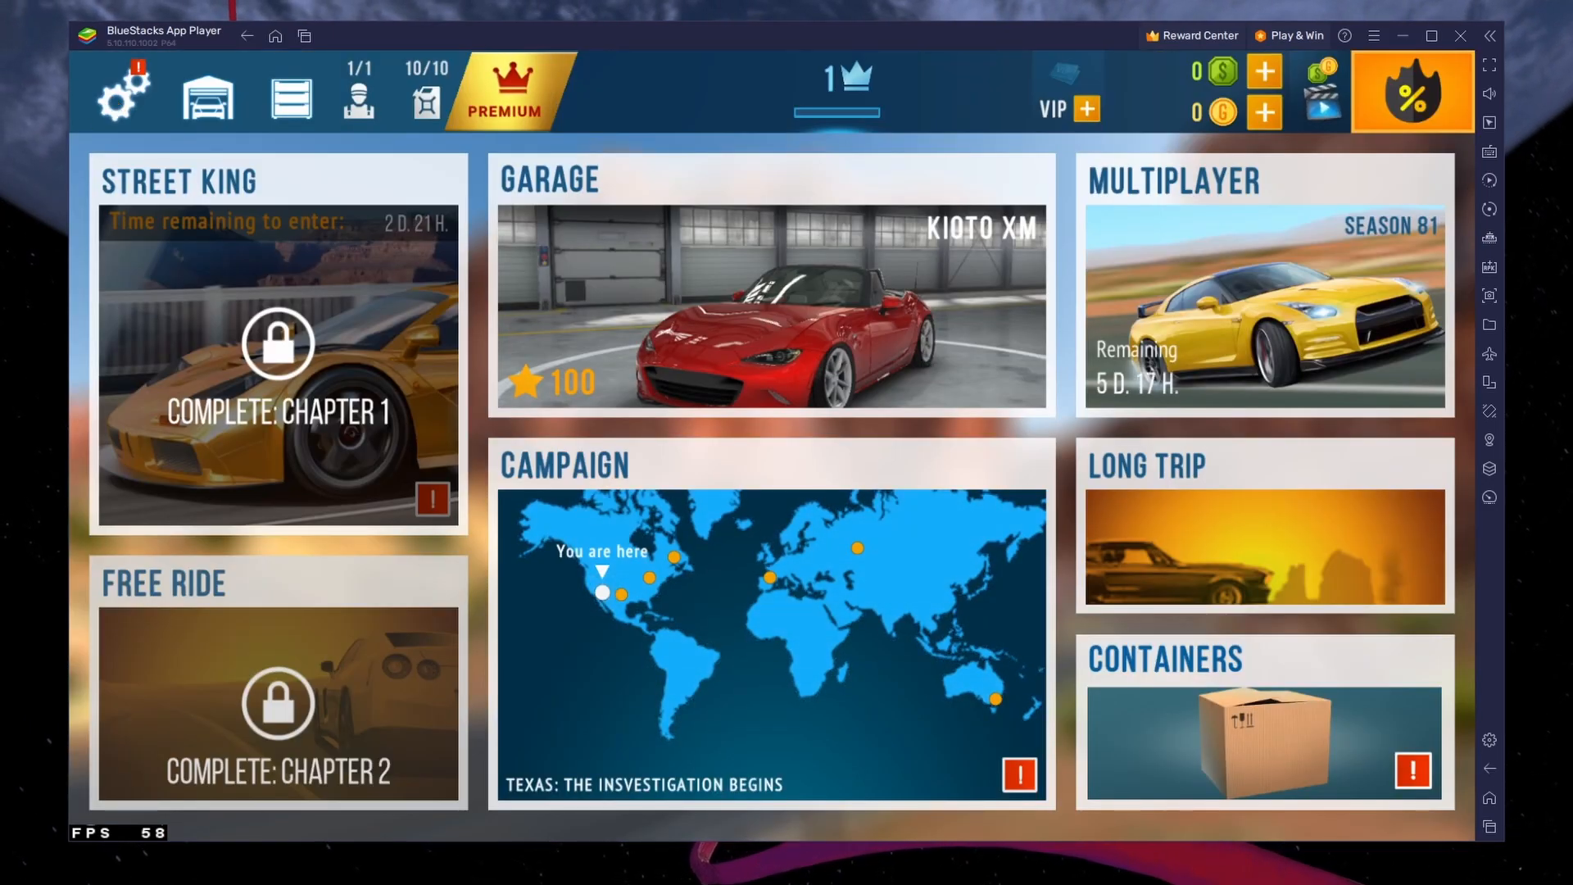